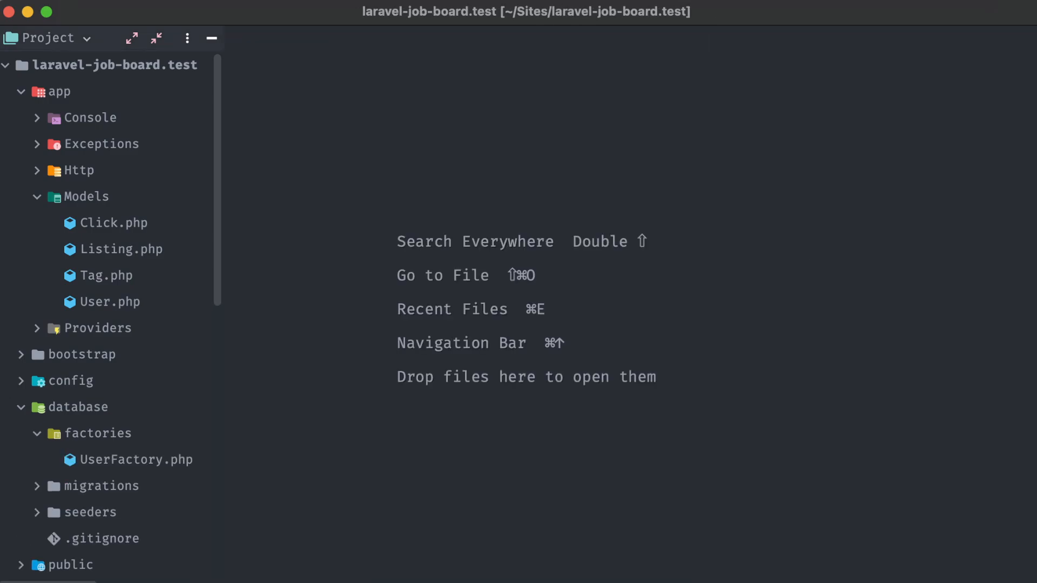
Step: Open UserFactory.php and delete the email_verified_at line and the unverified() state method
double_click(139, 460)
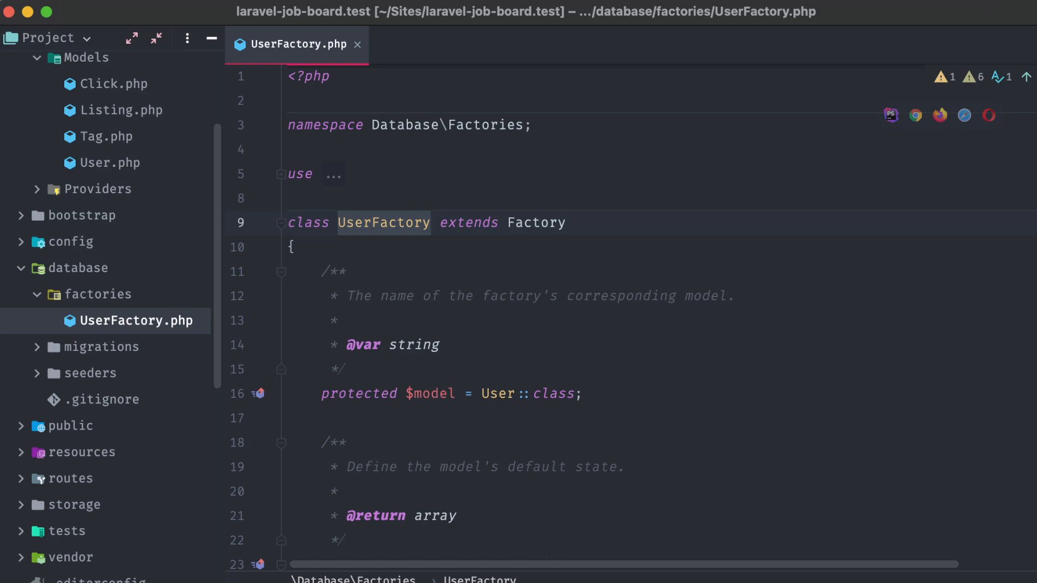
scroll("down", 3)
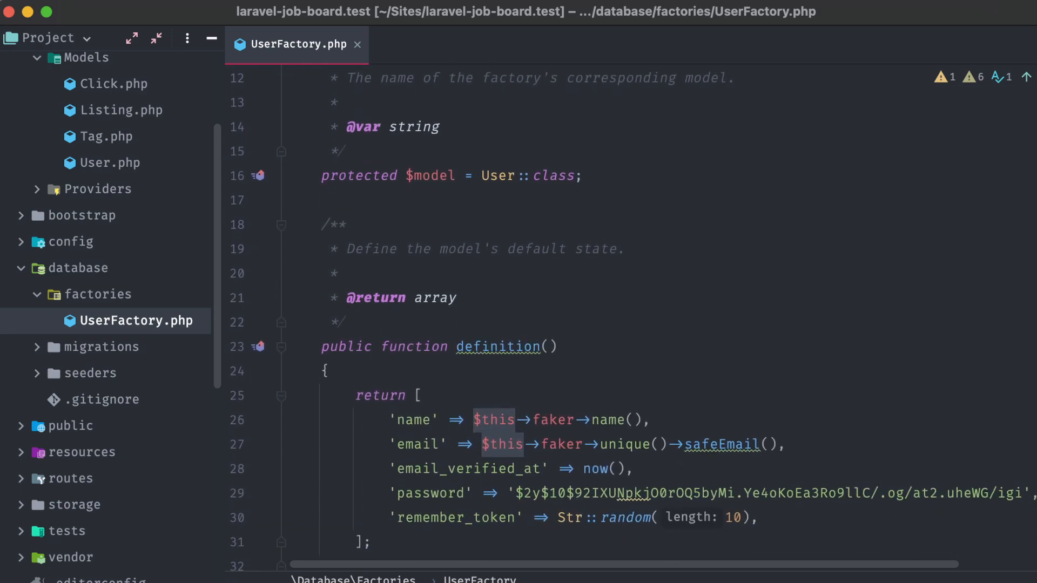
scroll("down", 3)
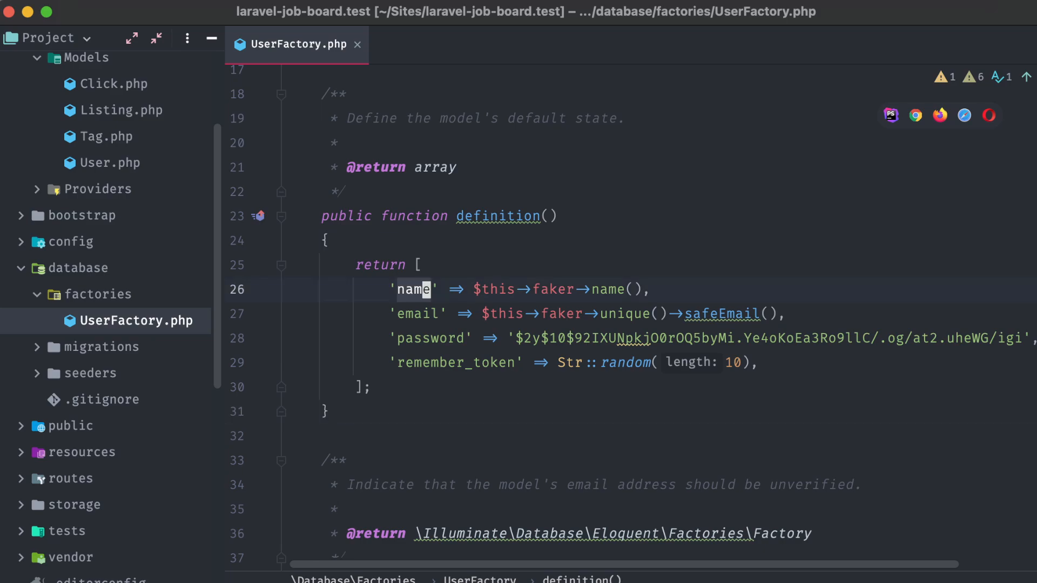
left_click(433, 339)
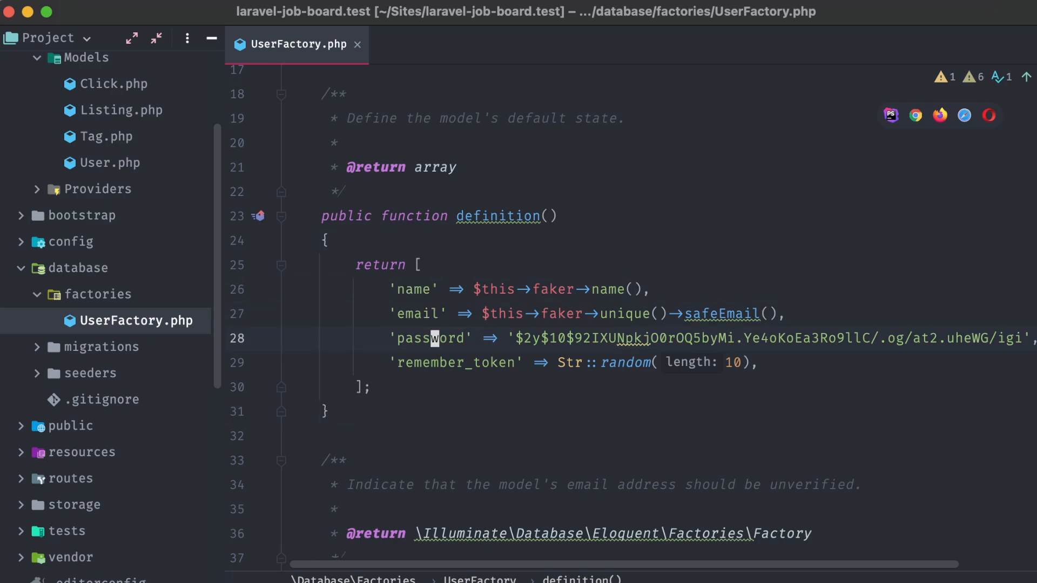
double_click(430, 339)
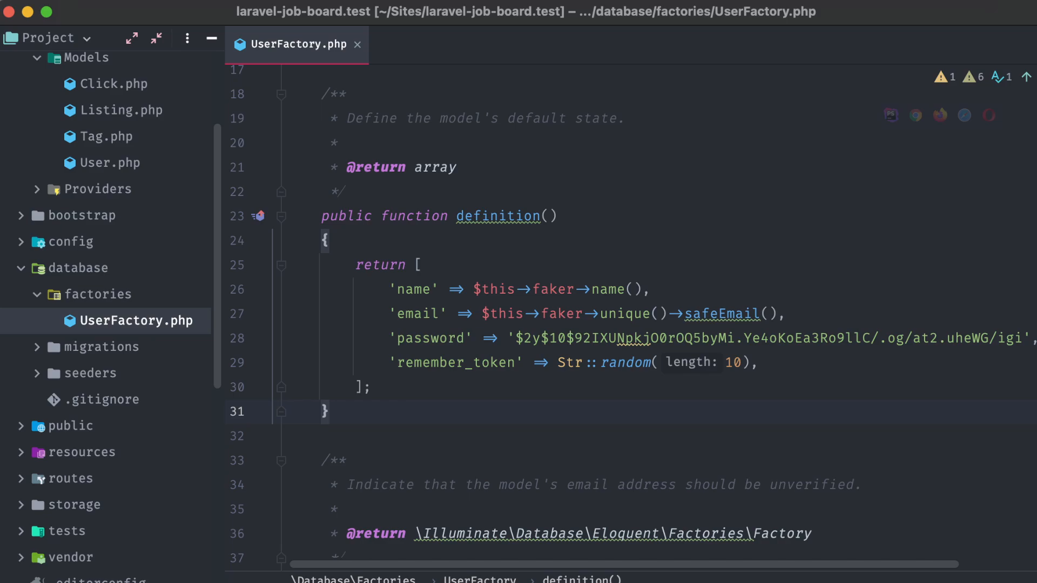
left_click(555, 289)
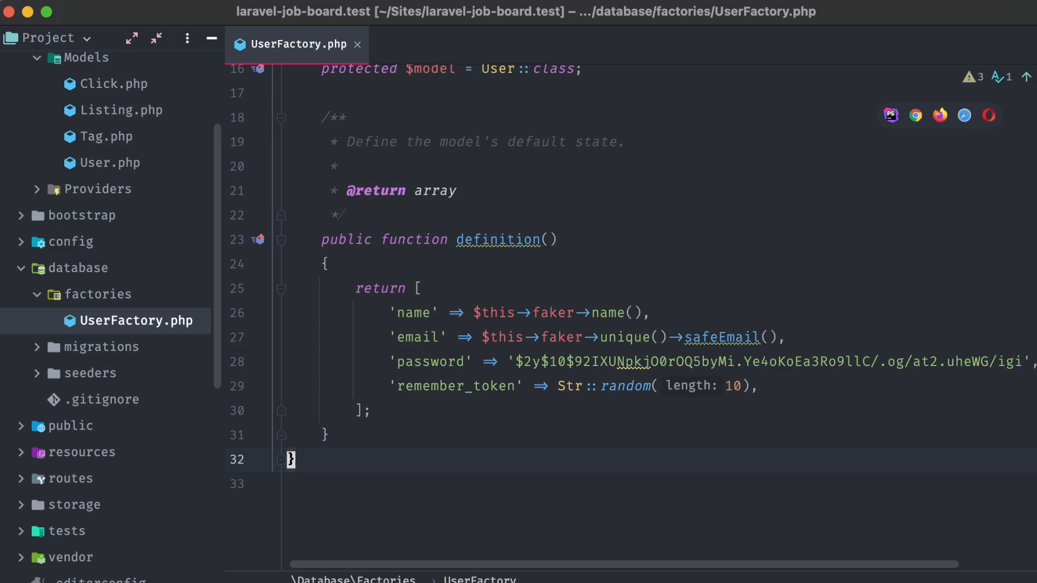
left_click(91, 372)
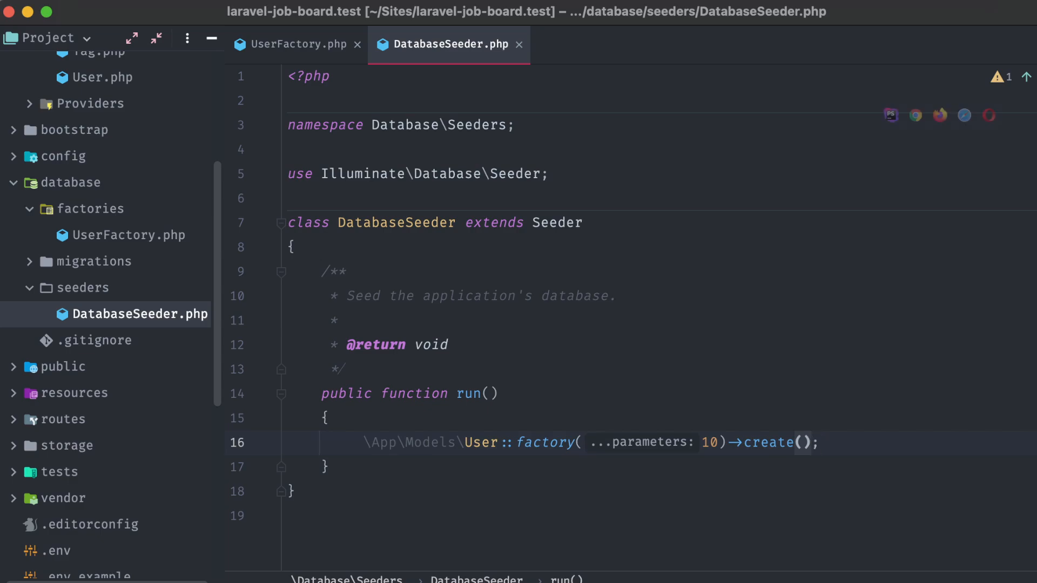
Step: Keep User::factory(10)->create() in DatabaseSeeder and run dcr artisan db:seed in the Terminal
double_click(709, 443)
type("dcr artisan db:seed")
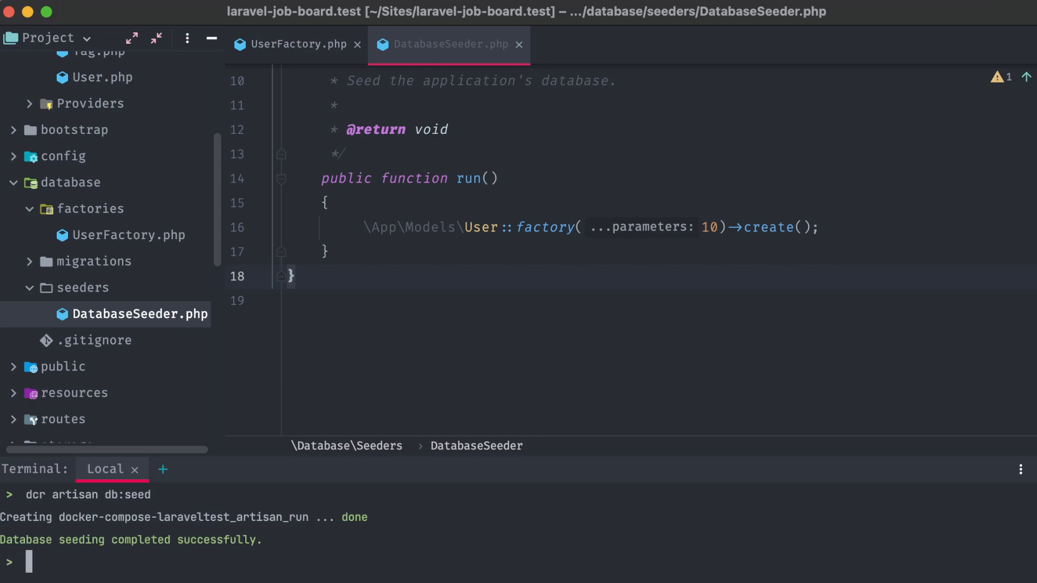
type("cl")
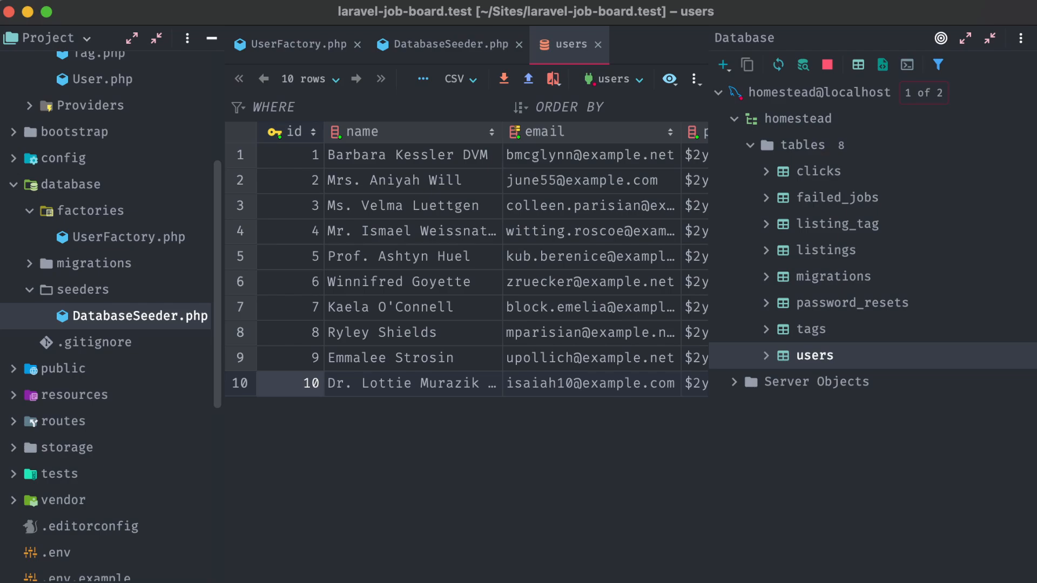
Step: Open the users table under homestead and inspect the second user's full email
left_click(409, 181)
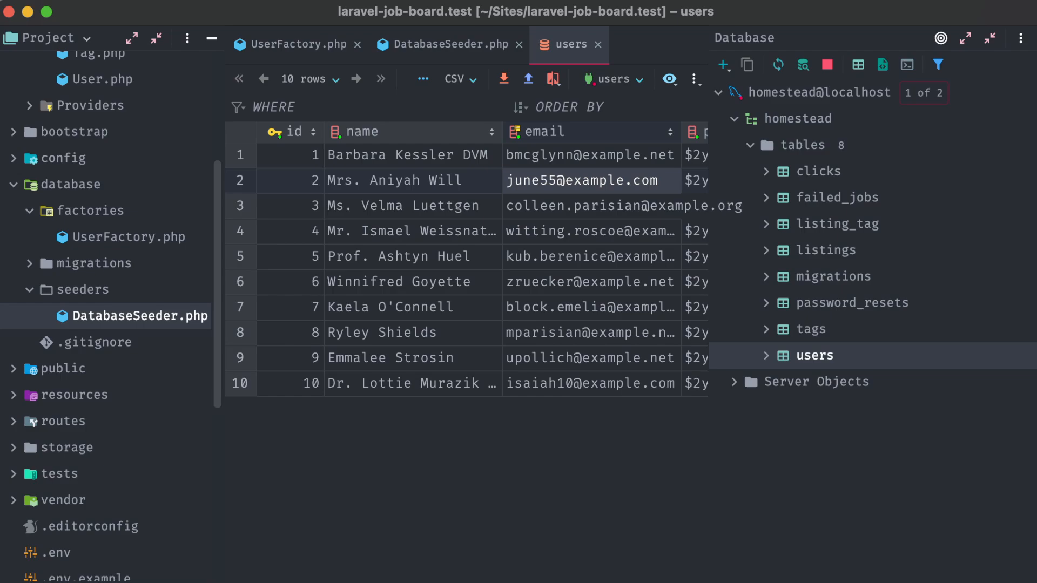
left_click(445, 44)
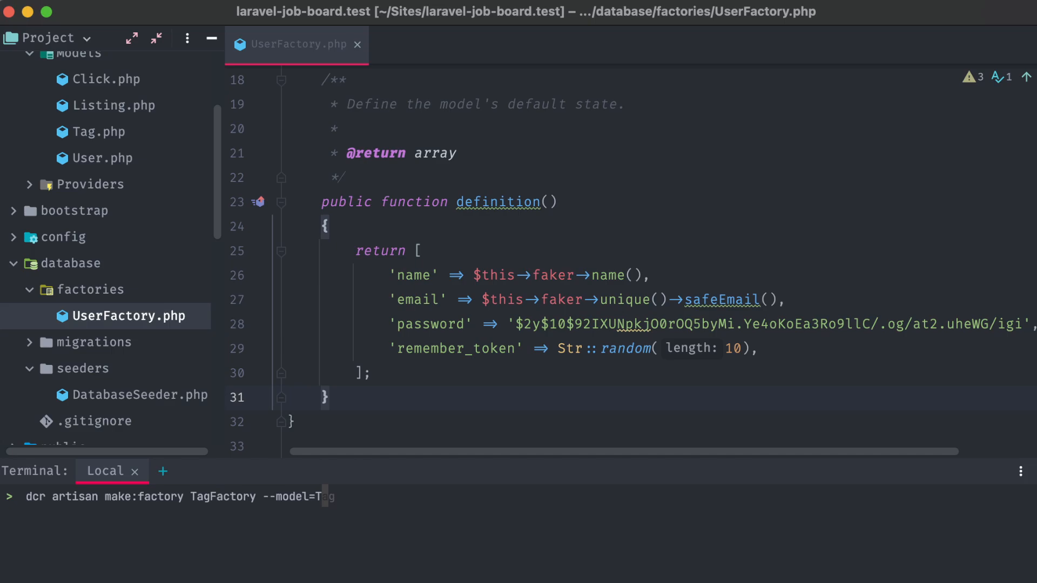
Step: Run dcr artisan make:factory TagFactory --model=Tag in the Terminal
type("ag")
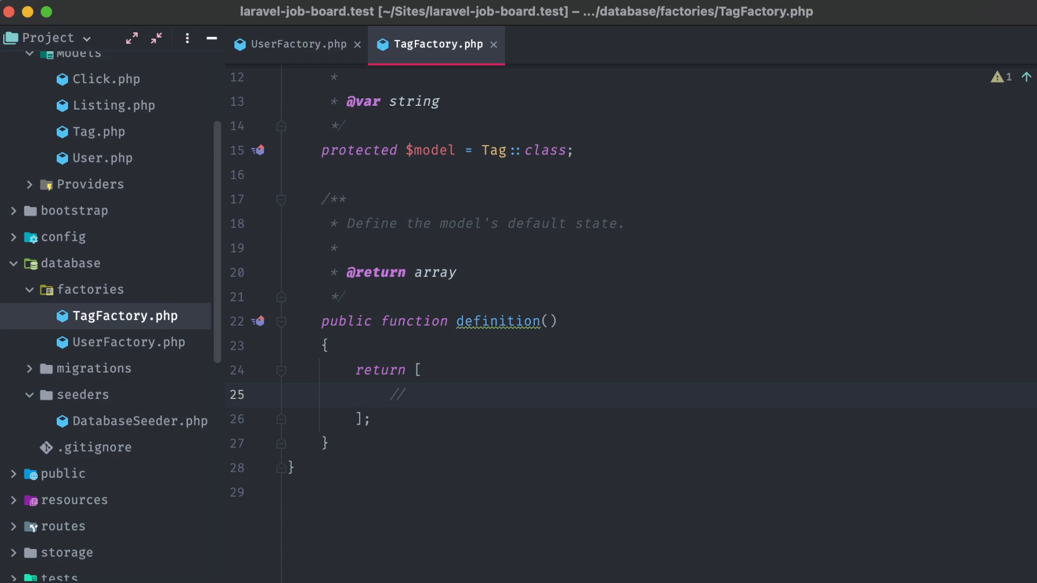
Step: Add 'name' and 'slug' keys and define $name = ucwords($this->faker->word)
type("'nam'")
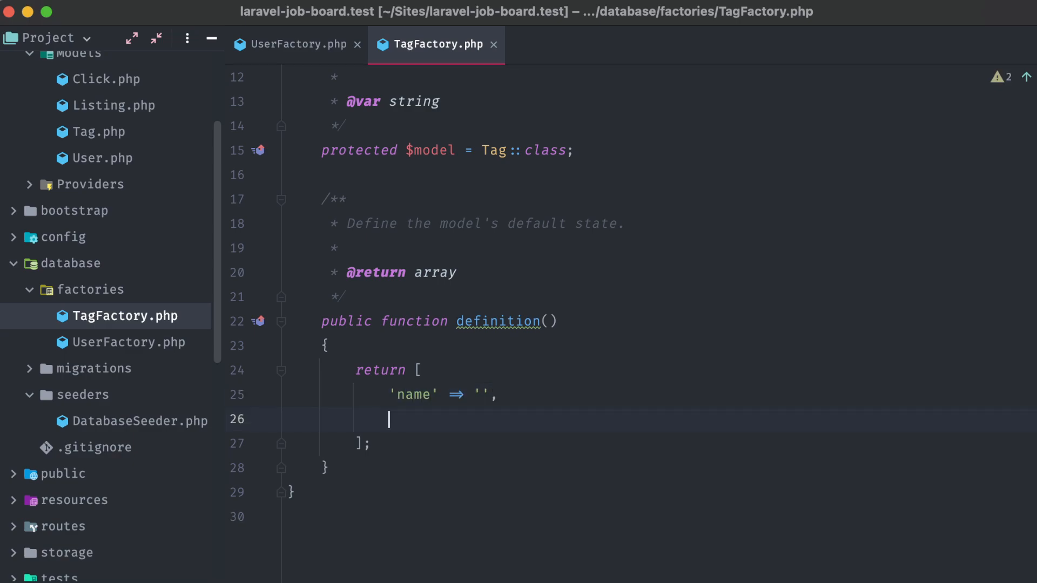
type("'slug' => ''")
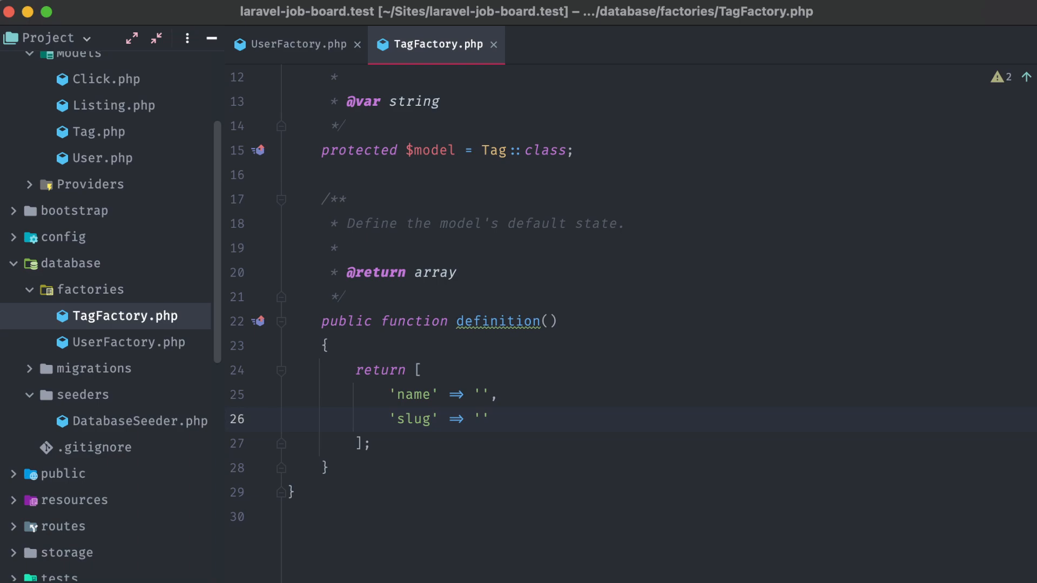
type("$n")
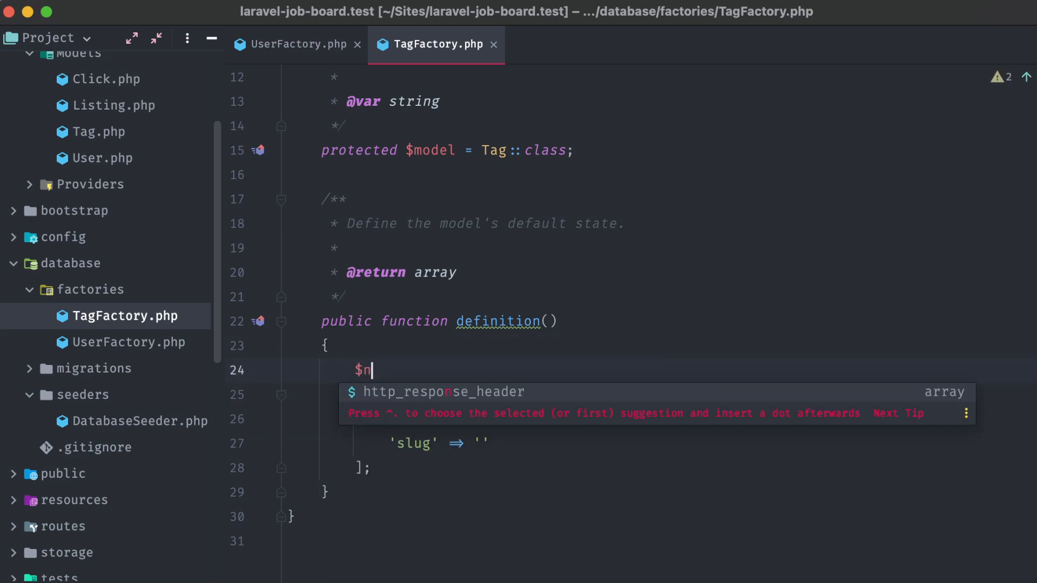
type("ame =")
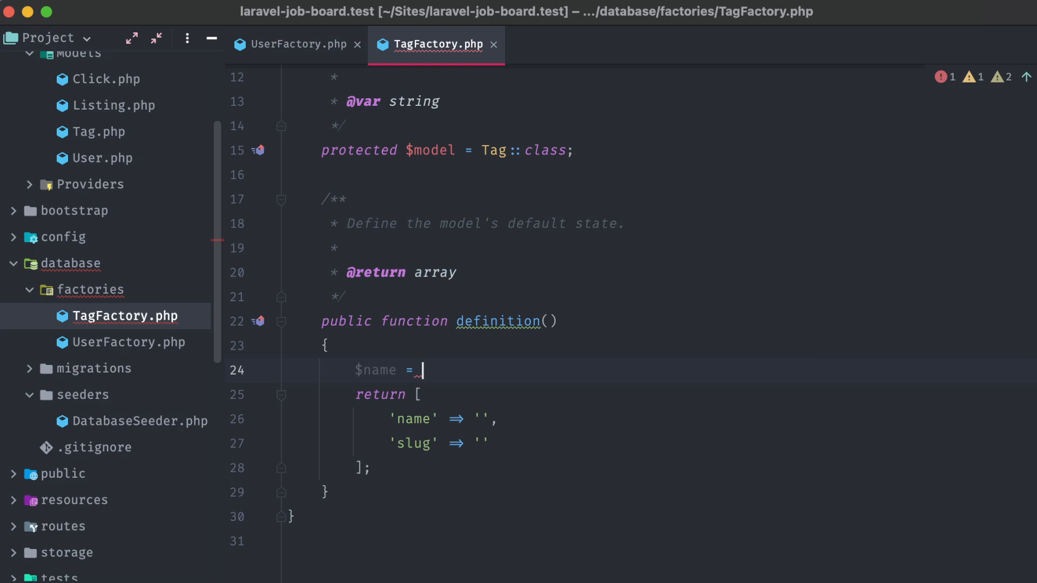
type("$this->faker->word;")
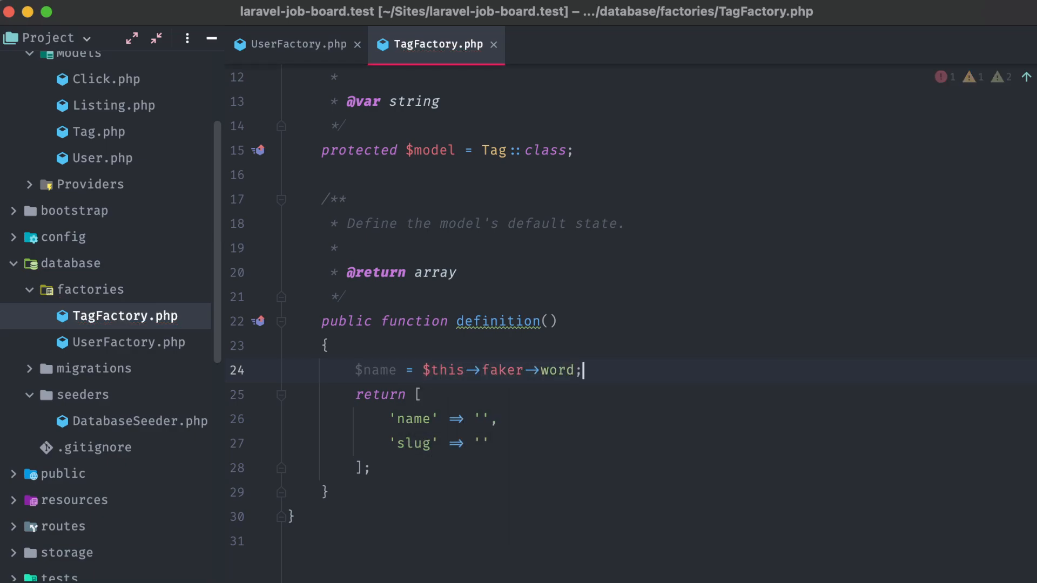
double_click(556, 370)
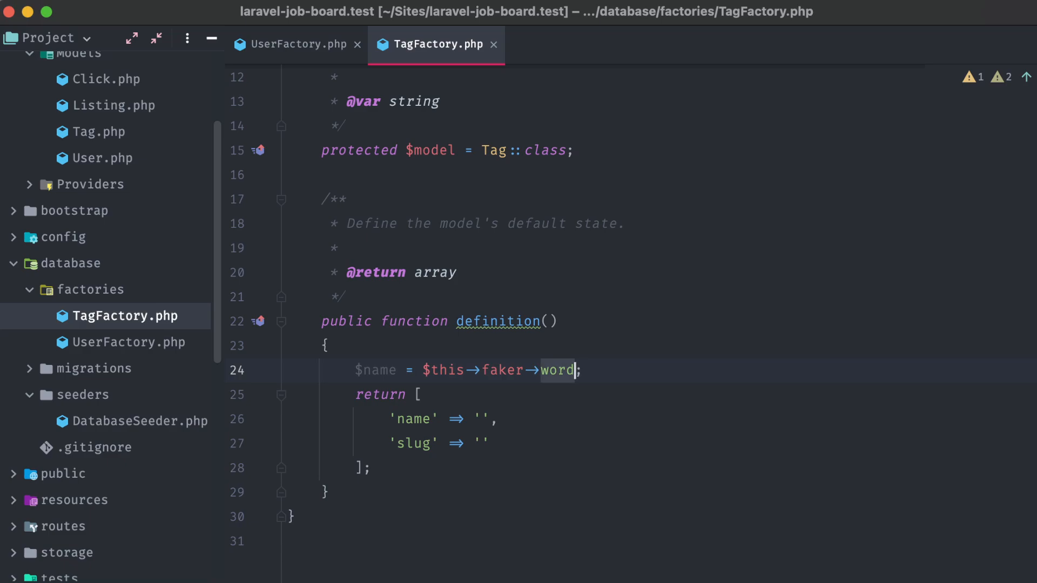
type("u")
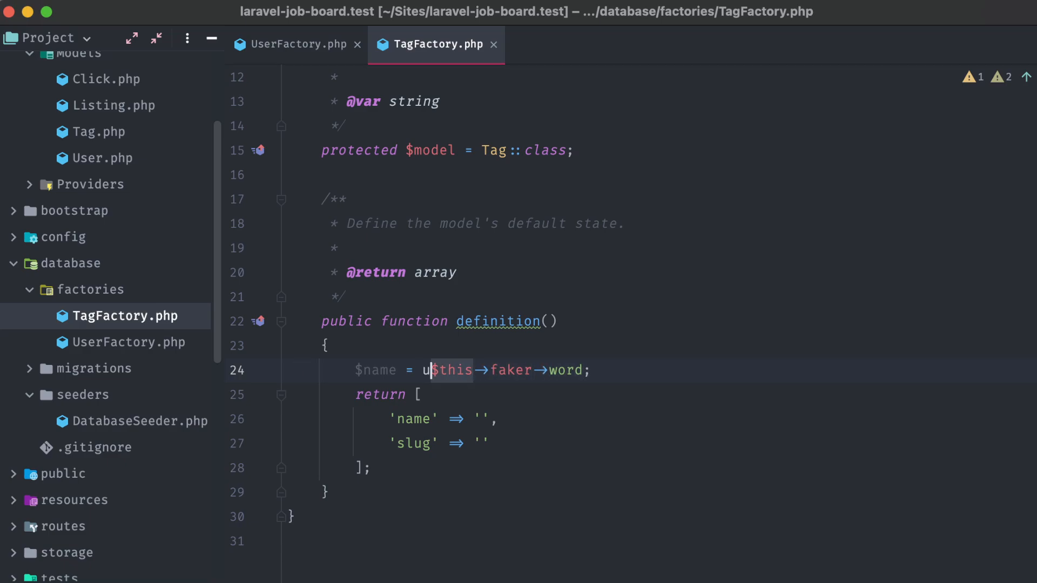
type("cwords(")
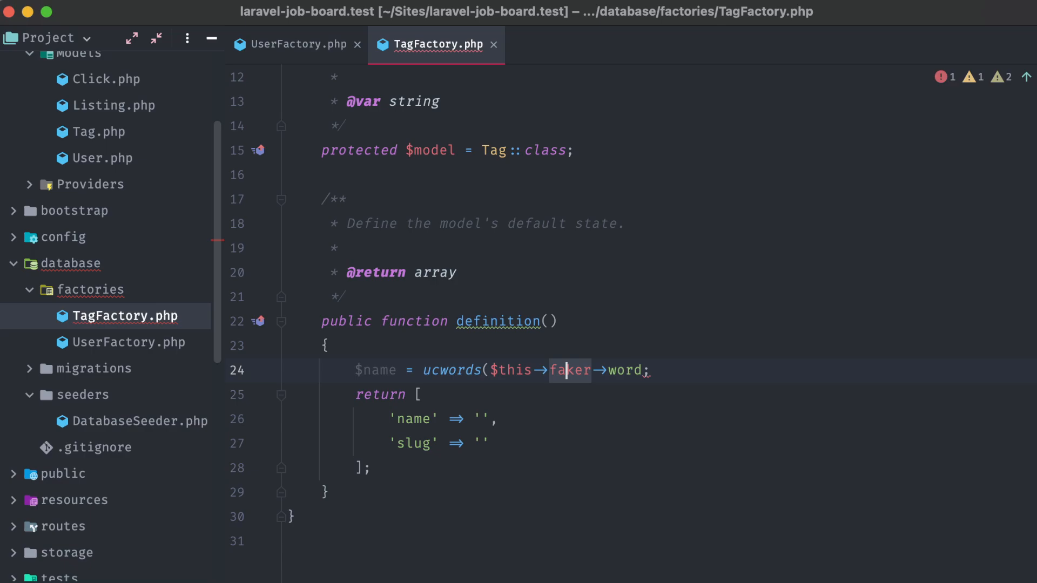
type(")")
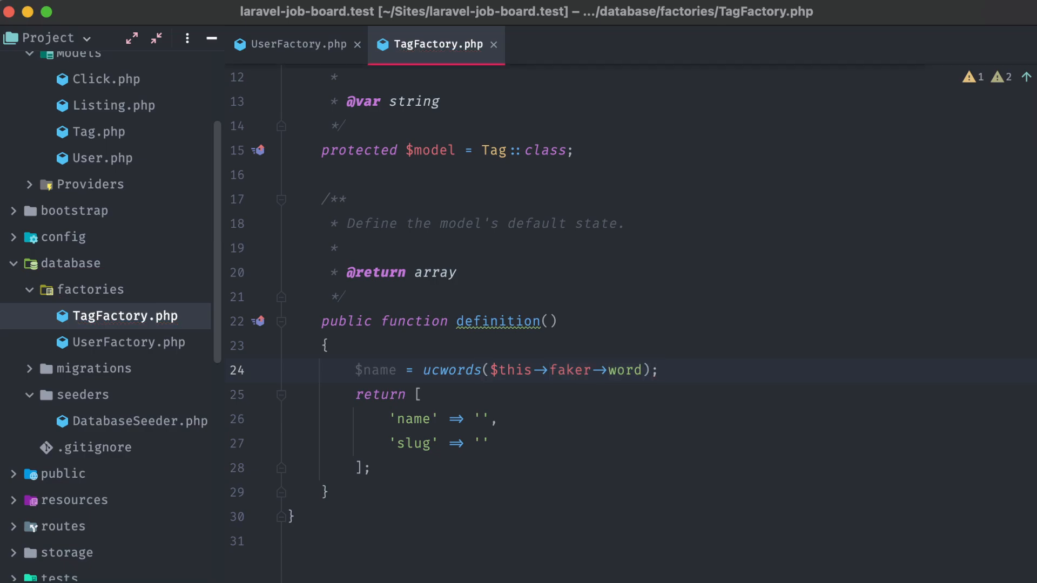
Step: Set 'name' to $name and 'slug' to Str::slug($name)
type("$name")
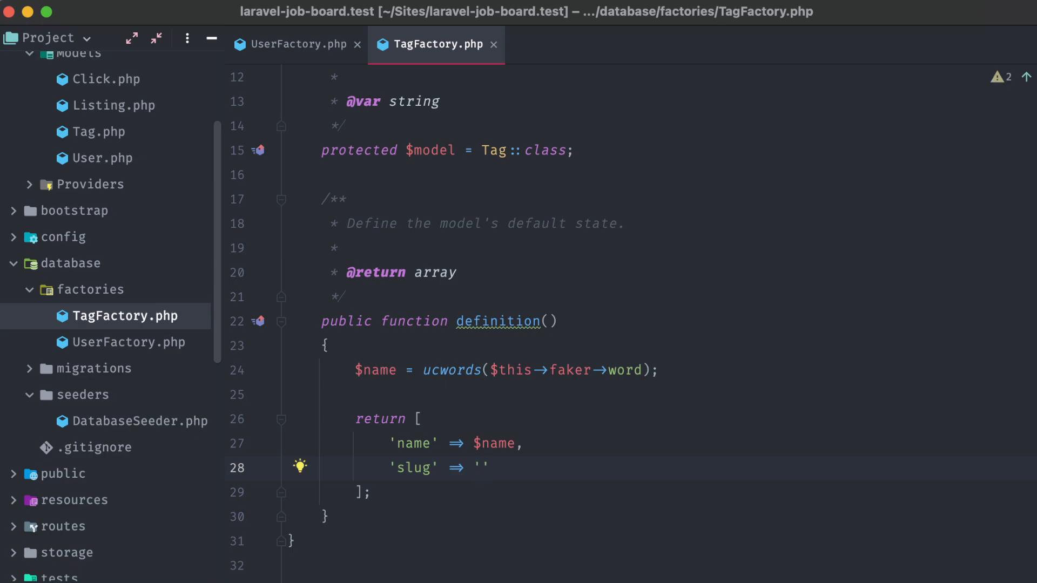
type("S")
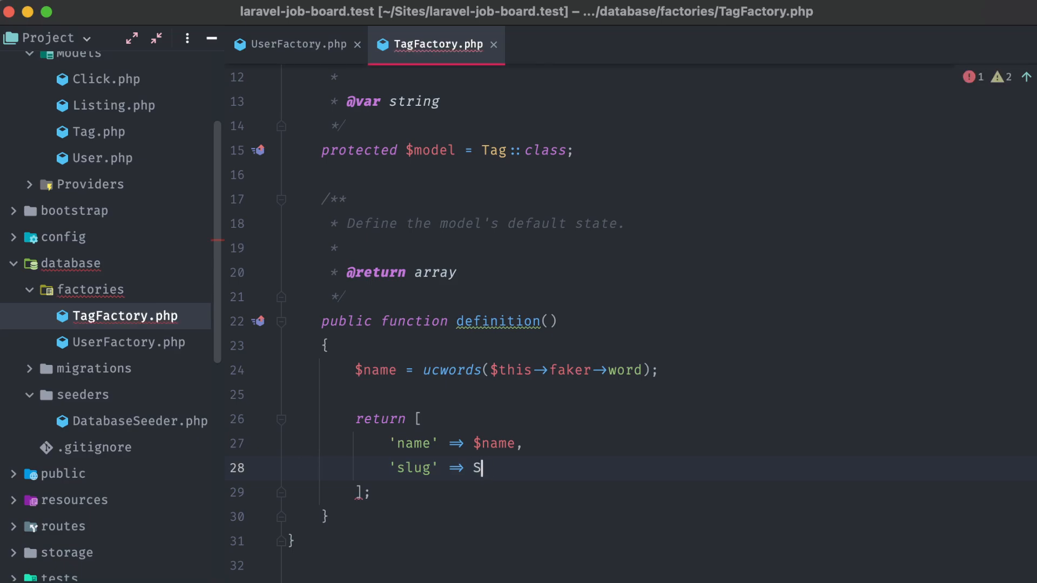
type("tr::")
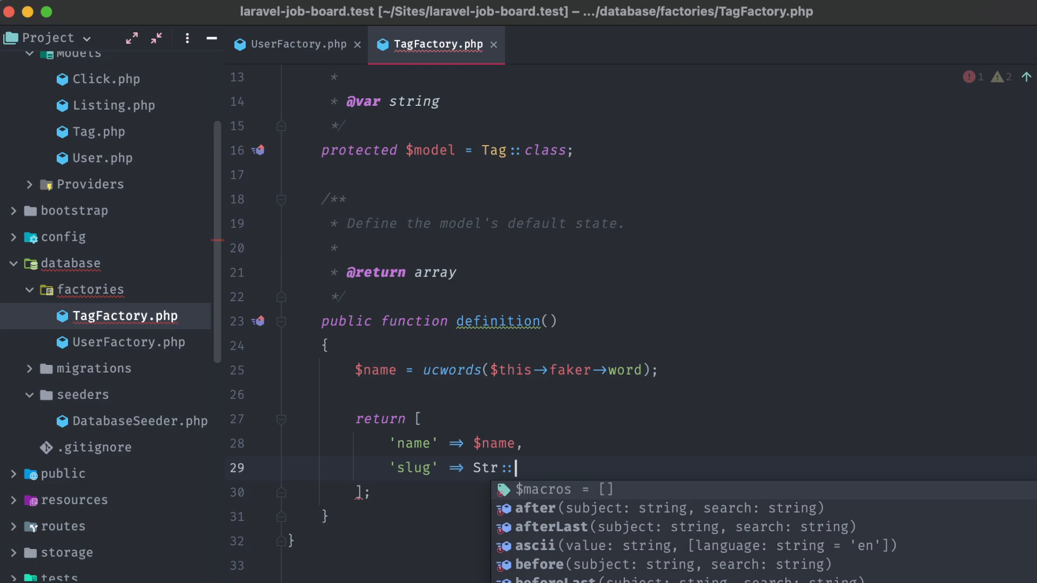
type("slug($n")
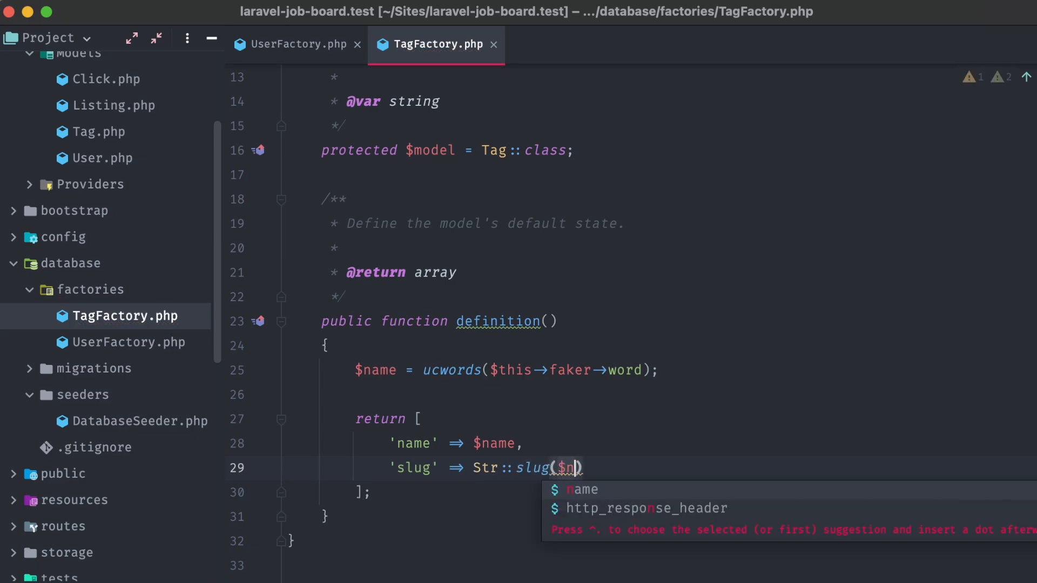
key("Tab")
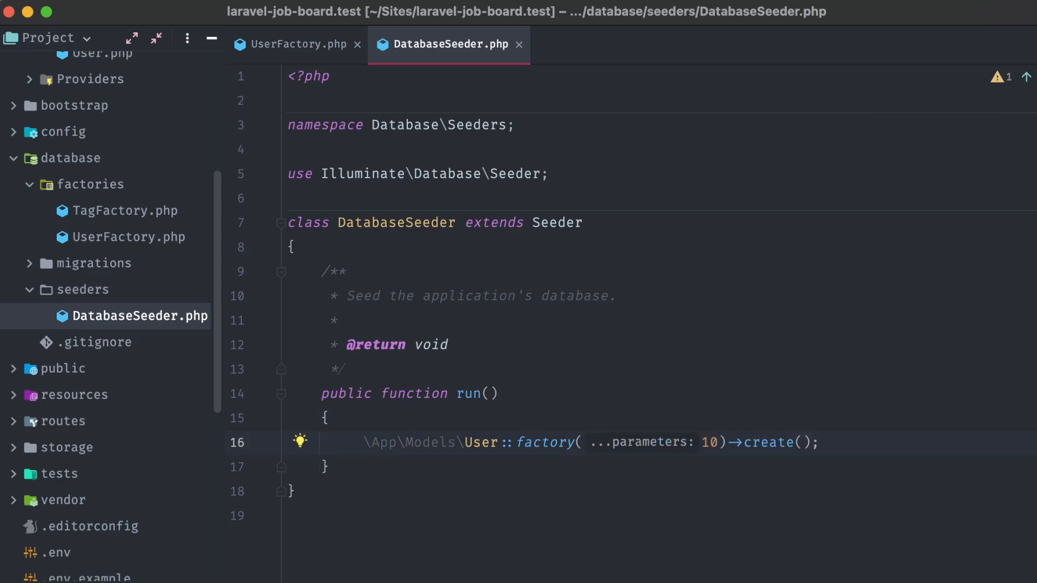
Step: Comment out user seeding, add \App\Models\Tag::factory(10)->create(), and enter the make:factory command
key("cmd+/")
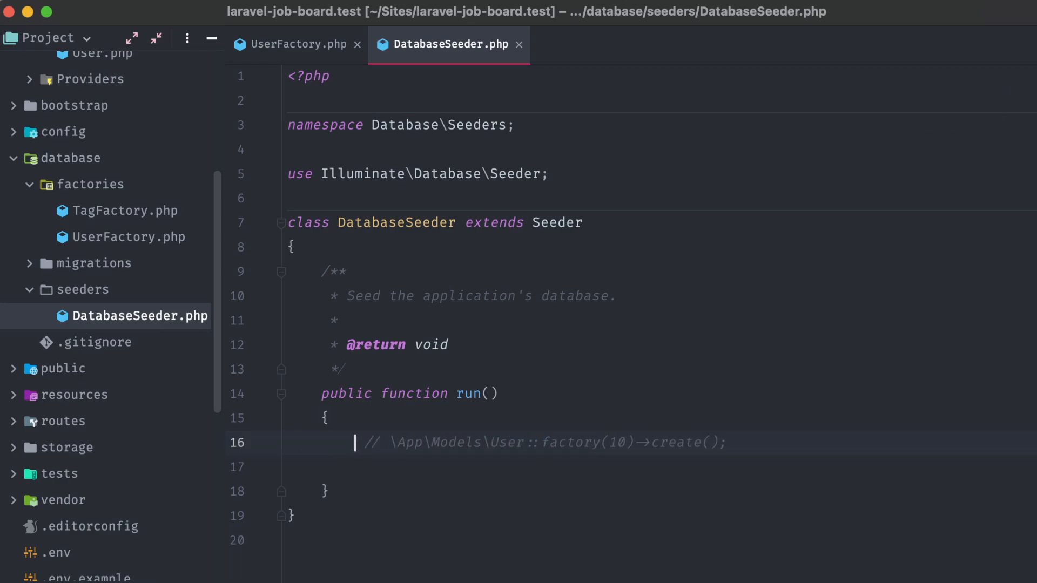
type("\\App\\")
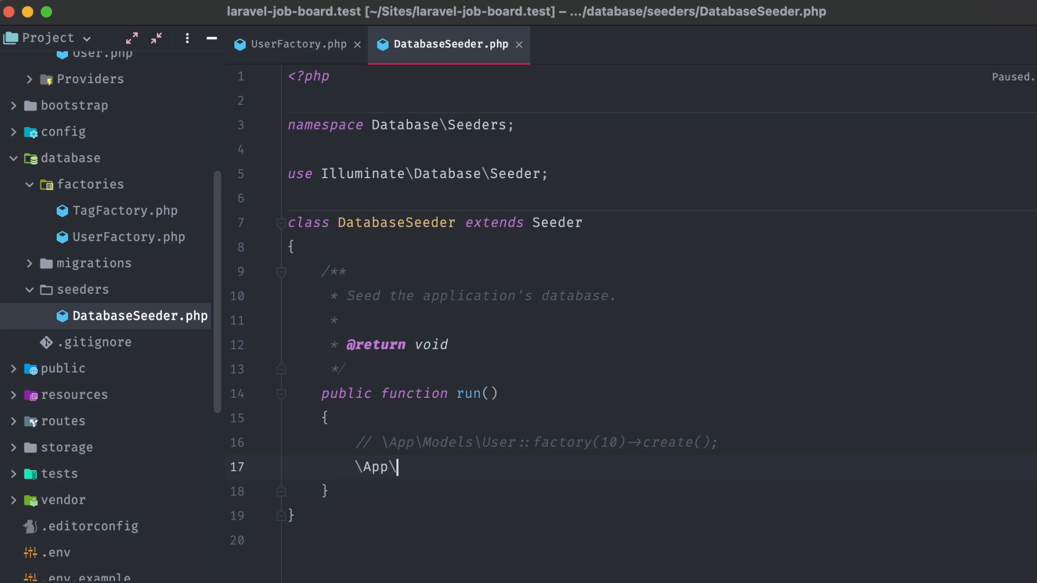
type("Models\\Tag::factor")
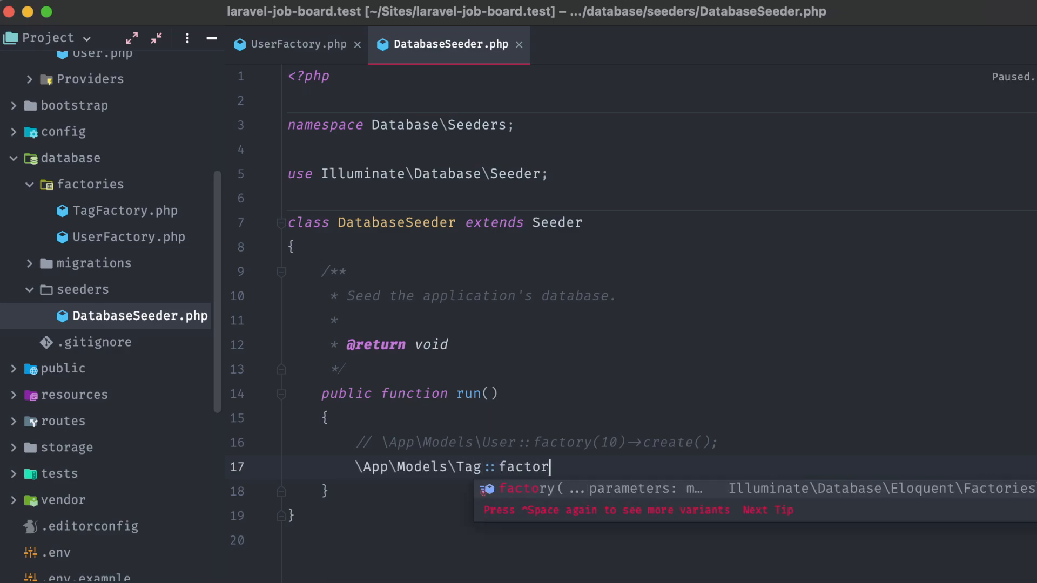
type("y(10)")
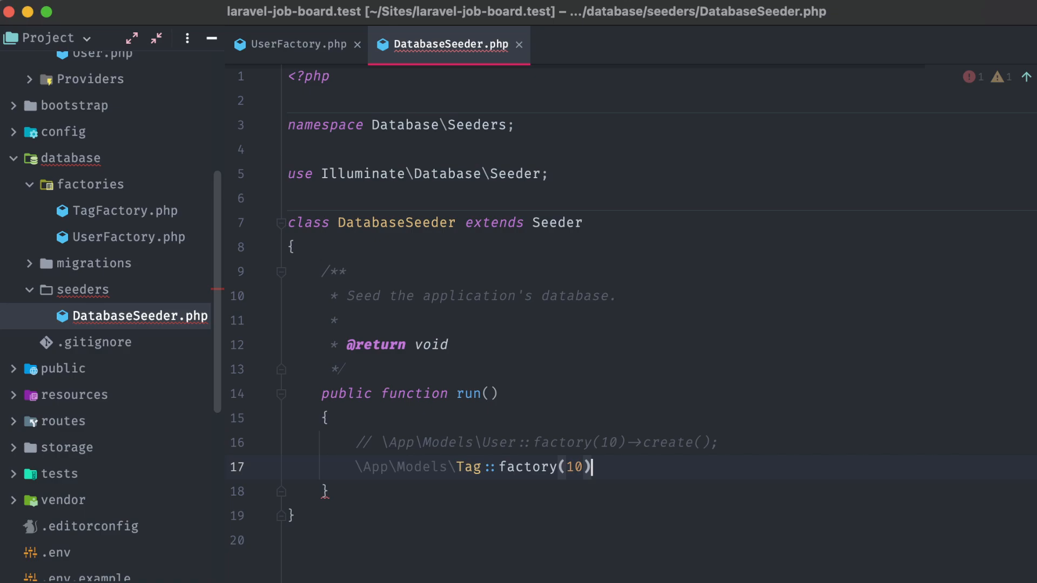
type("->cr")
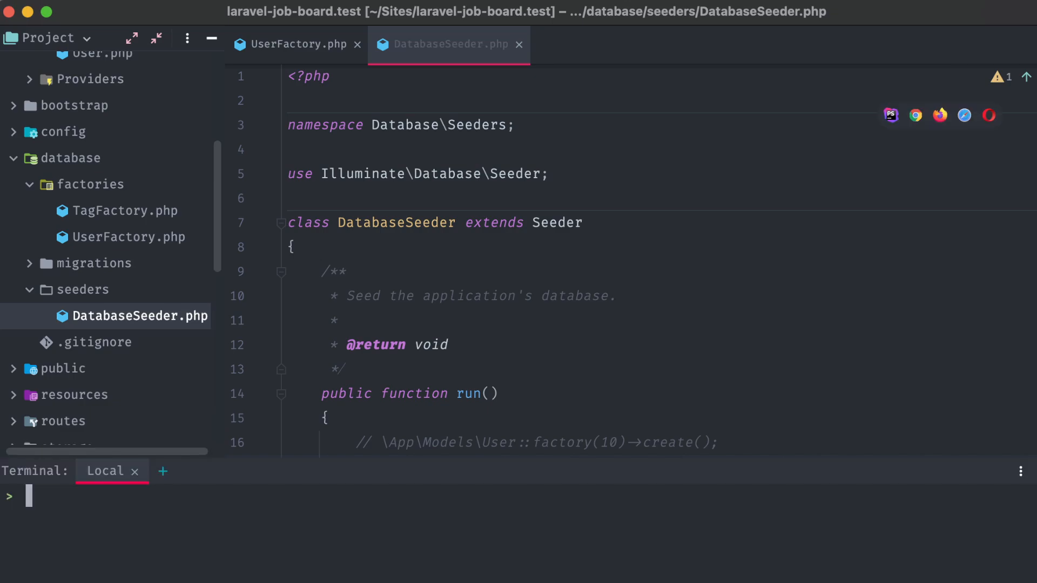
type("dcr artisan make:factory TagFactory --model=Tag")
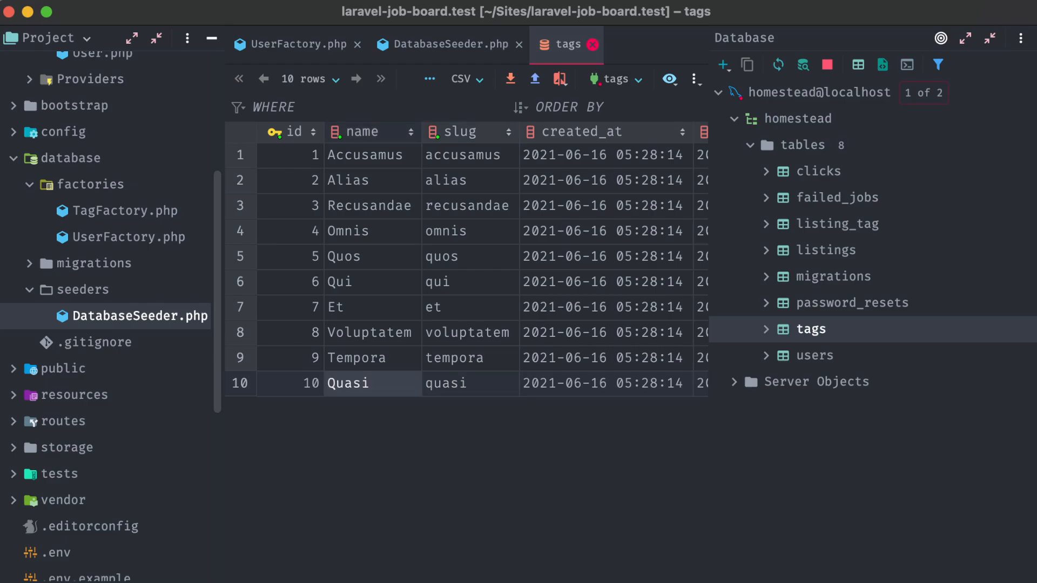
Step: Inspect the ten seeded rows in the tags table
left_click(449, 44)
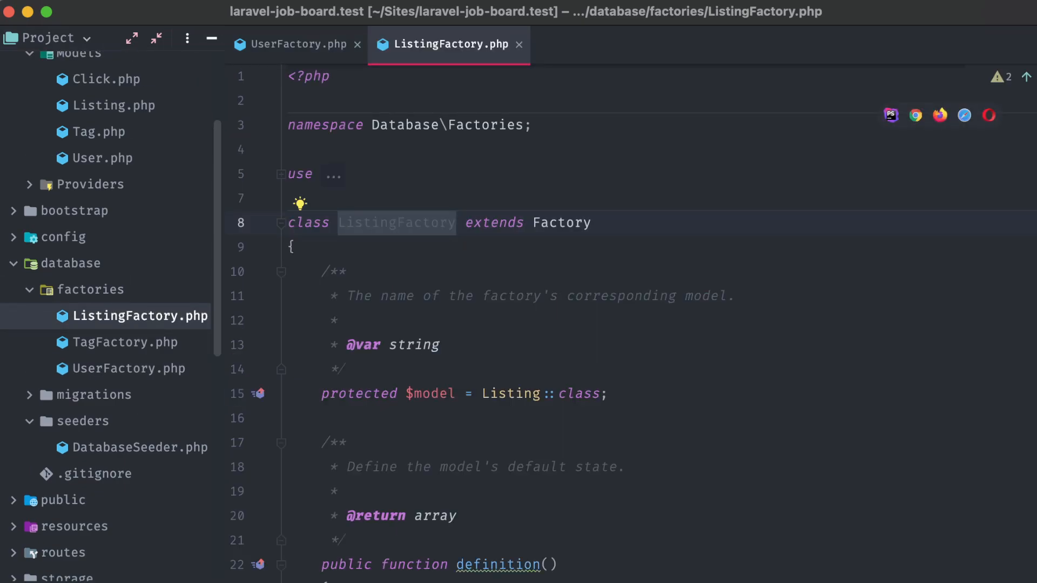
Step: List title, slug, company, location, logo, is_highlighted, content, apply_link and timestamps in the return array
scroll("down", 3)
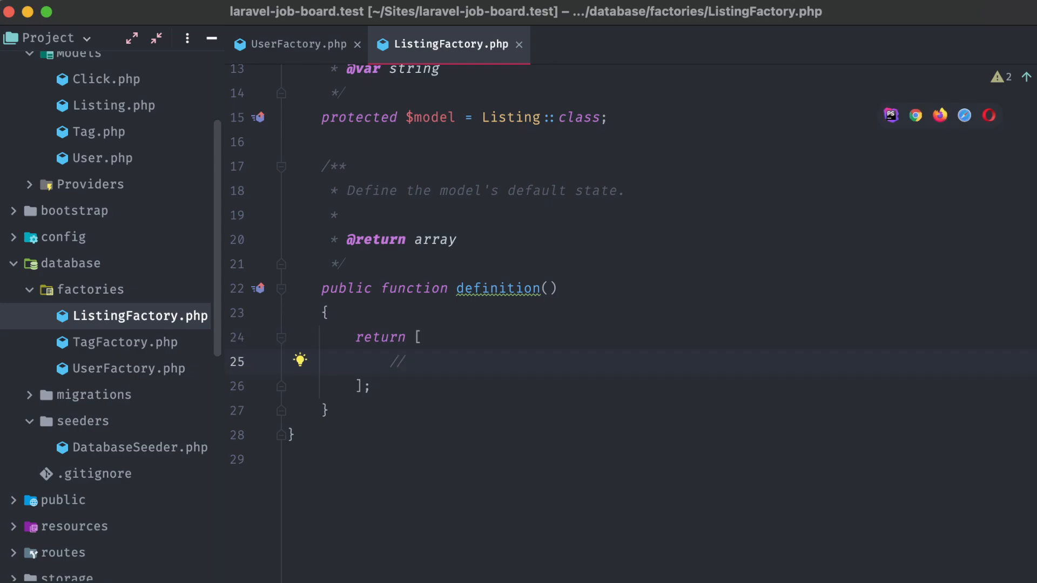
type("'t'")
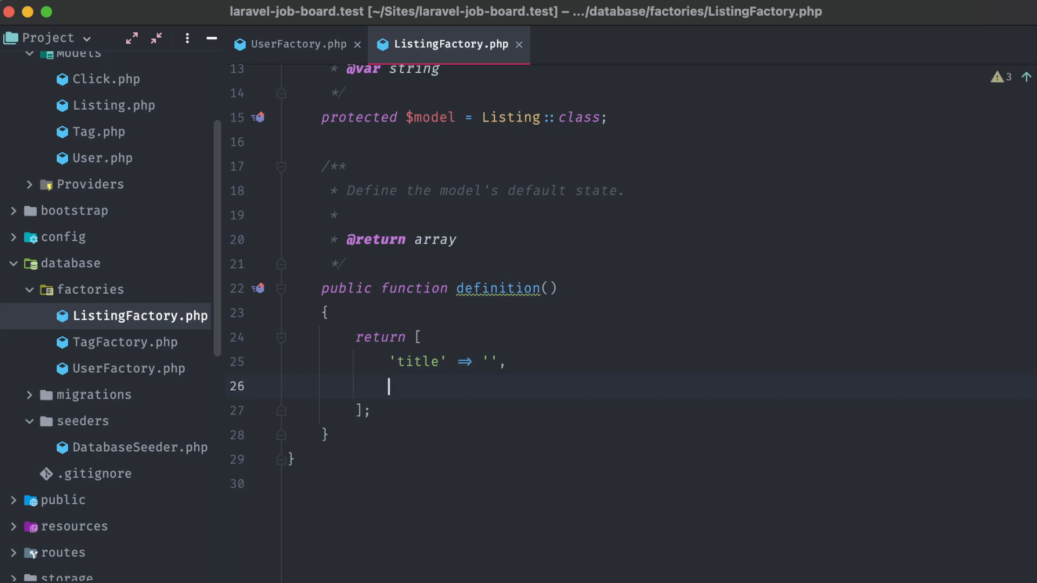
type("'slug' => '',")
type("'co")
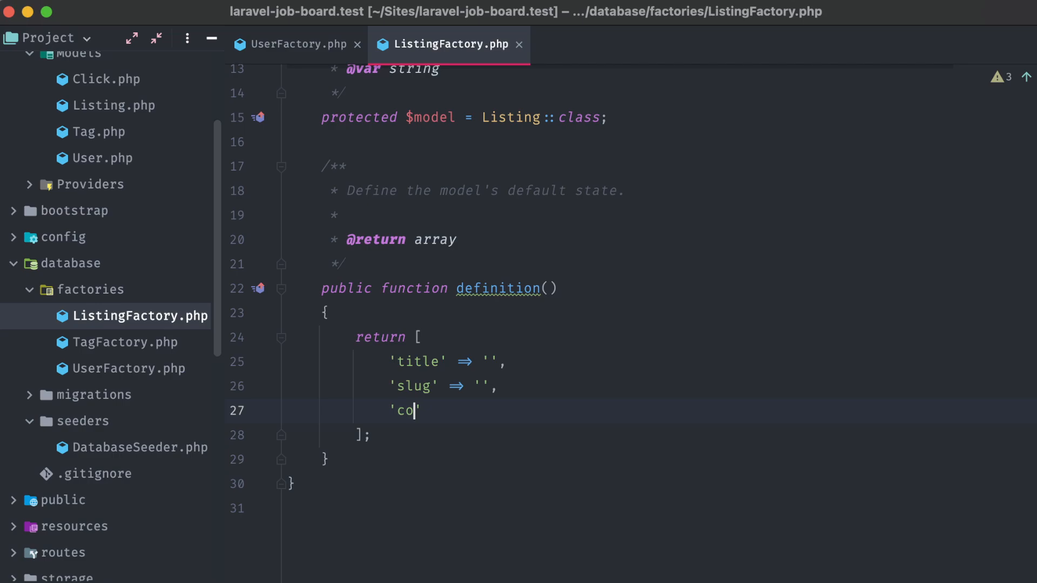
type("mpany' => '',")
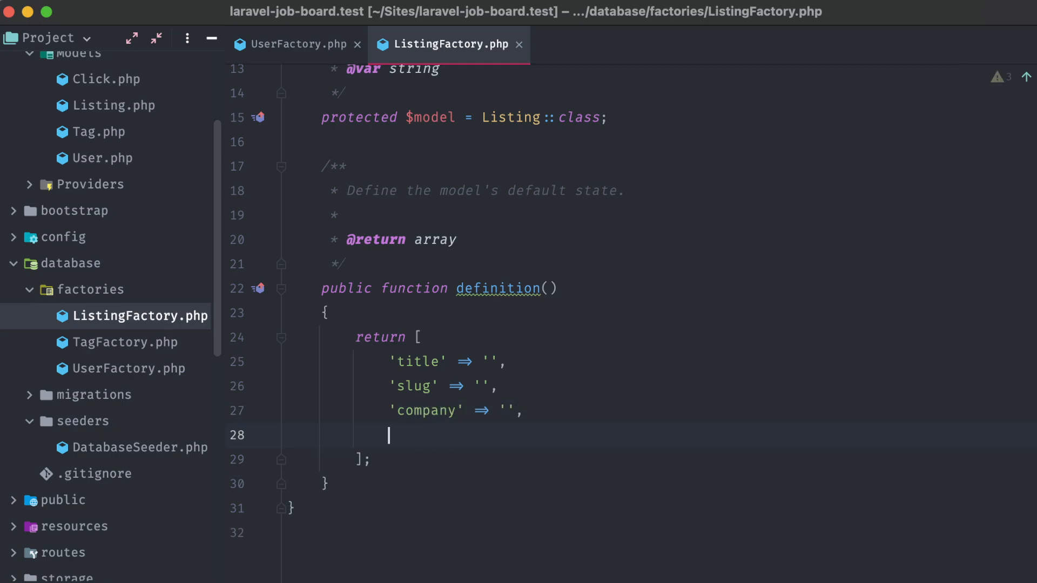
type("'location' => '',")
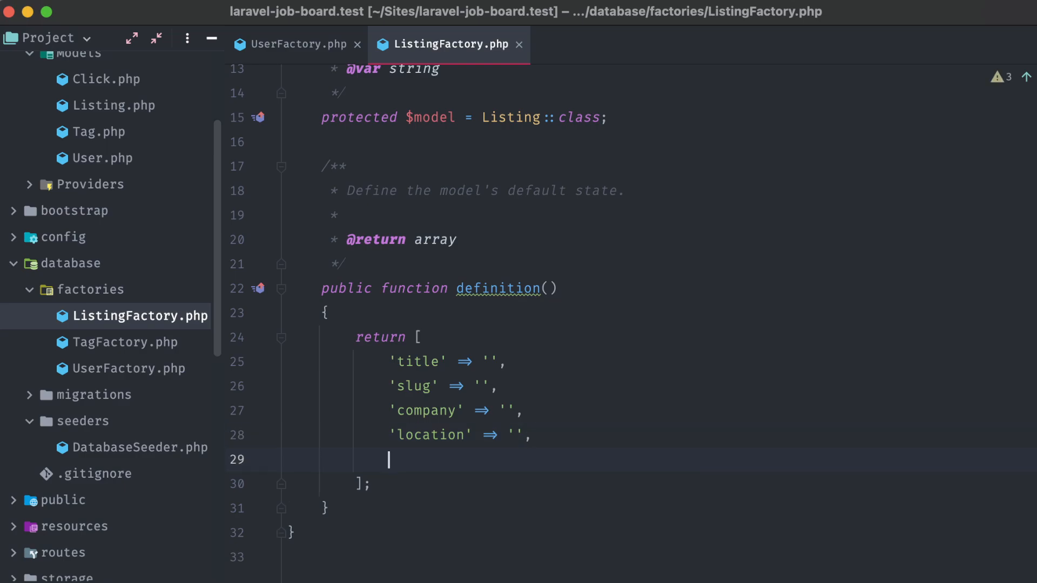
type("'logo' => '',")
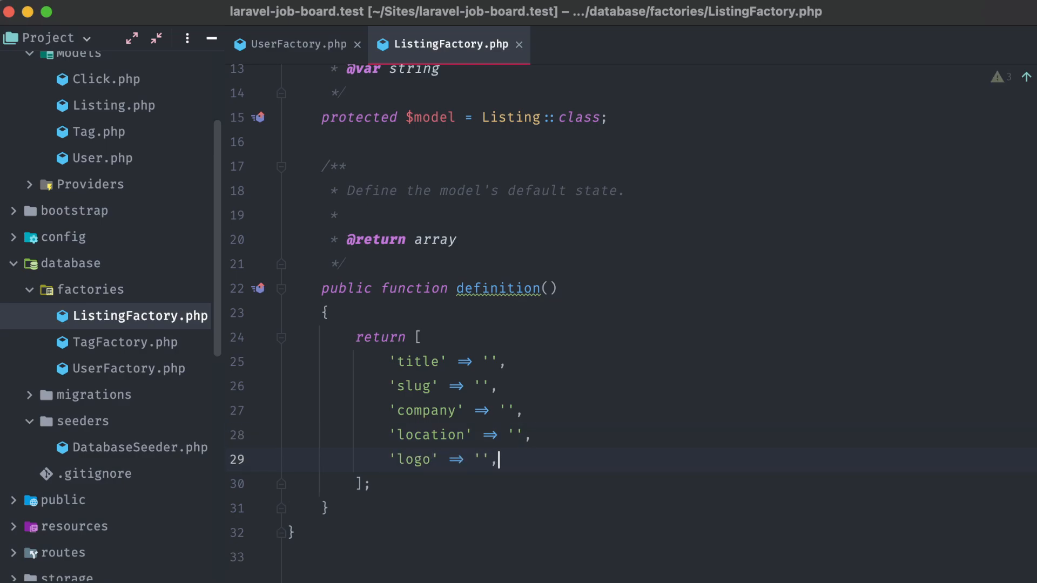
type("'is_h'")
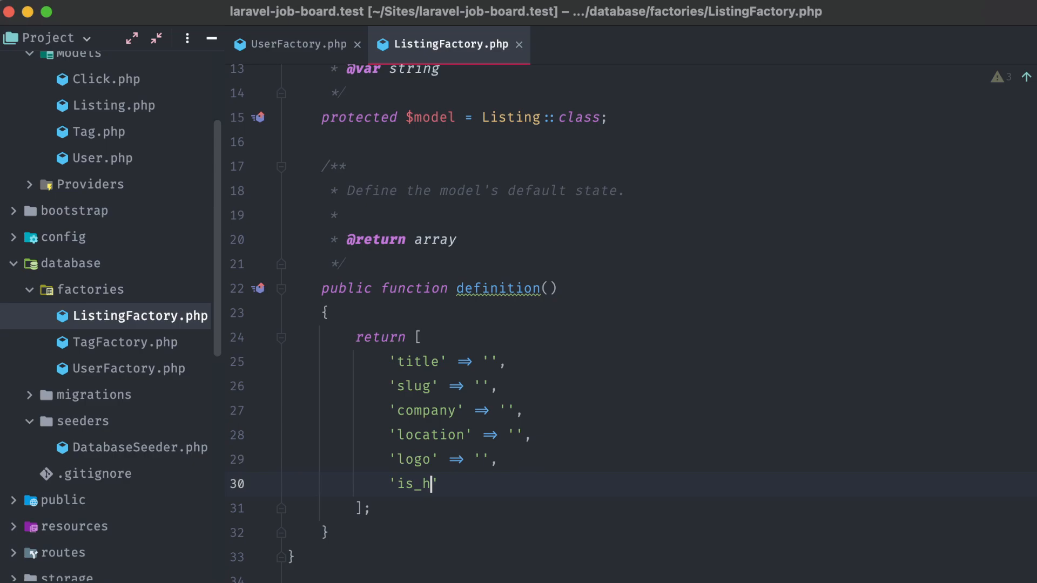
type("ighlighted' => '',")
type("'is_active' => '',")
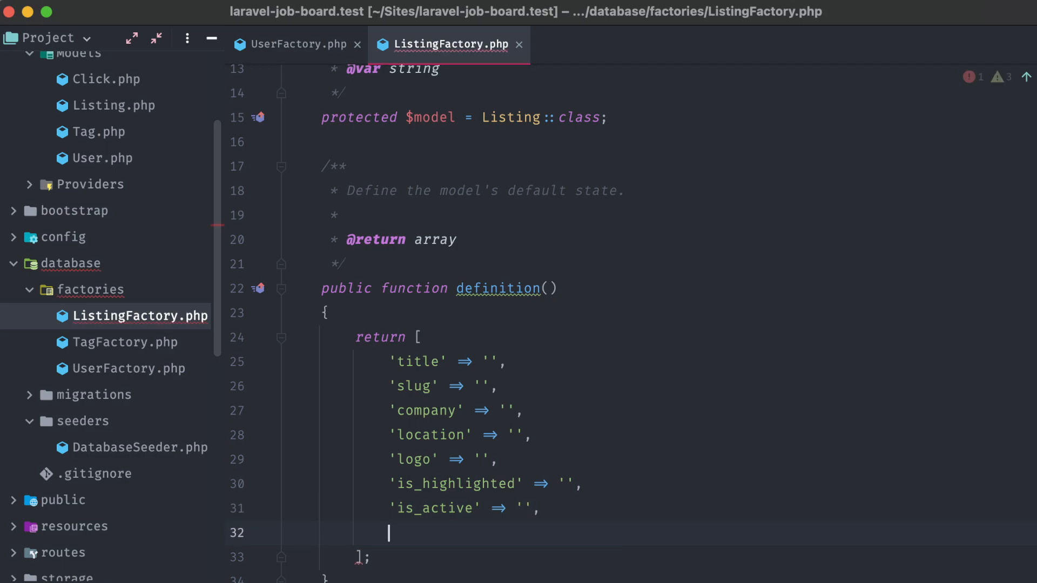
type("'content' => '',")
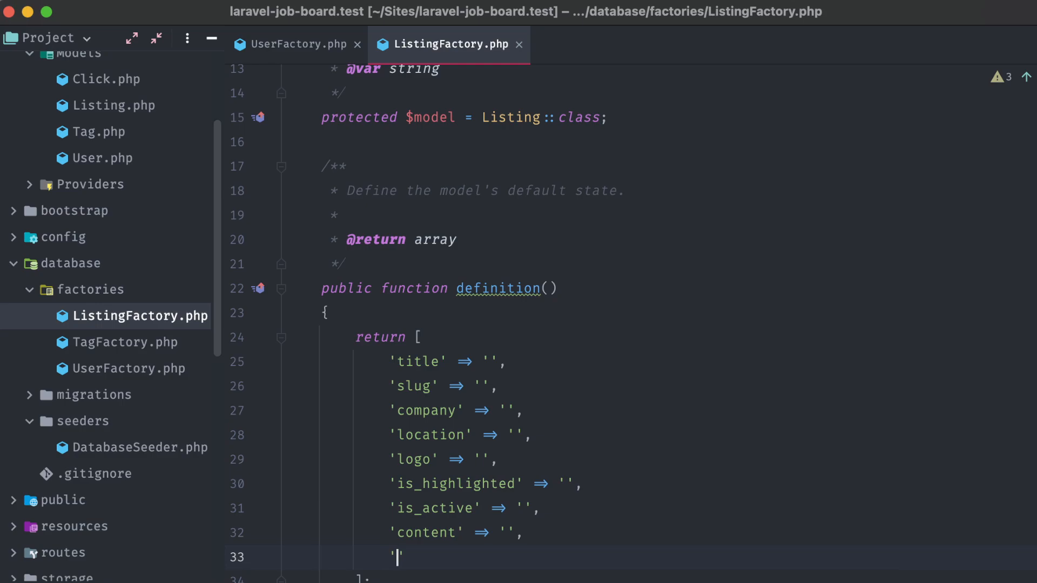
type("apply_link' =>")
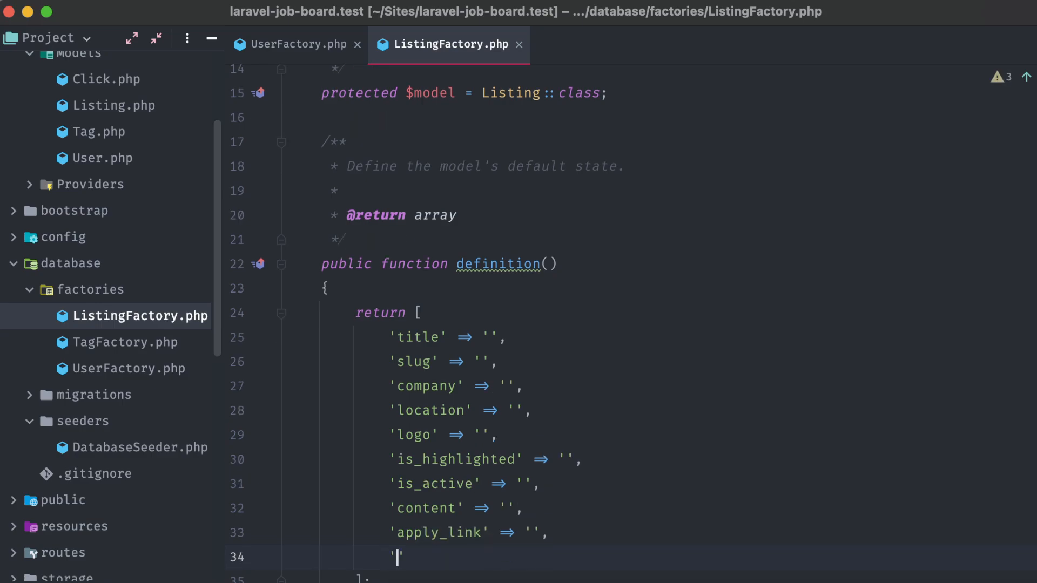
type("'created_at' =>")
type("'updated")
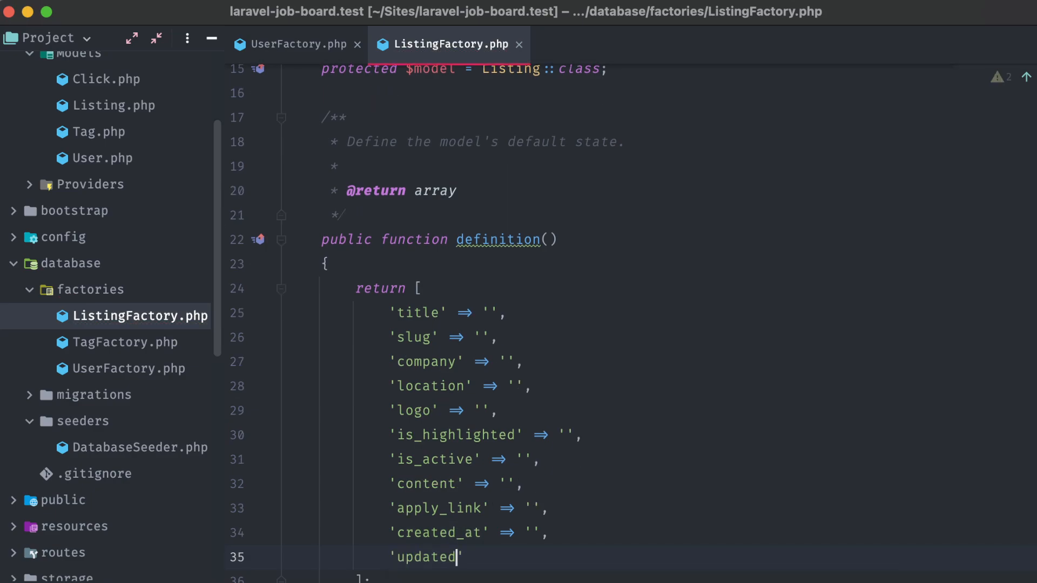
type("_at' => ''")
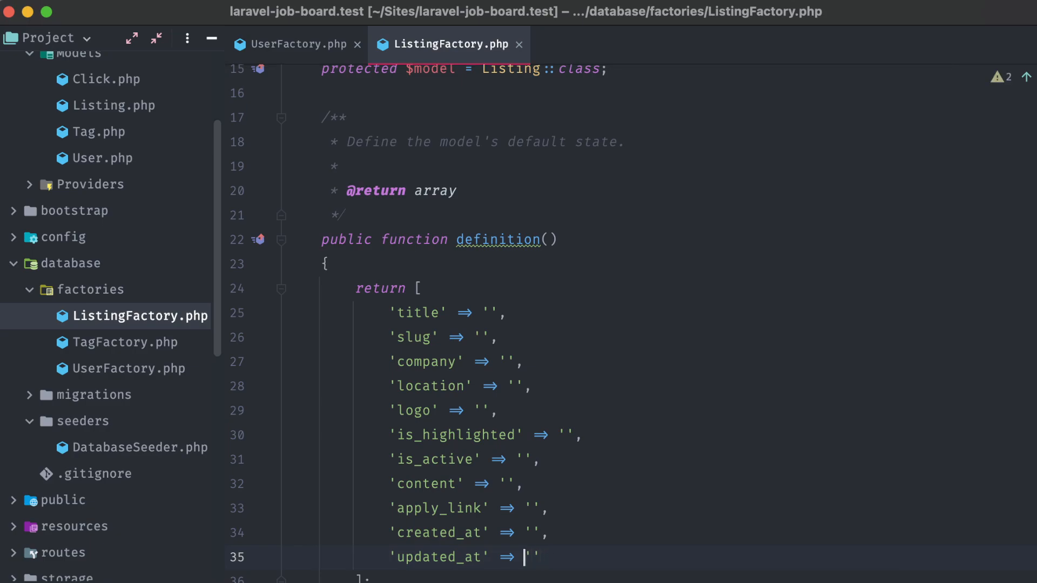
scroll("down", 3)
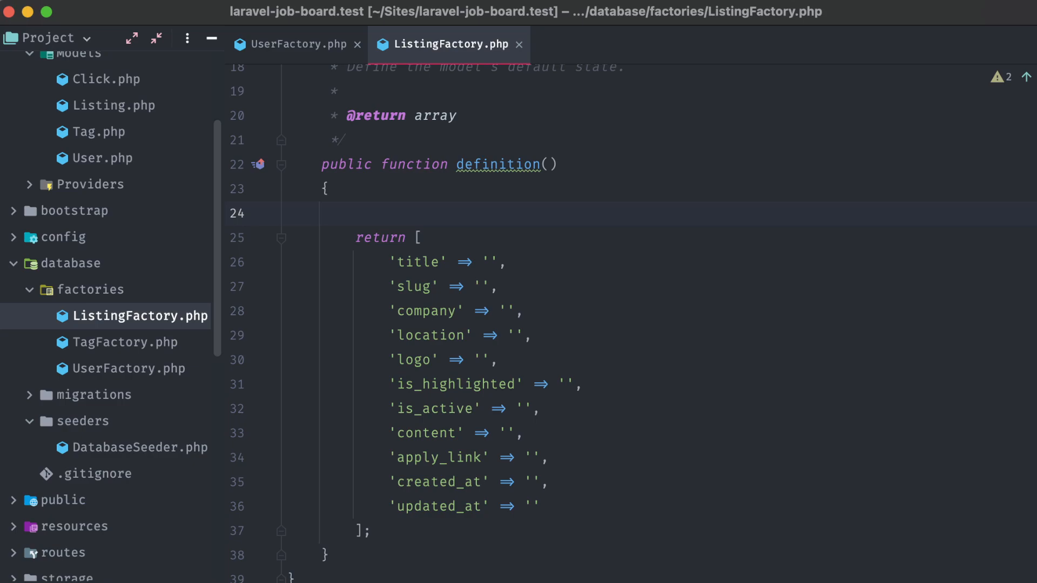
Step: Add $title = faker->sentence(rand(5, 7)) and slug Str::slug($title).'-'.rand(1111, 9999)
type("$title =")
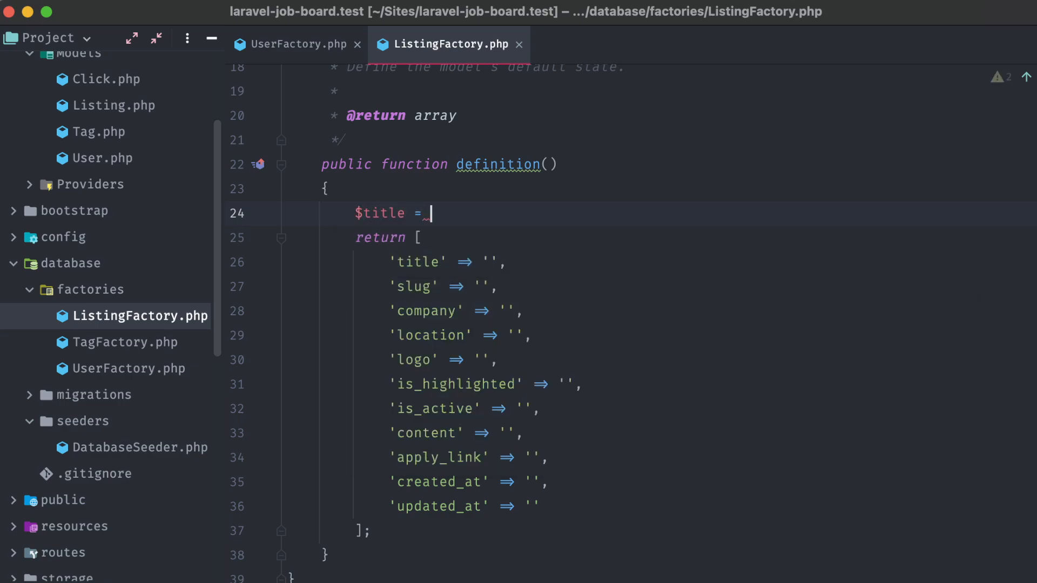
type("$this->")
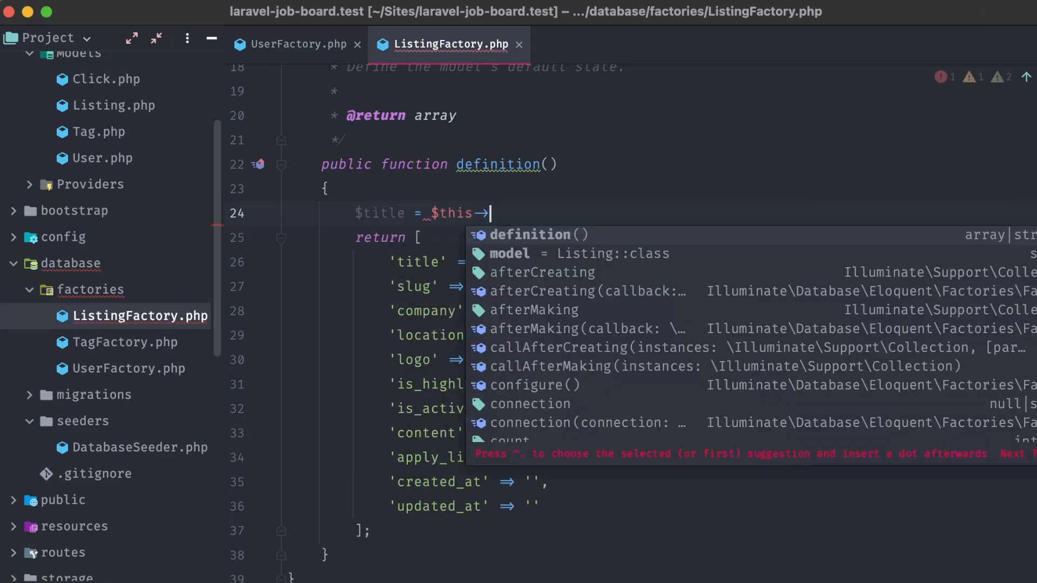
type("faker->sentence(7);")
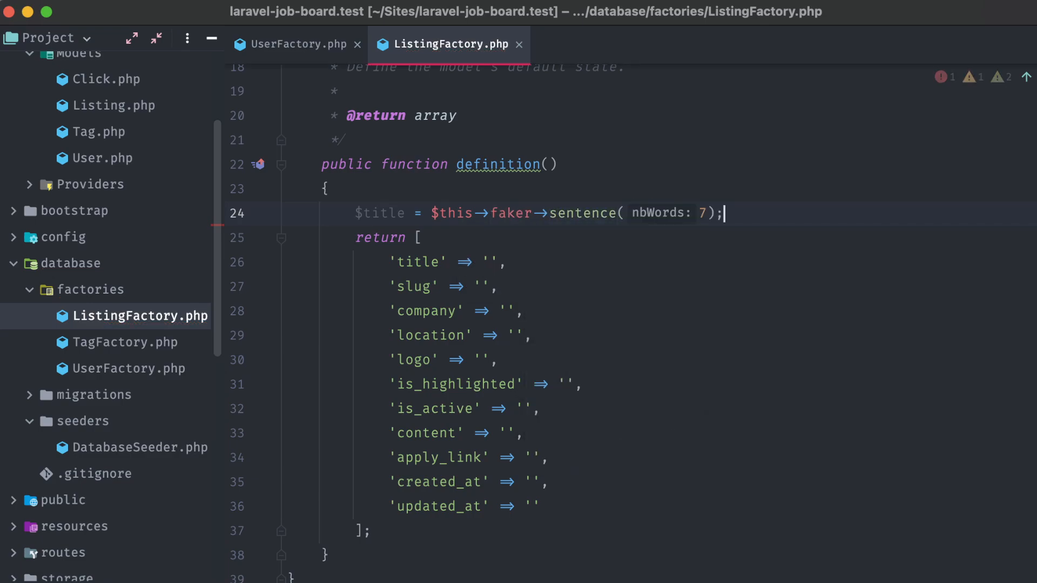
type("rand(5")
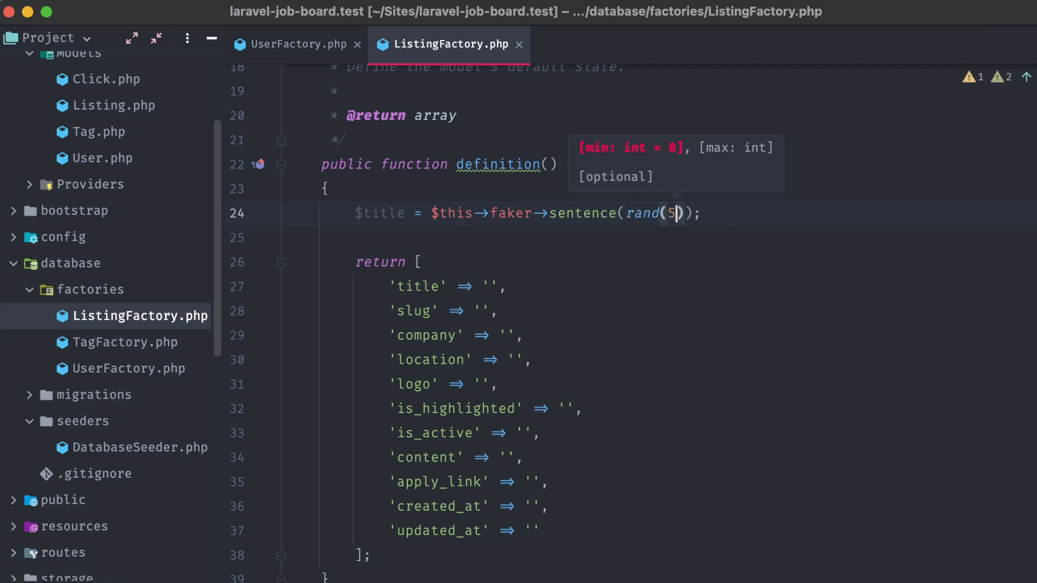
type(", 7")
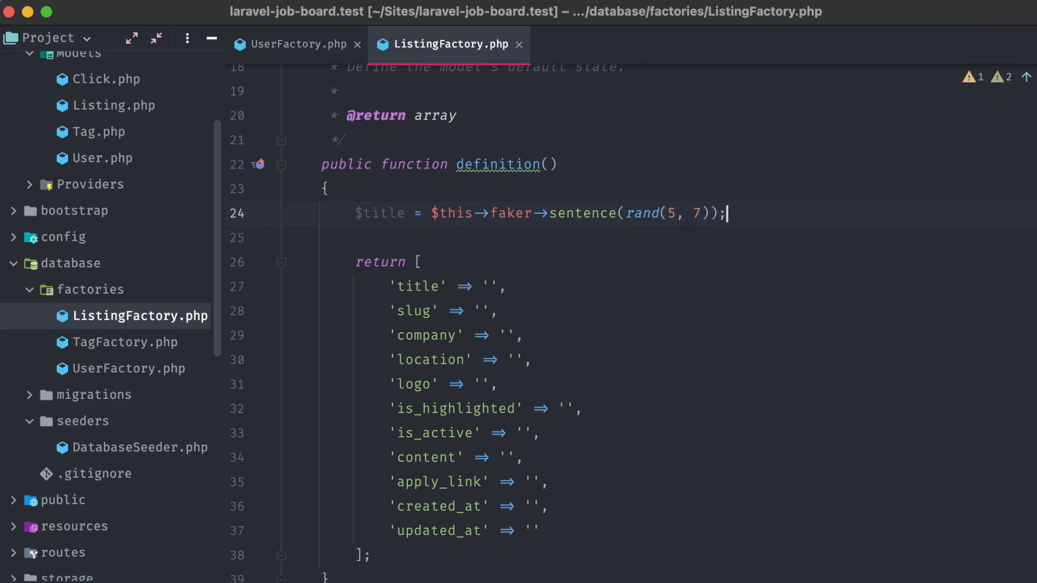
type("$title")
left_click(696, 312)
type("S")
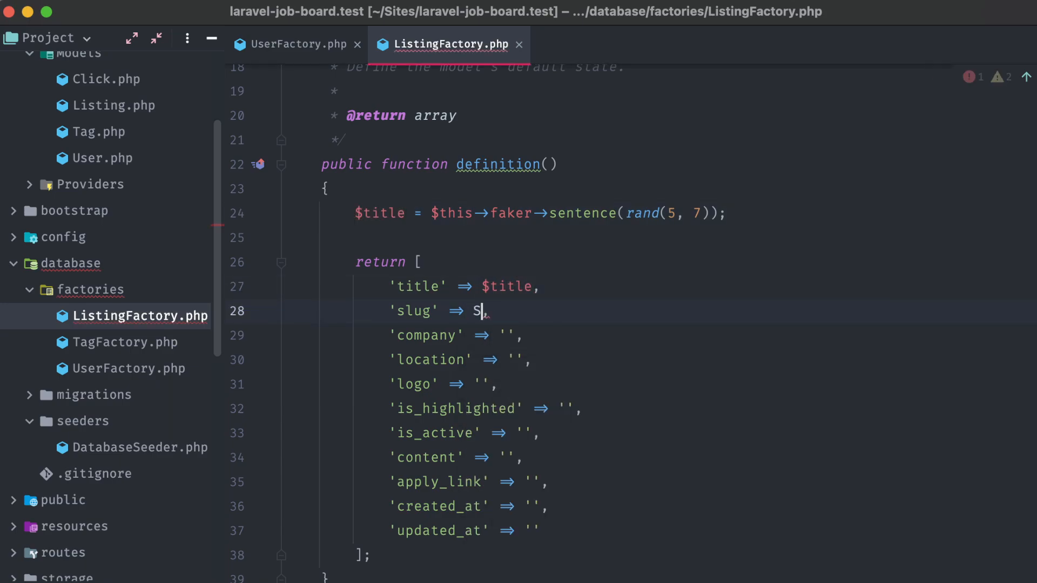
type("tr::slug")
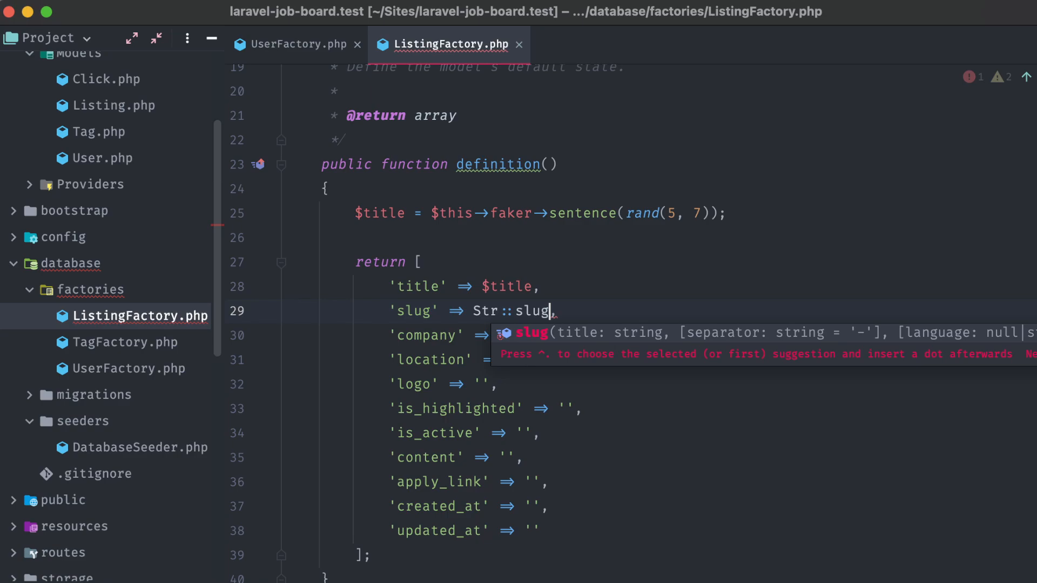
type("($title)")
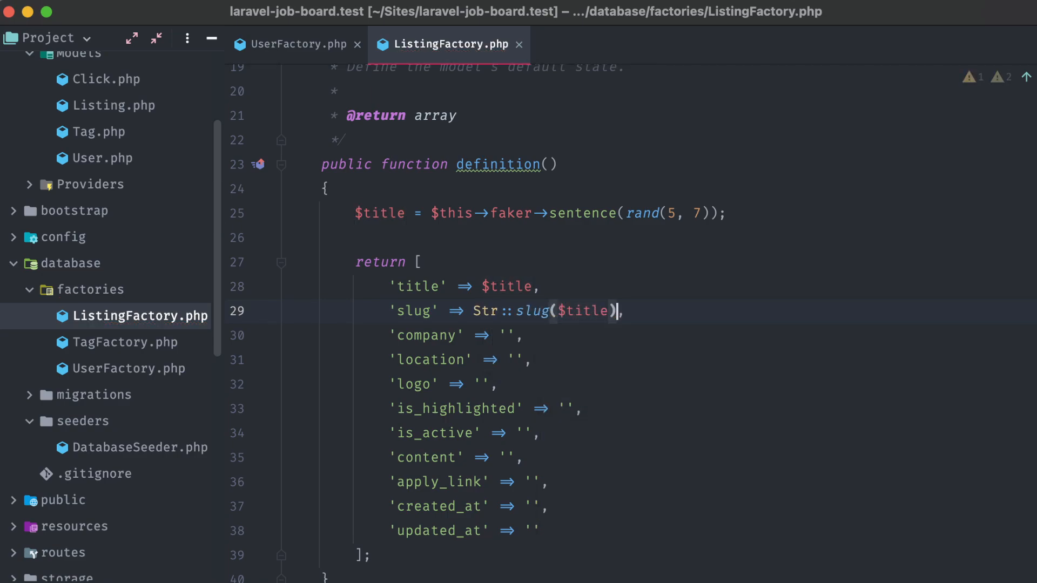
type(".'-'")
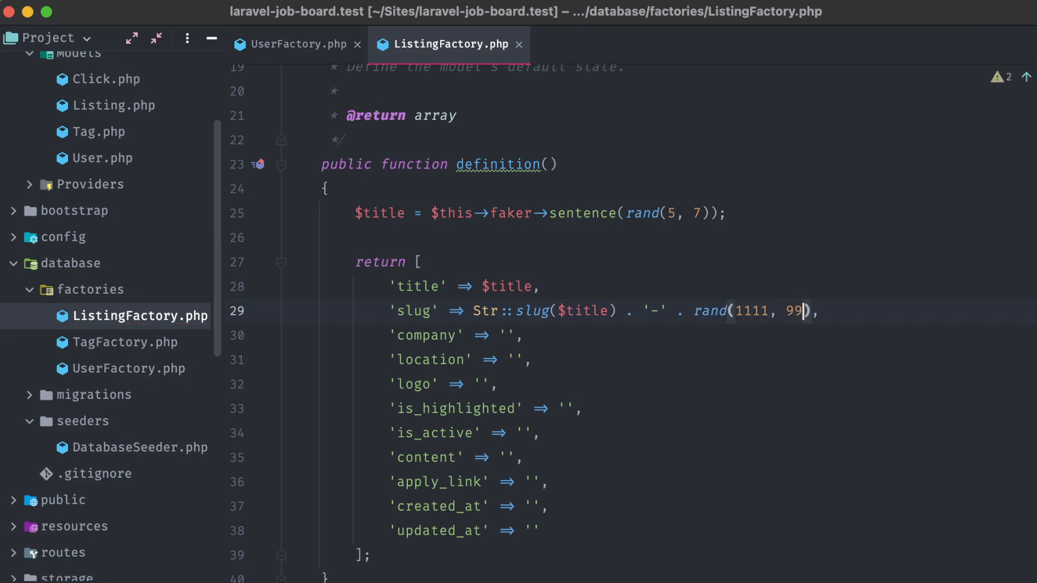
type("99")
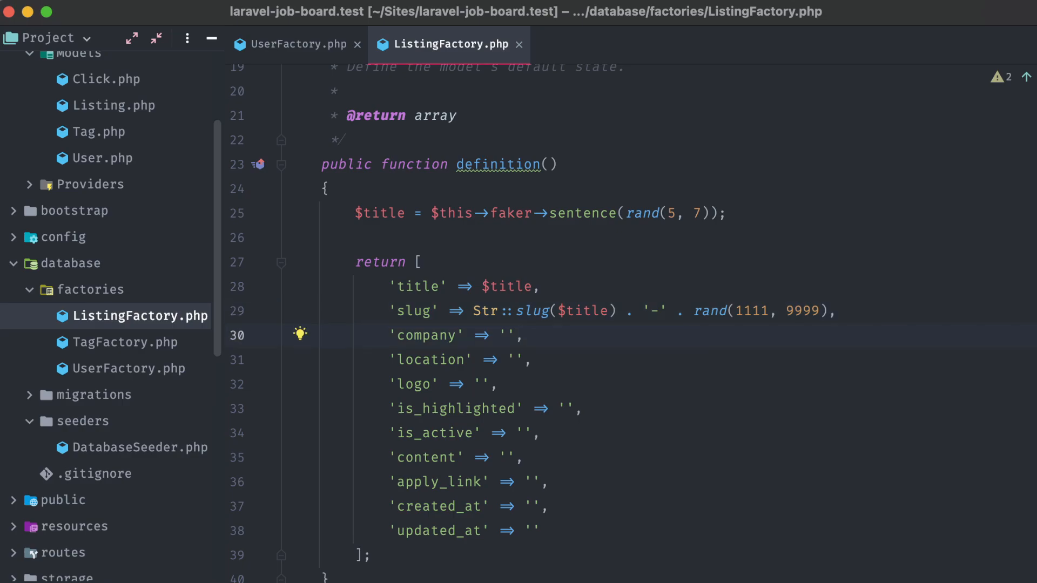
type("$th")
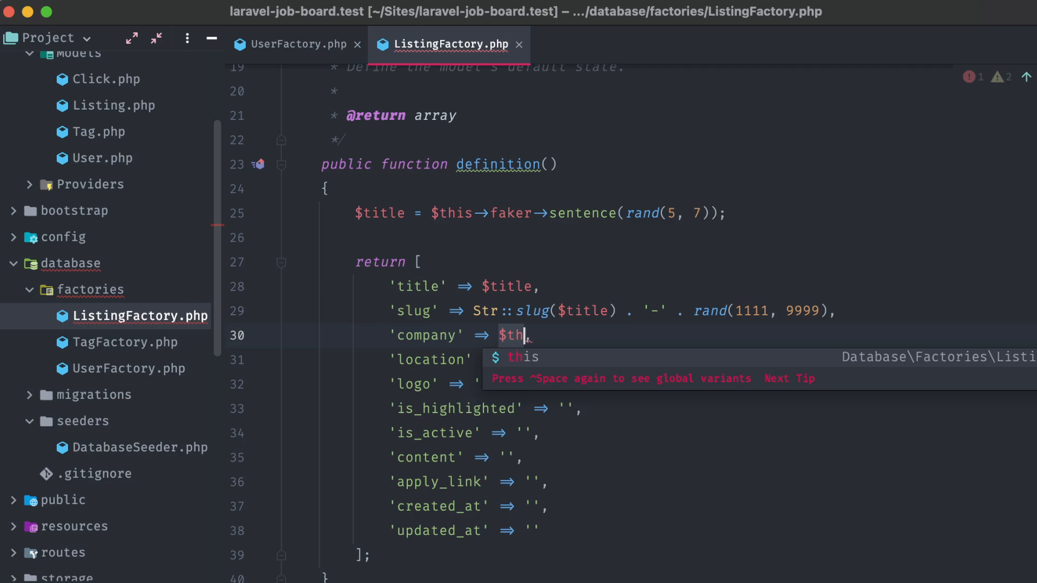
Step: Set company to faker->company and location to faker->country
type("is->faker->company")
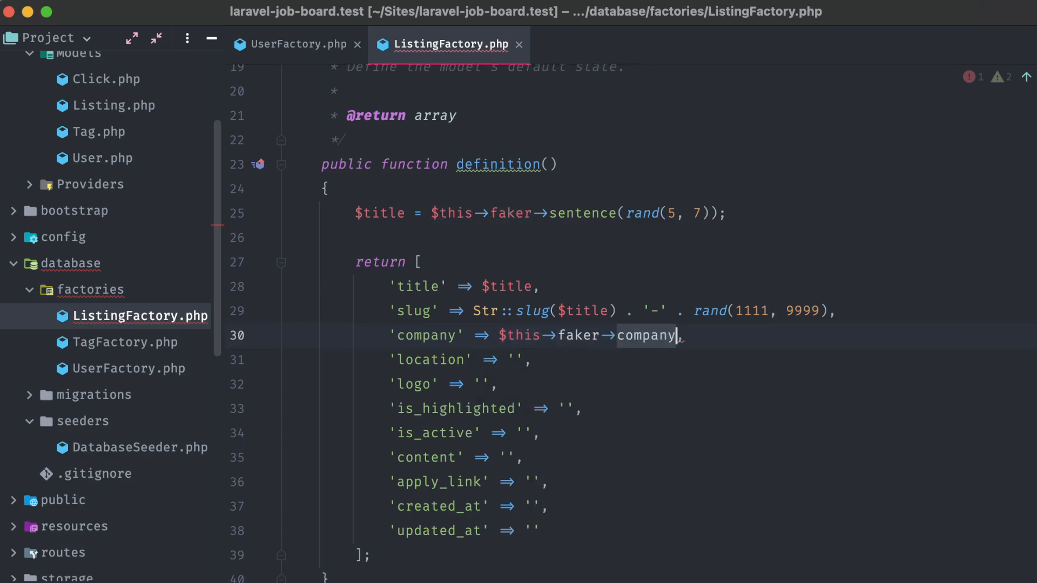
type("$t")
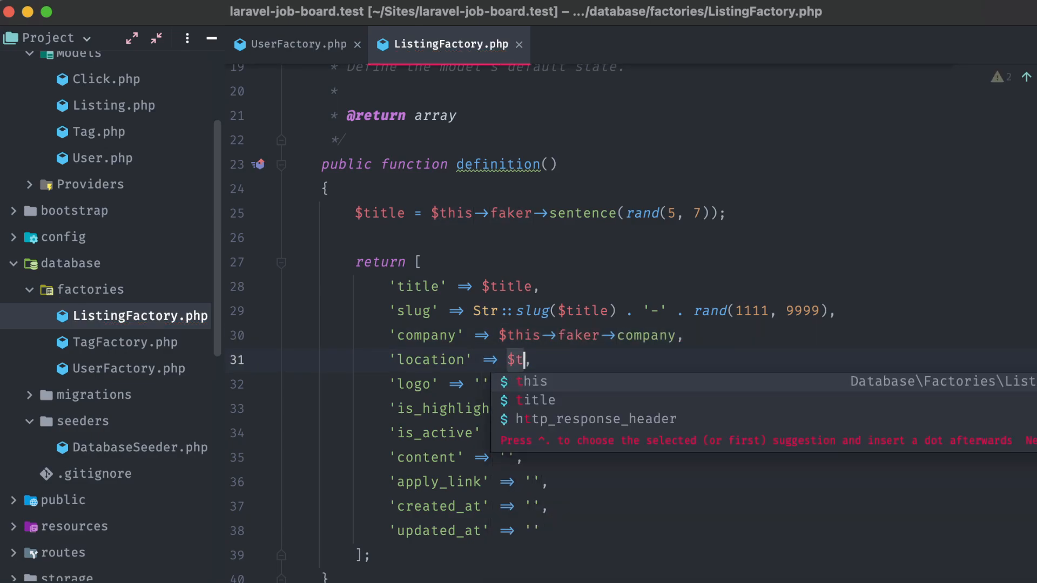
type("his->faker->country")
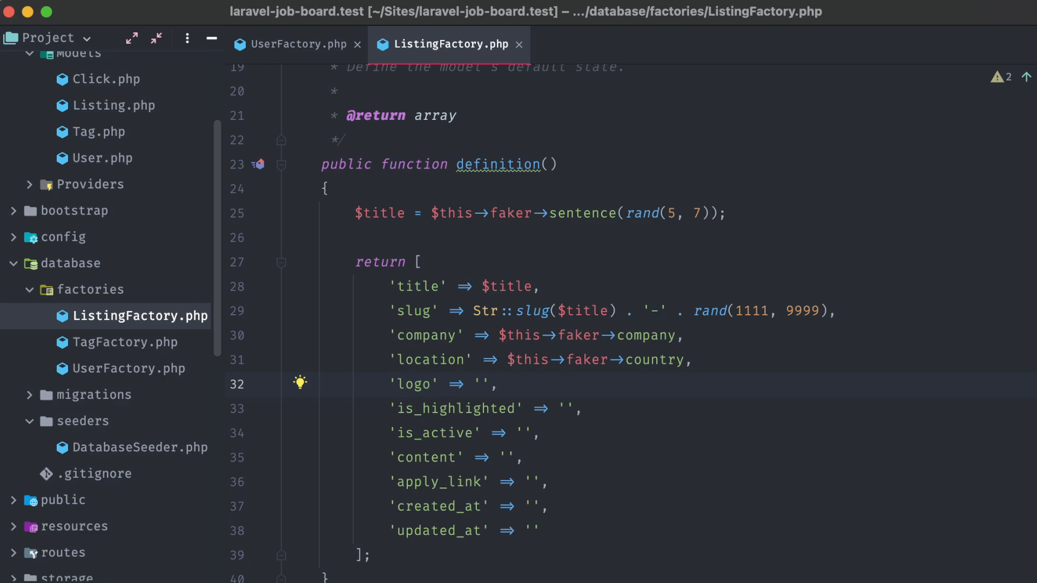
Step: Set logo to basename(faker->image(storage_path('app/public'))), is_highlighted rand(1, 9) > 7, is_active true
type("$thi")
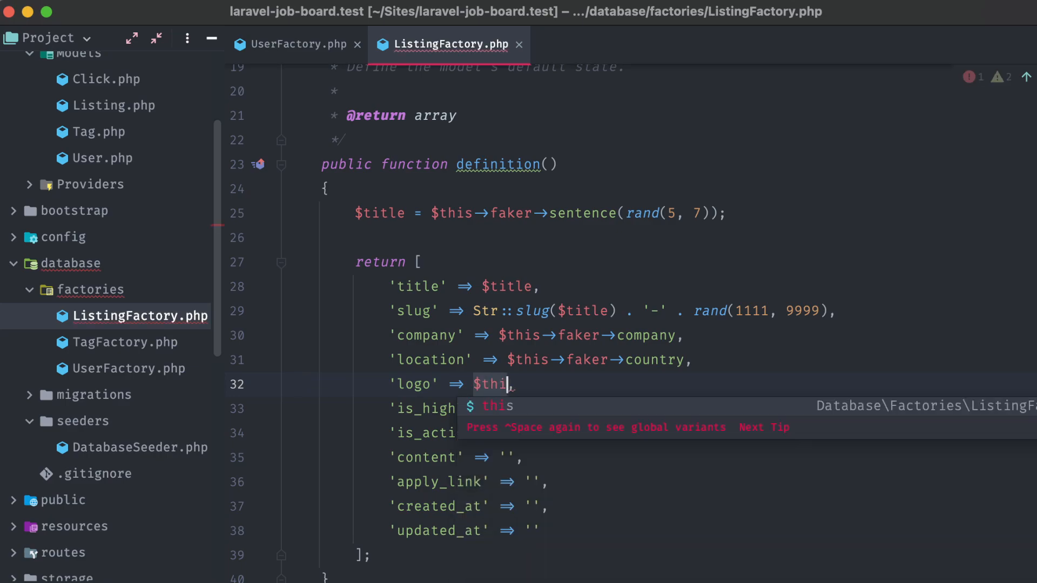
type("s->faker->image(")
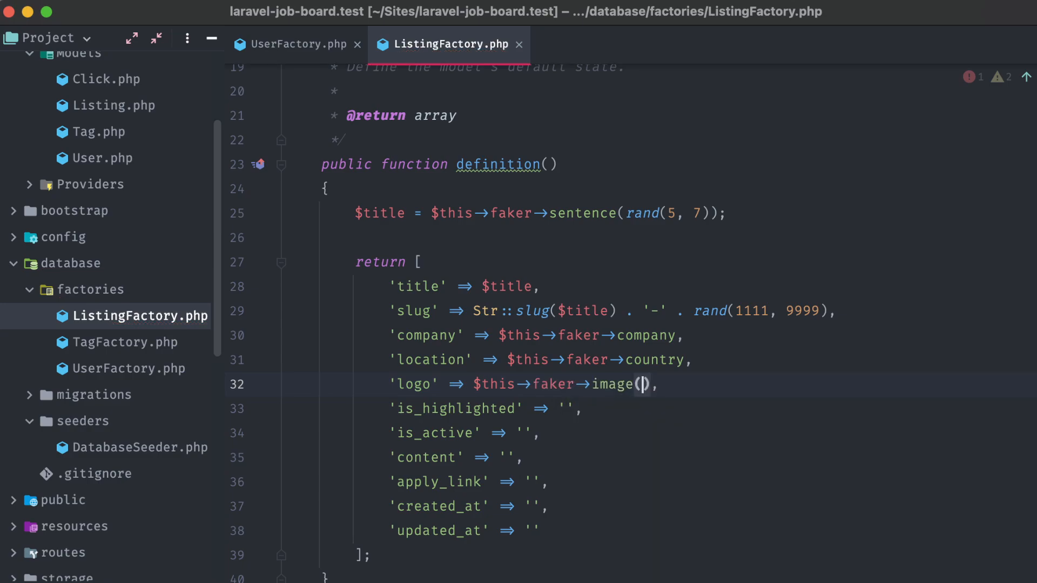
type("storage_path(")
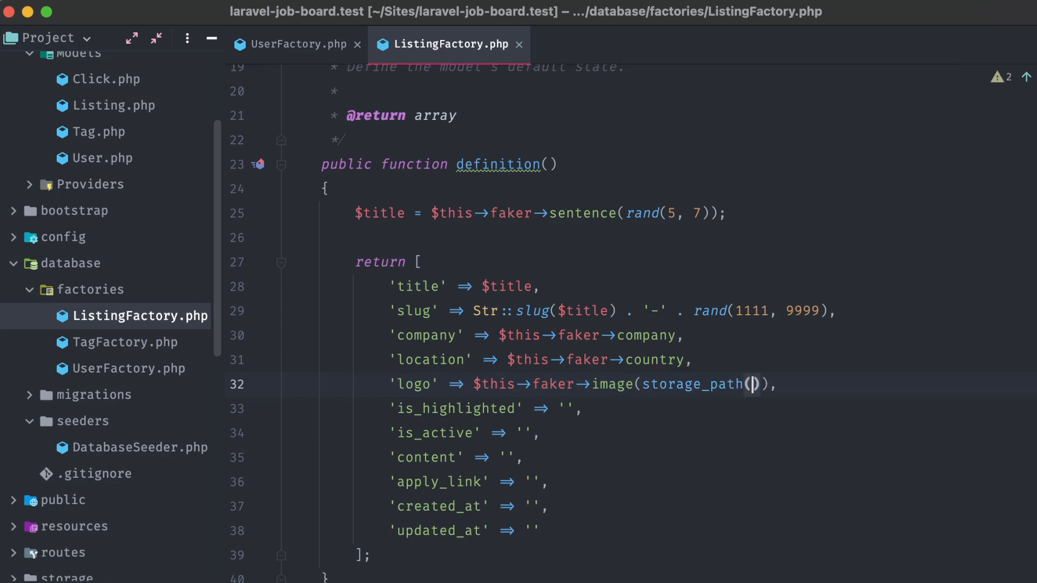
type("app/public'")
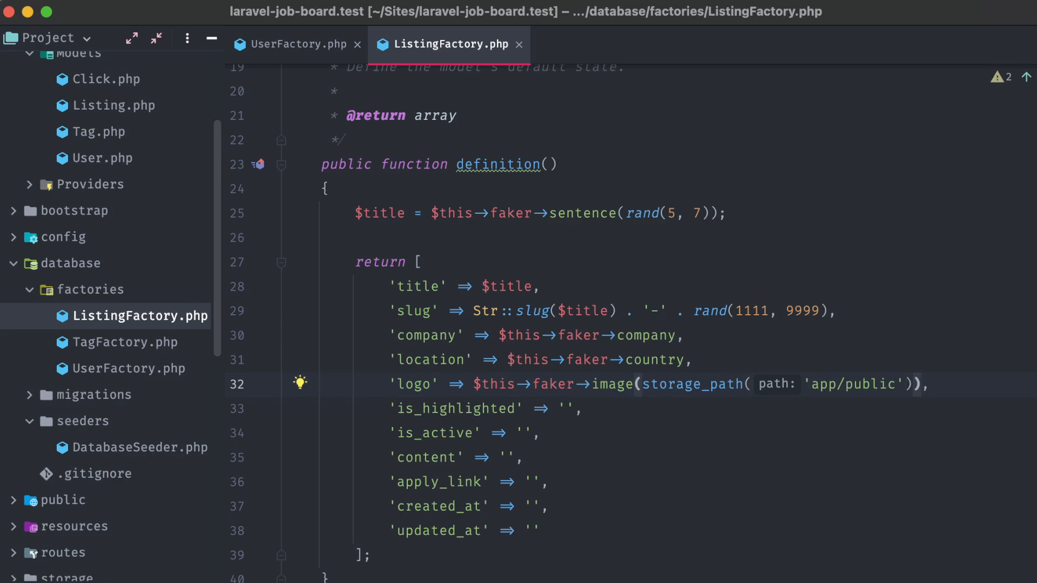
type(")")
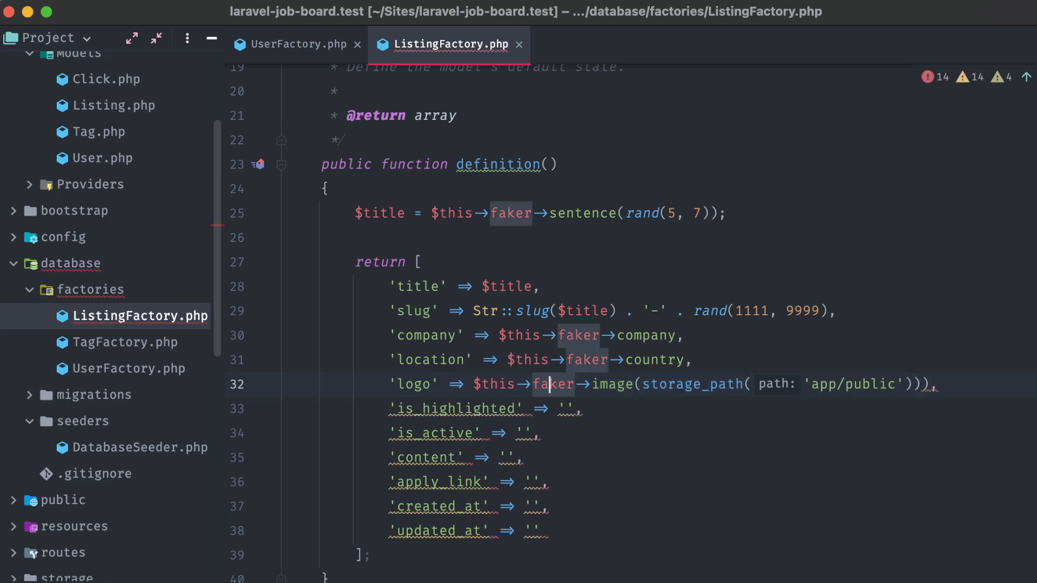
type("basename(")
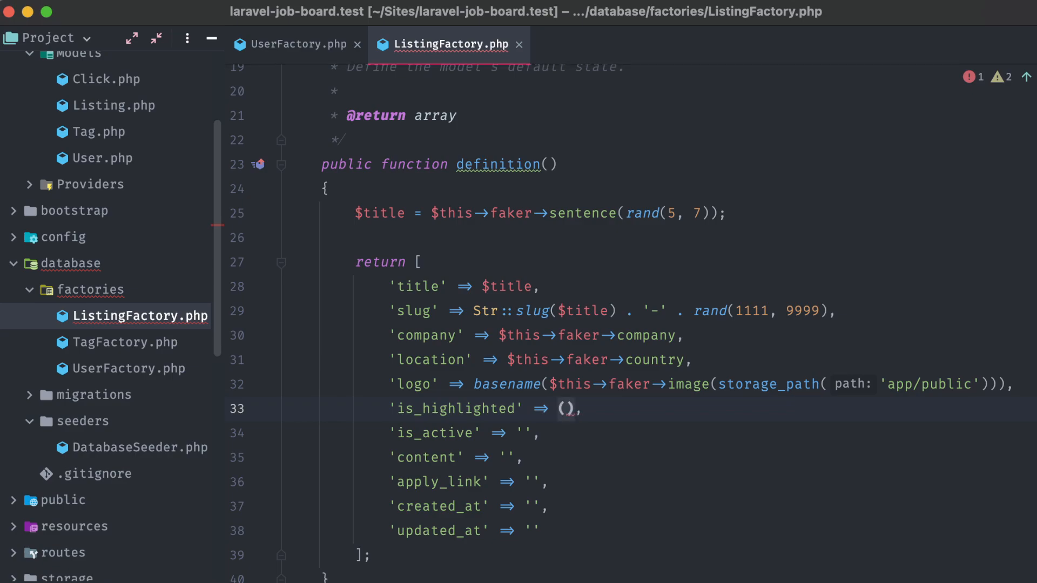
type("rand(1,)")
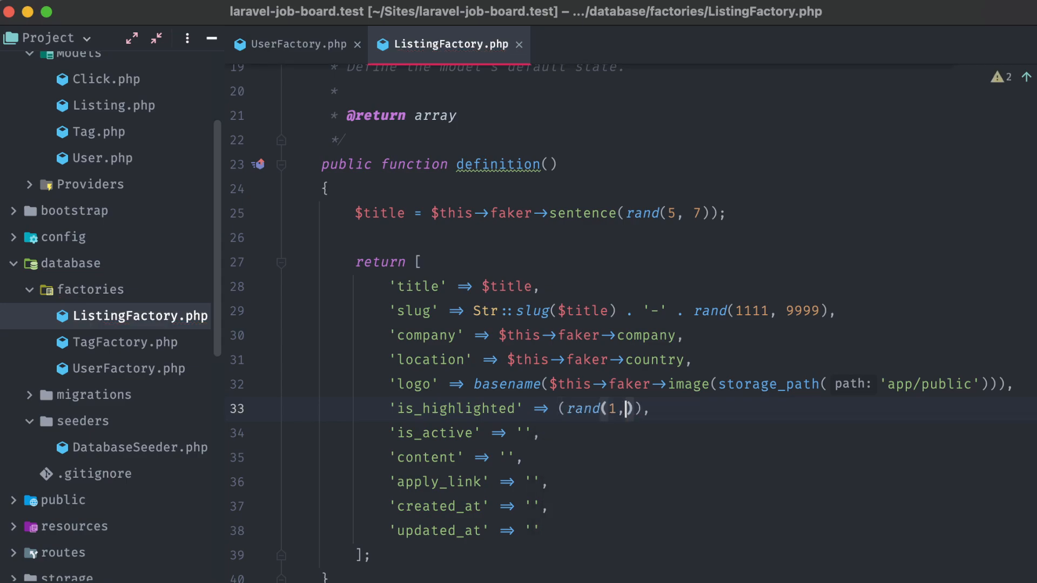
type("9) > 7")
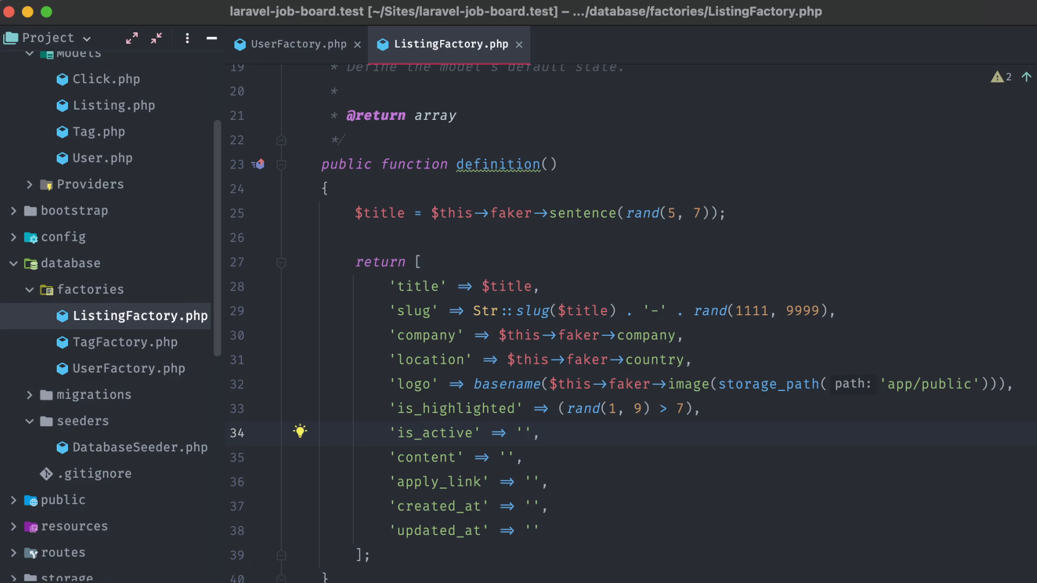
type("true")
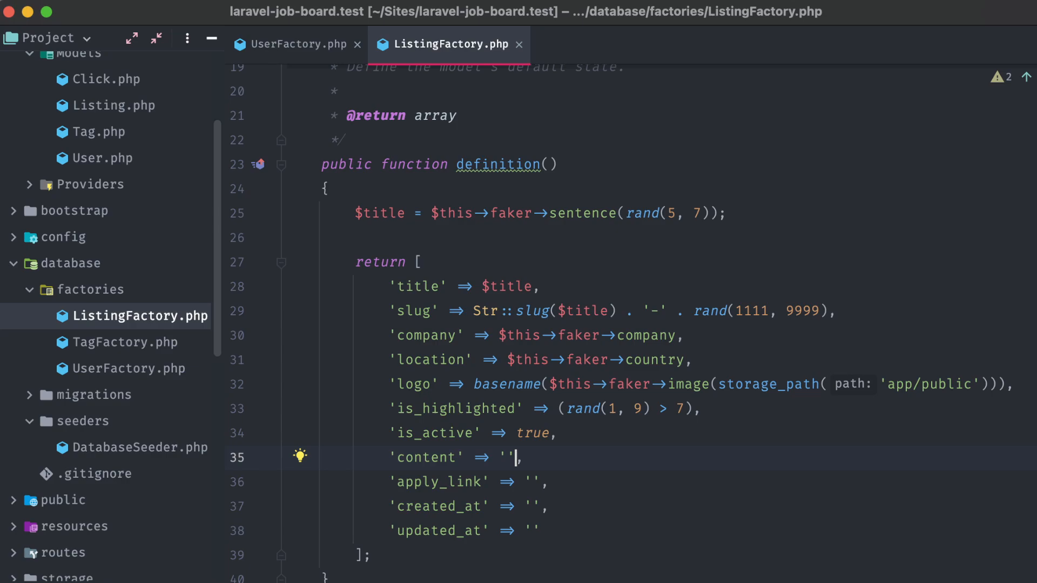
Step: Set apply_link to $this->faker->url
type("$")
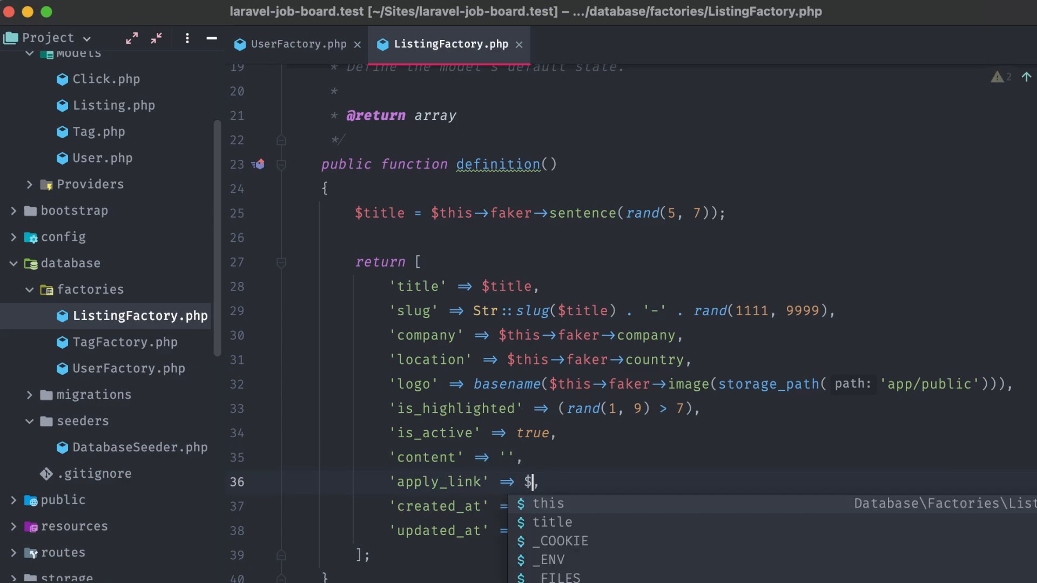
type("this->faker-")
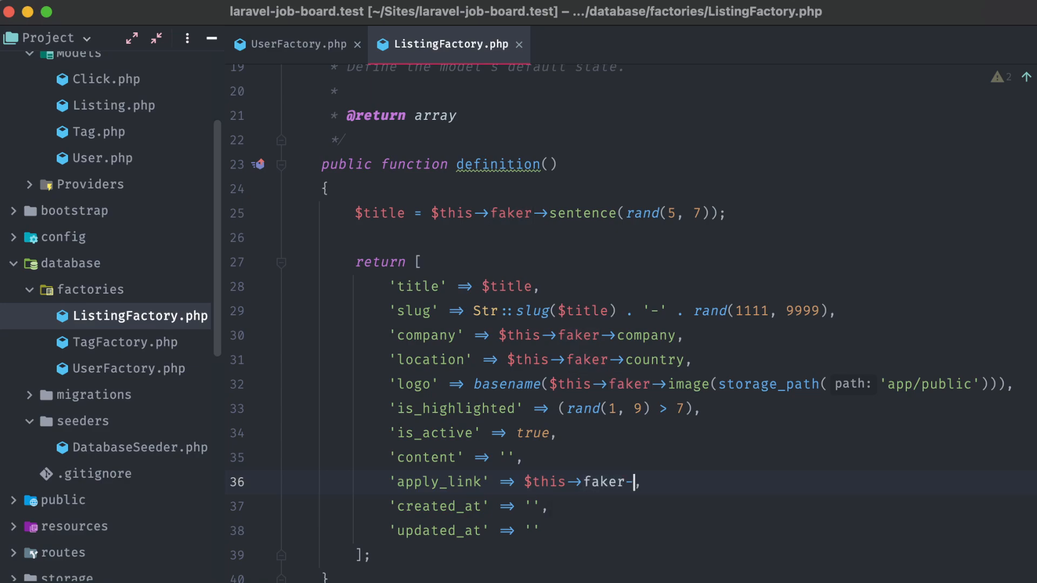
type("url,")
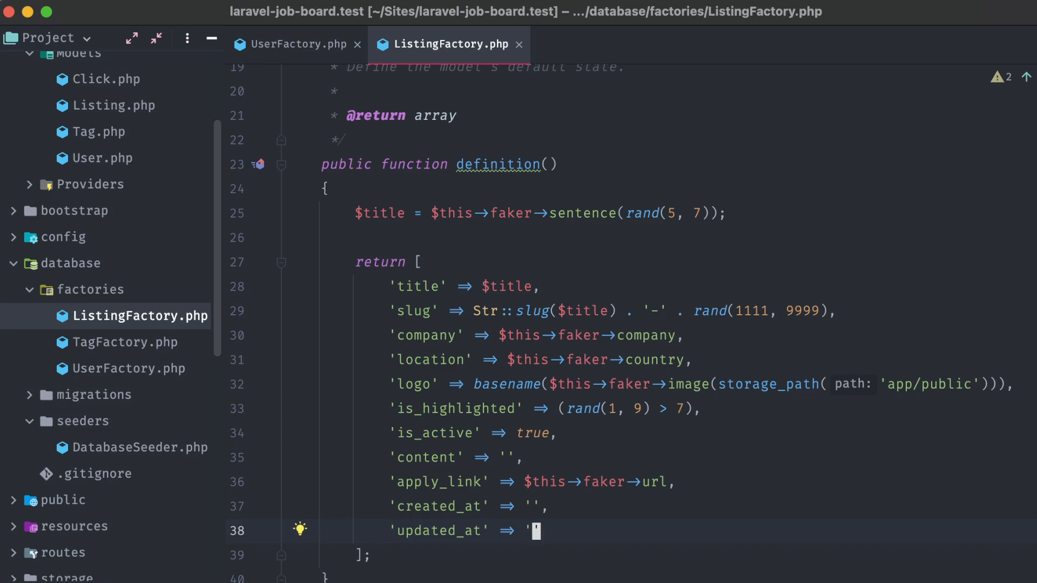
Step: Add $datetime = $this->faker->dateTimeBetween('-1 month', 'now') above the return array
type("$")
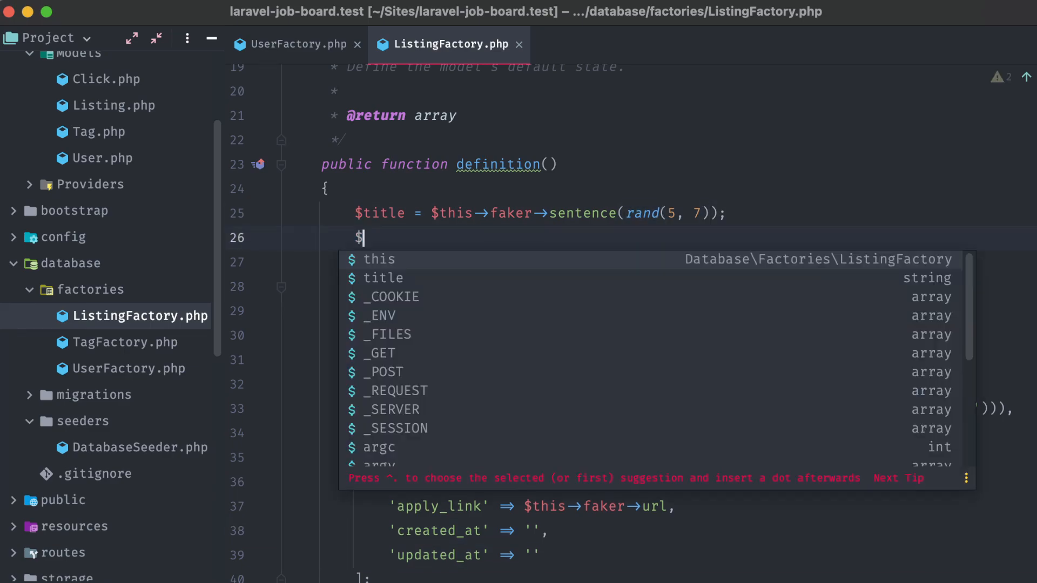
type("datetime = $this->faker->dateTimeBetween()")
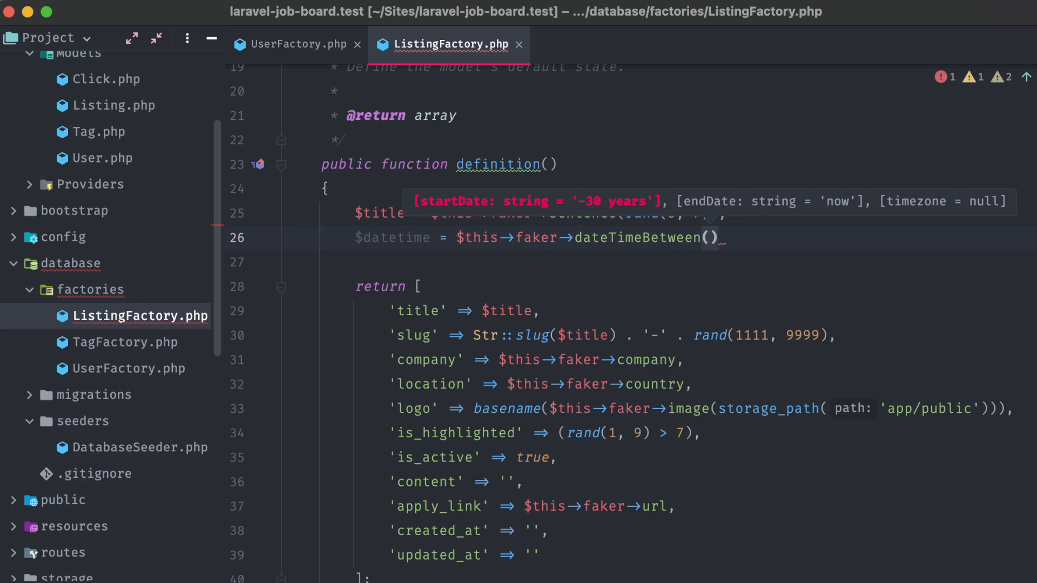
type("startDate: '-1 month', endDate: 'now")
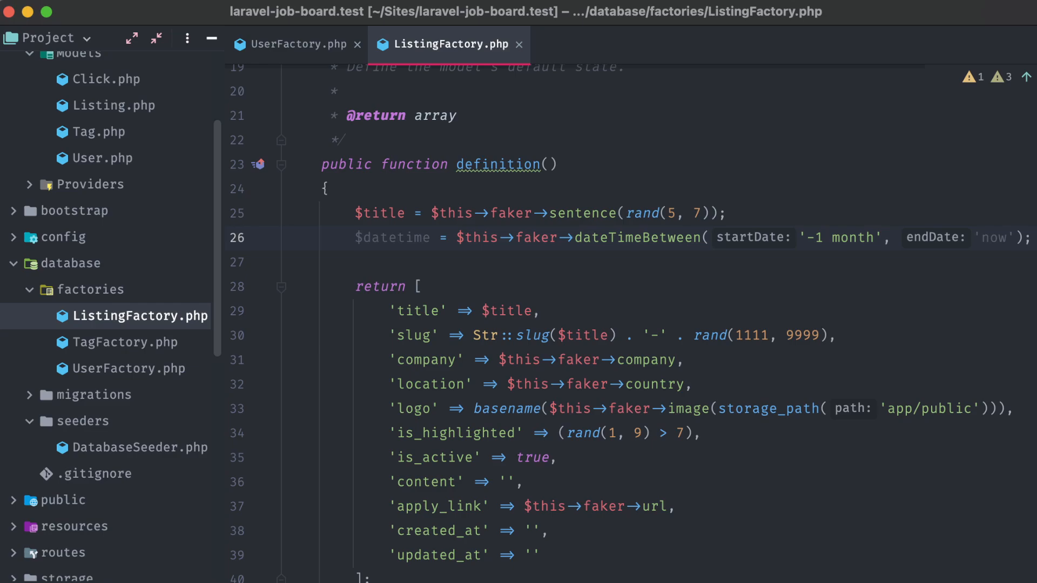
scroll("down", 3)
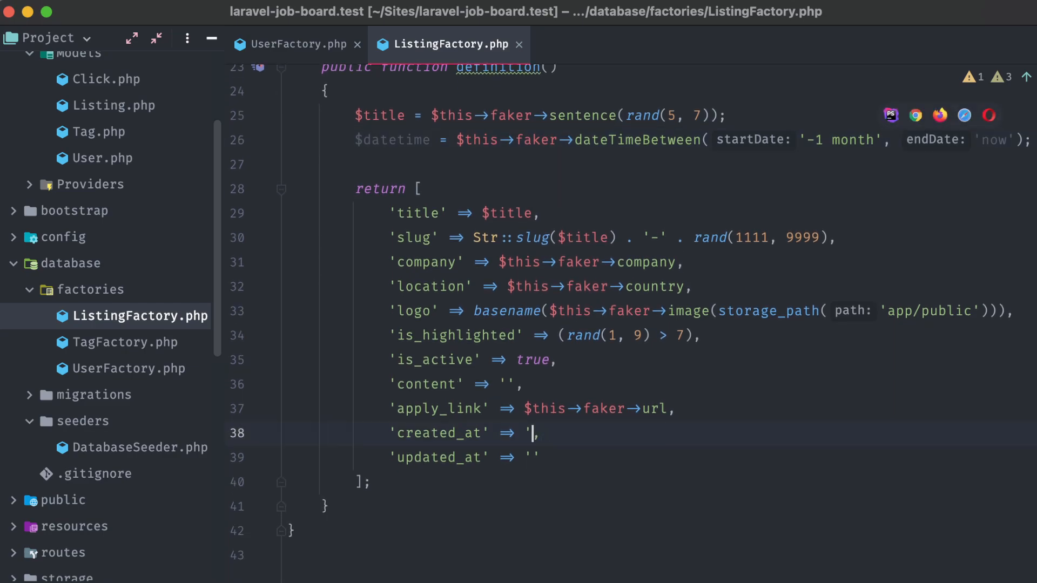
Step: Initialize an empty $content string and add a for loop running five times
type("$datetime")
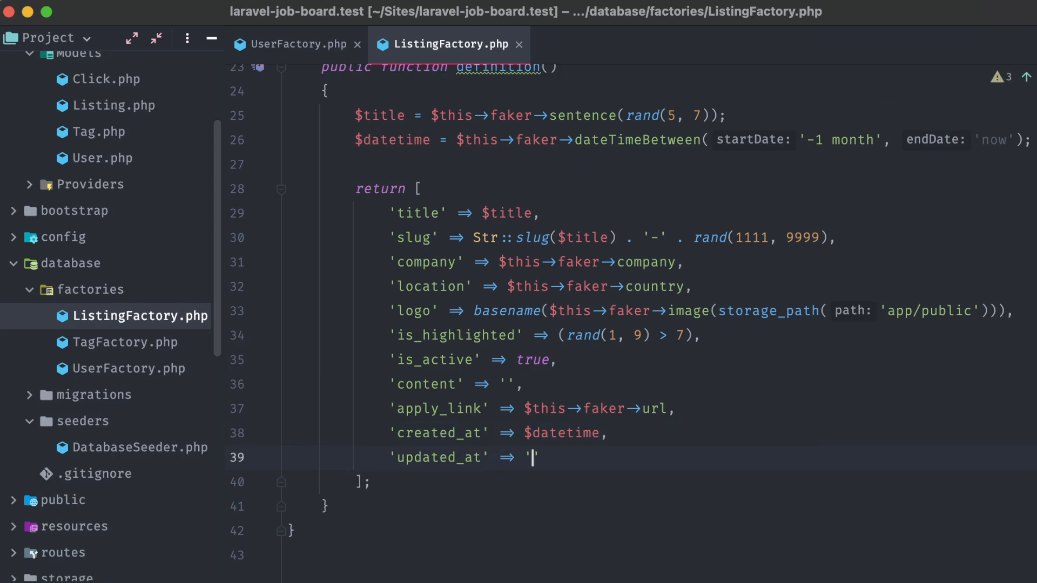
type("$datetime")
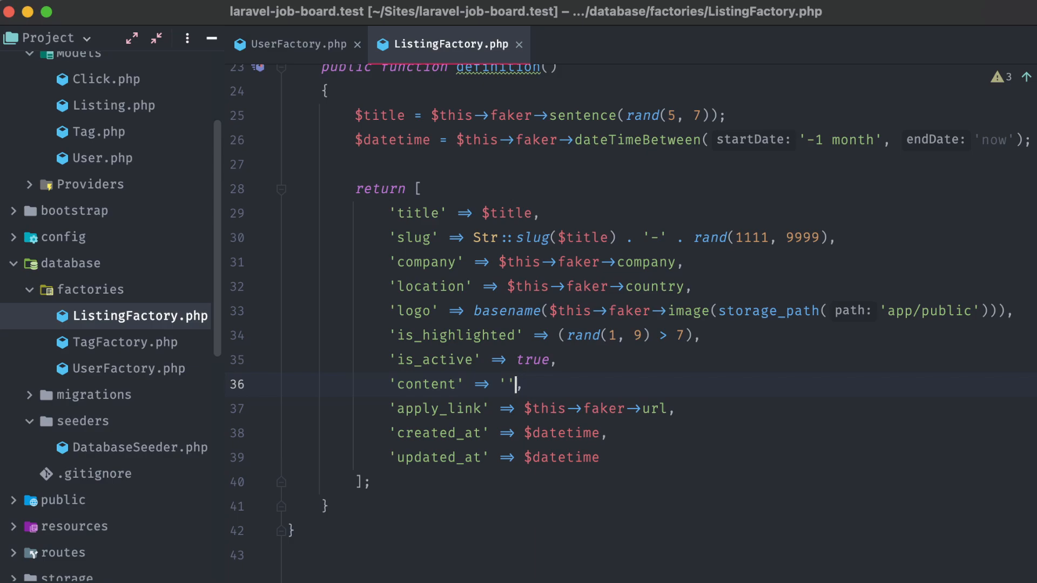
type("$content")
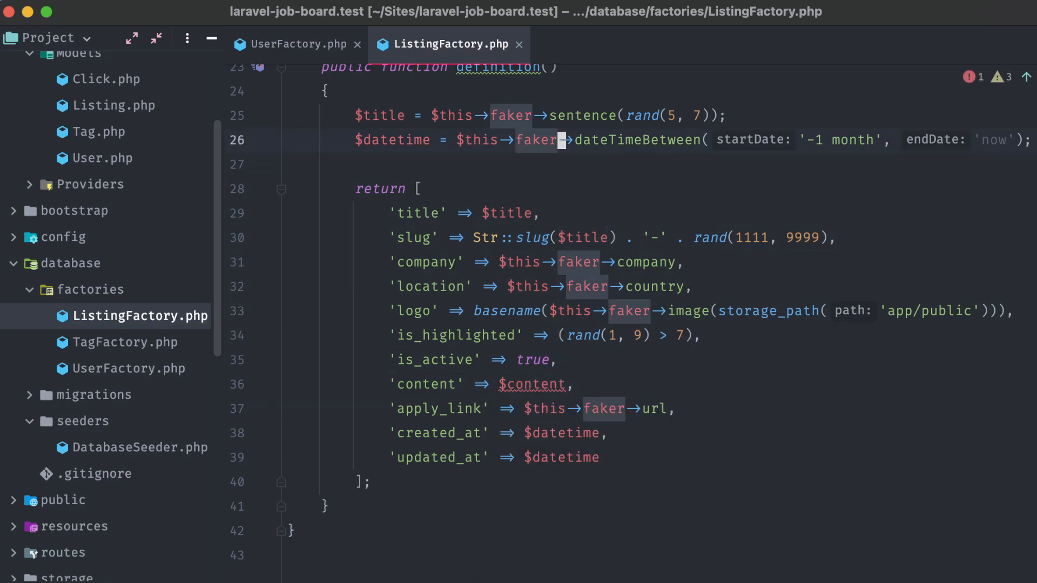
type("$content =")
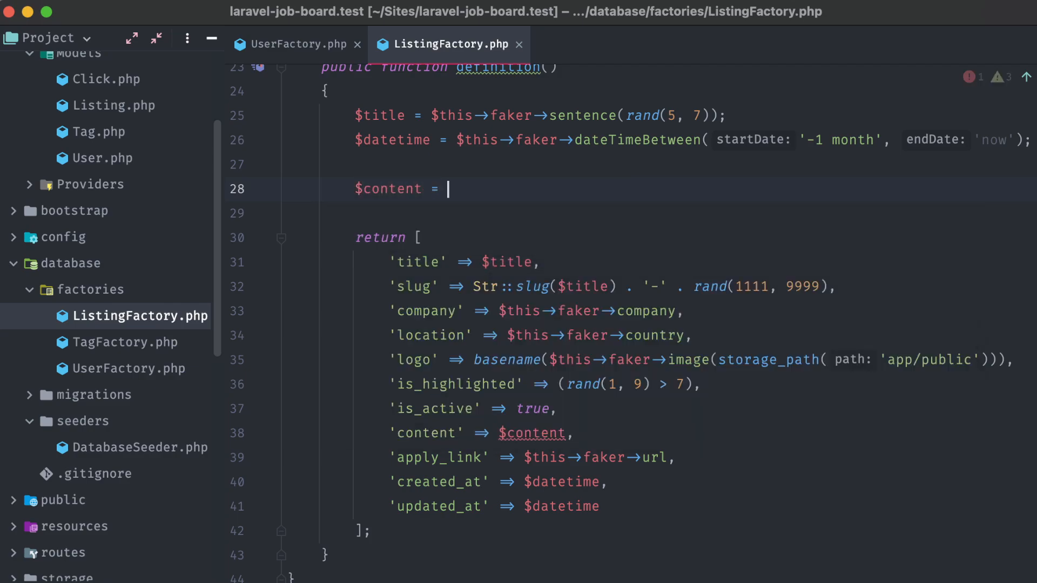
type("'';")
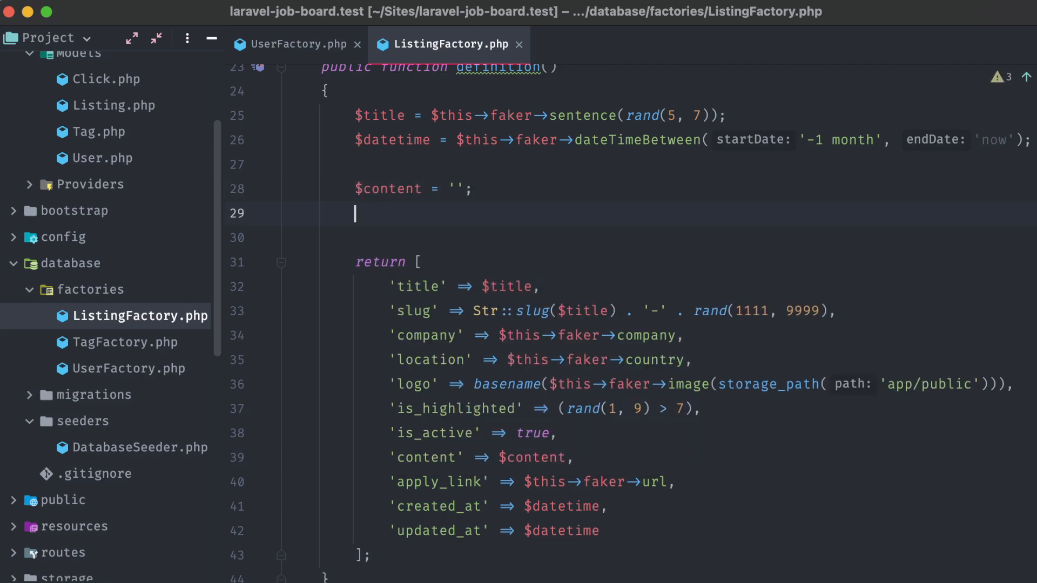
type("for($i=0; $i")
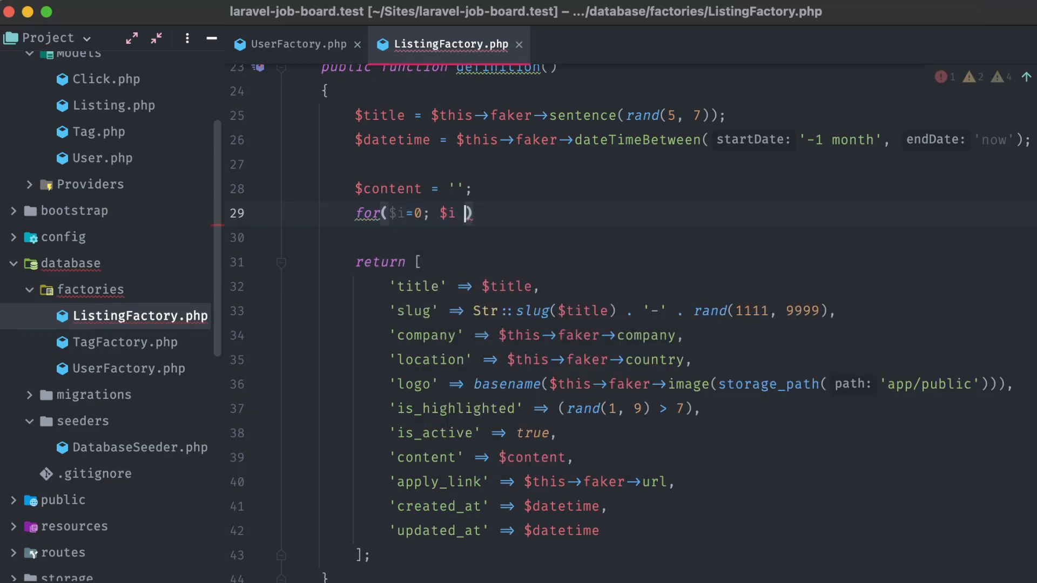
type("< 5; $i++")
type("$content .")
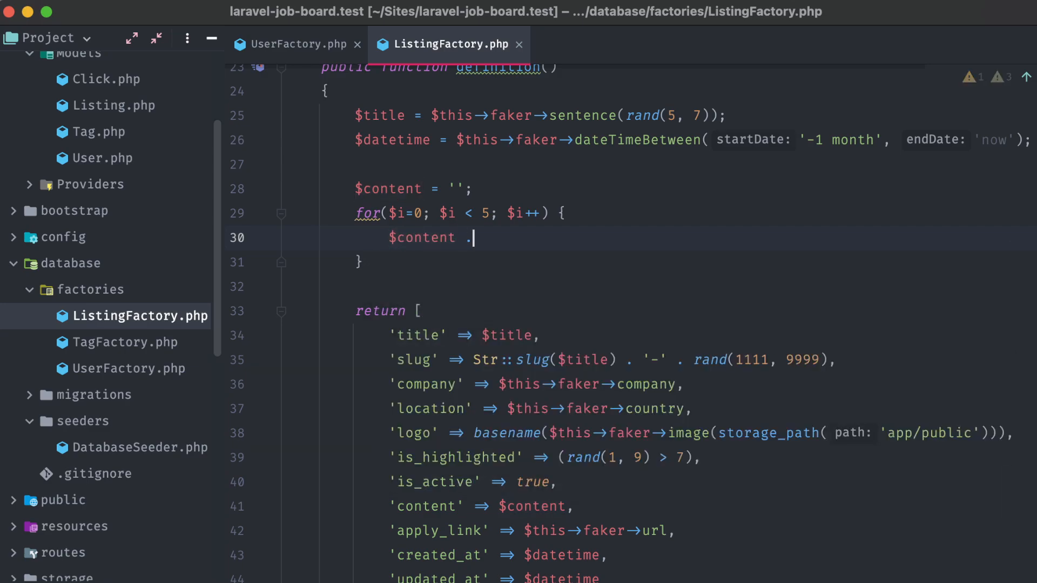
Step: Append '<p class="mb-4">' plus 5–10 fake sentences as text to $content each iteration
type("= '<p>'")
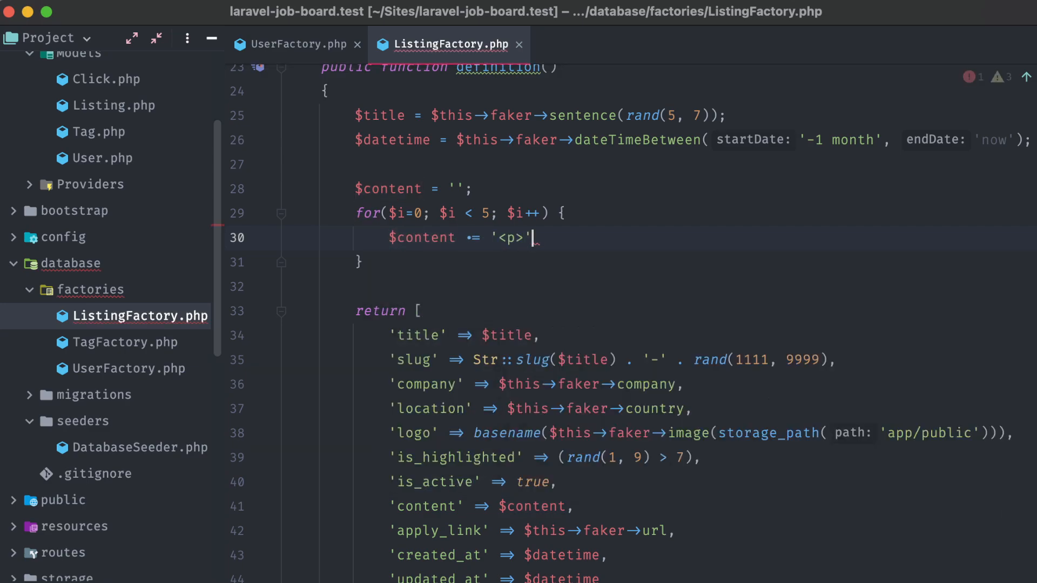
type("class=\"\"")
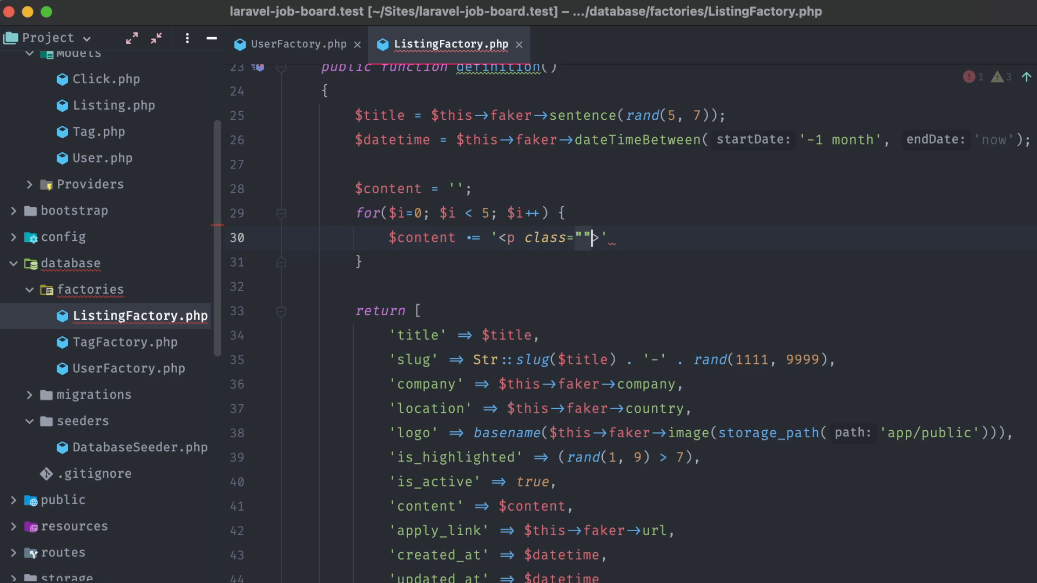
type("mb-4")
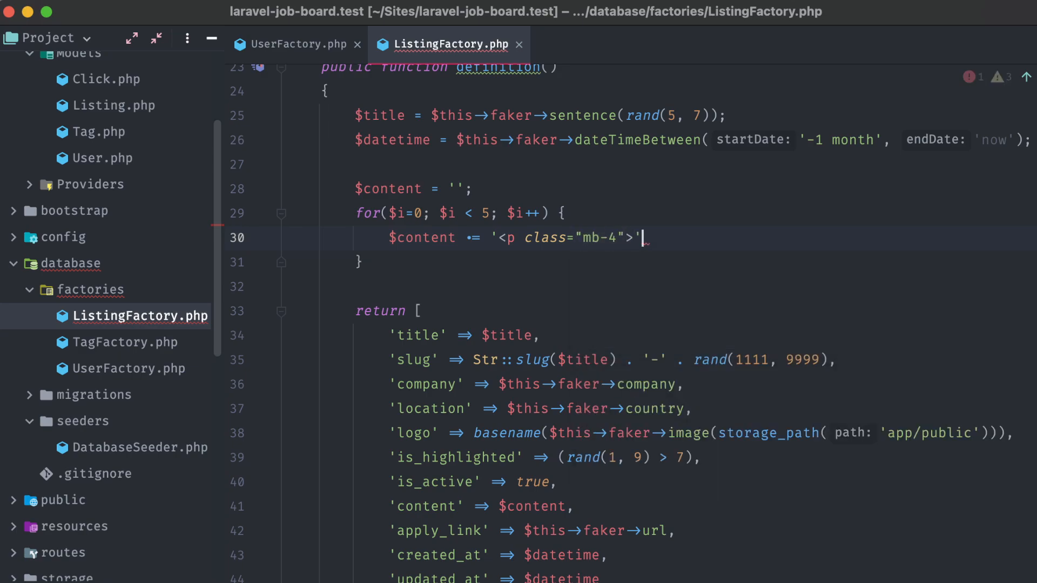
type(". $t")
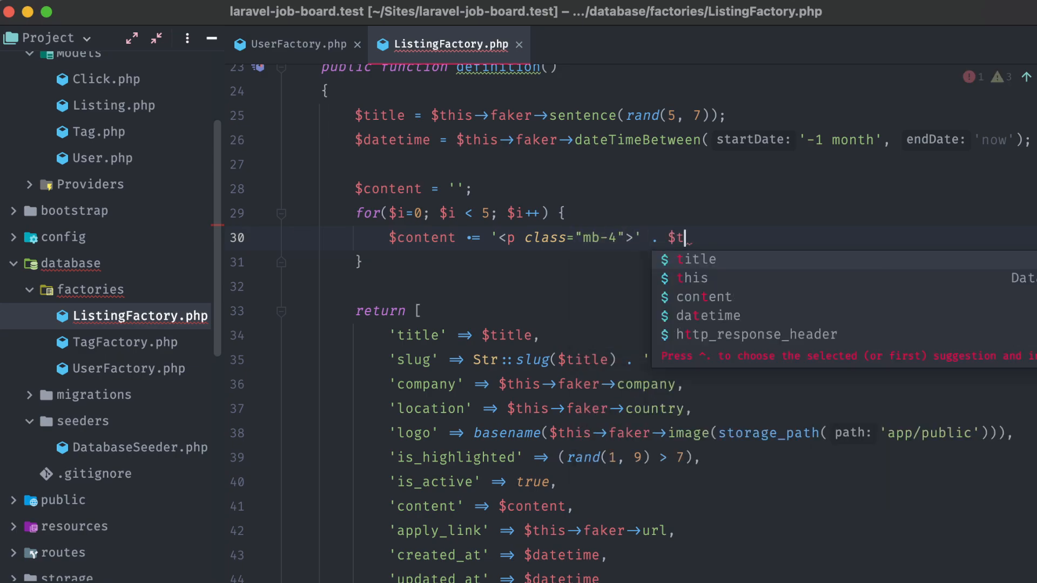
type("his->faker->sentences(ran")
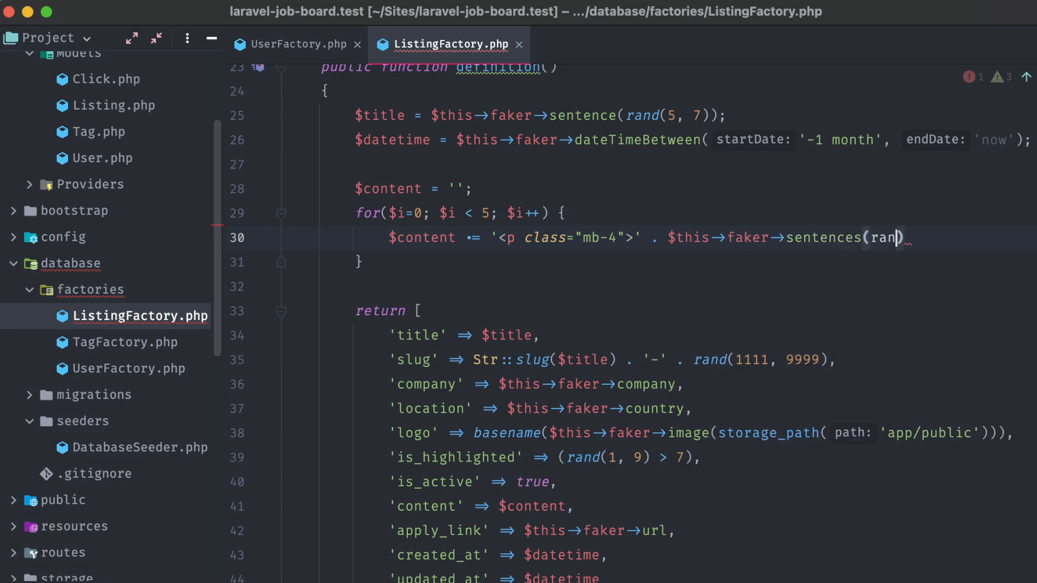
type("d(5, 10))")
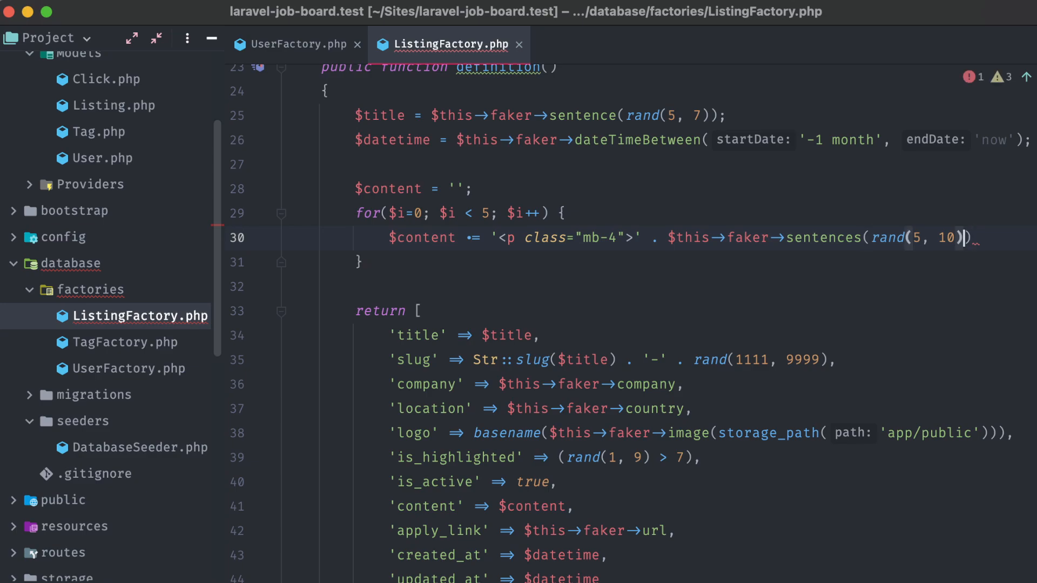
type(", asText:")
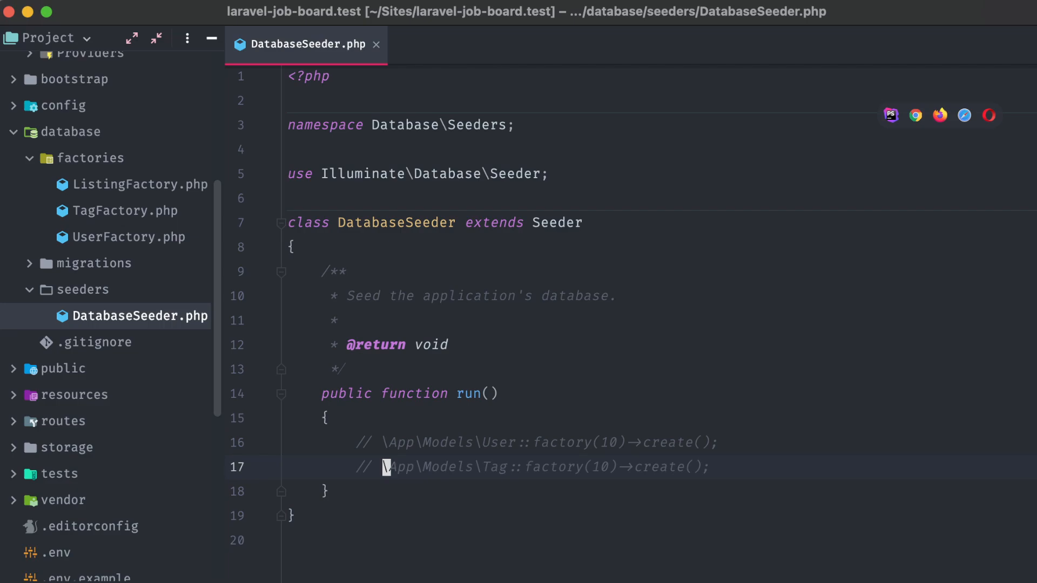
Step: Add \App\Models\Listing::factory(10)->create(); to the seeder's run method
scroll("down", 3)
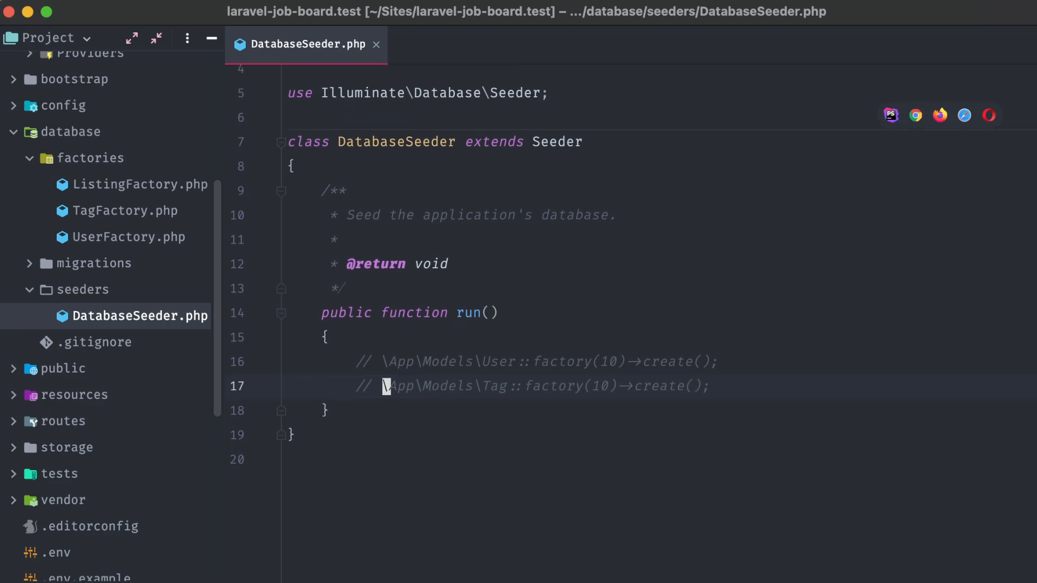
type("\\App\\Models\\Listing::factory(10)-")
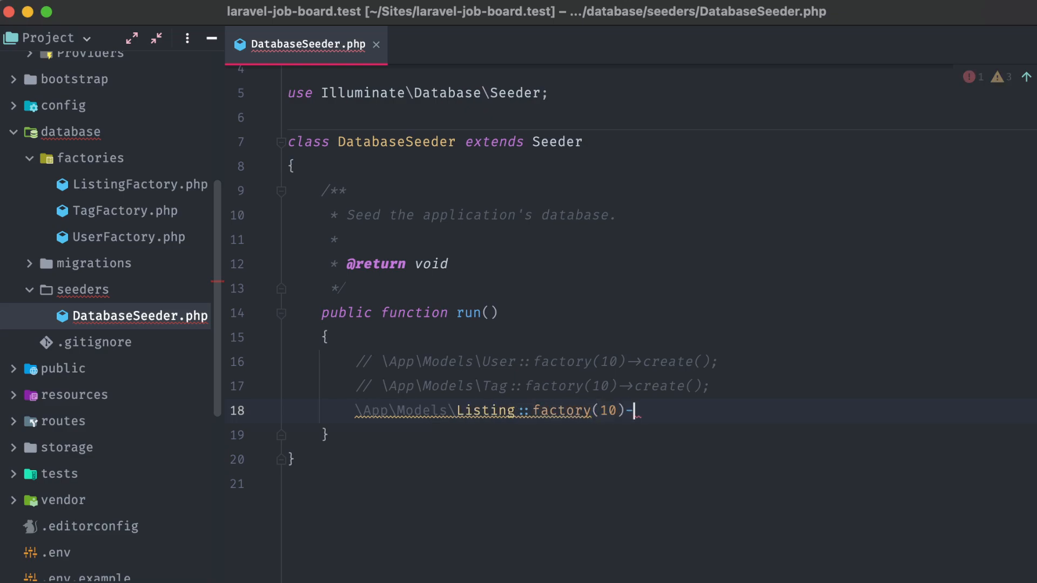
type(">create();")
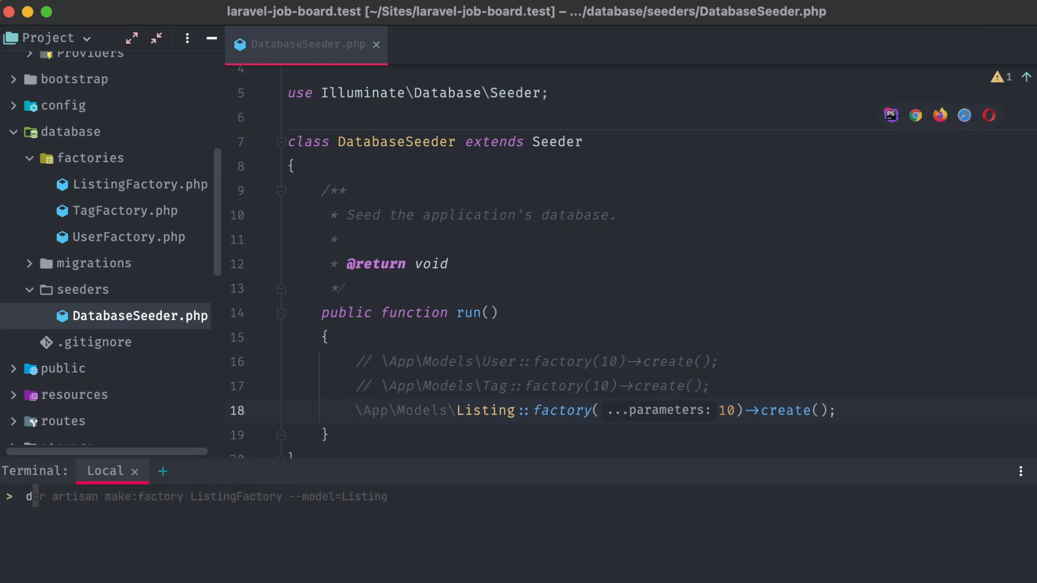
Step: Run dcr artisan db:seed in the terminal, then begin a 'user_id' entry in ListingFactory
type("dcr artisan db:seed")
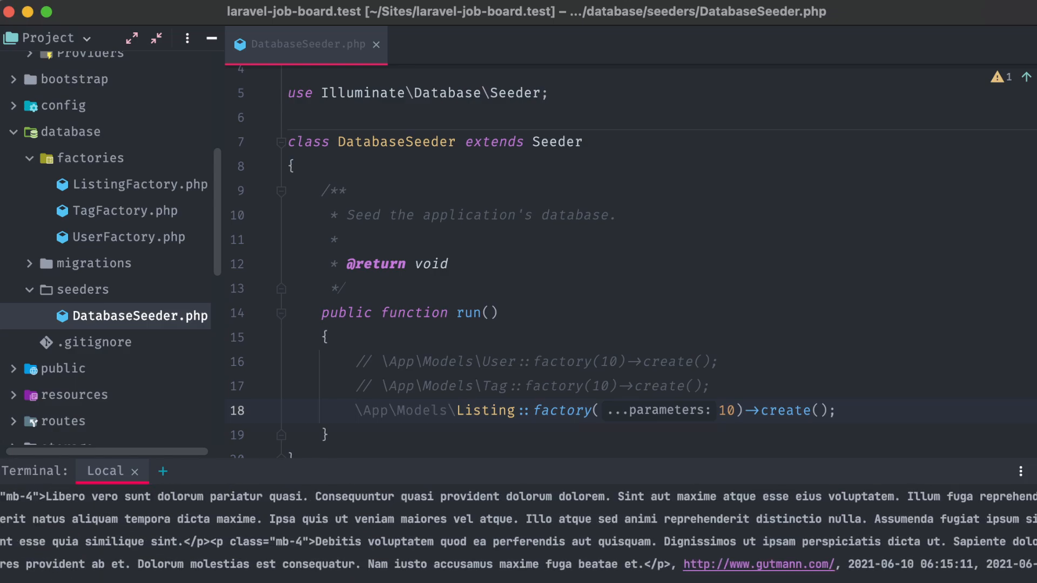
type("dcr artisan db:seed")
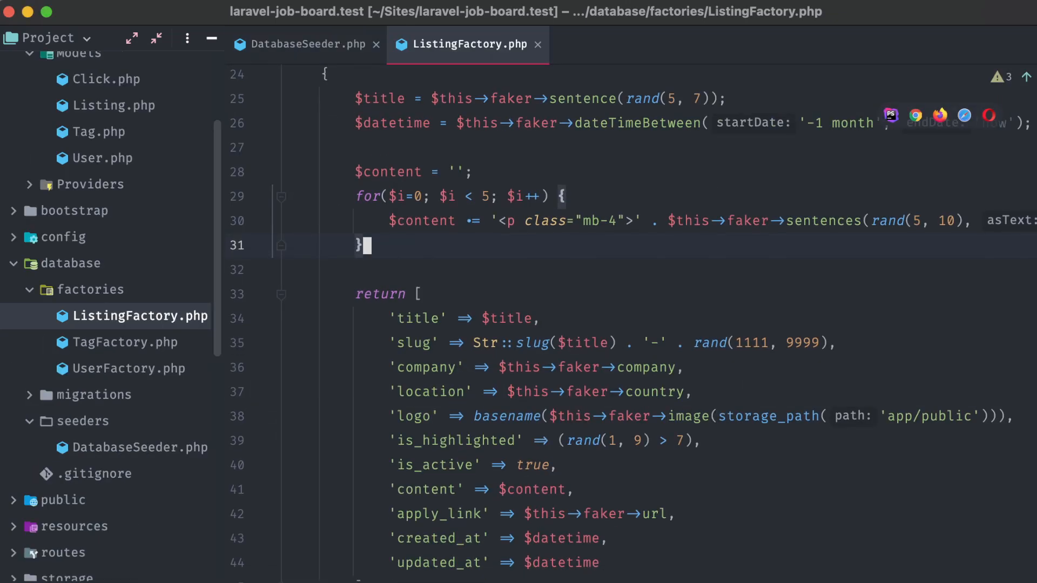
type("'user_id' => rand(1,")
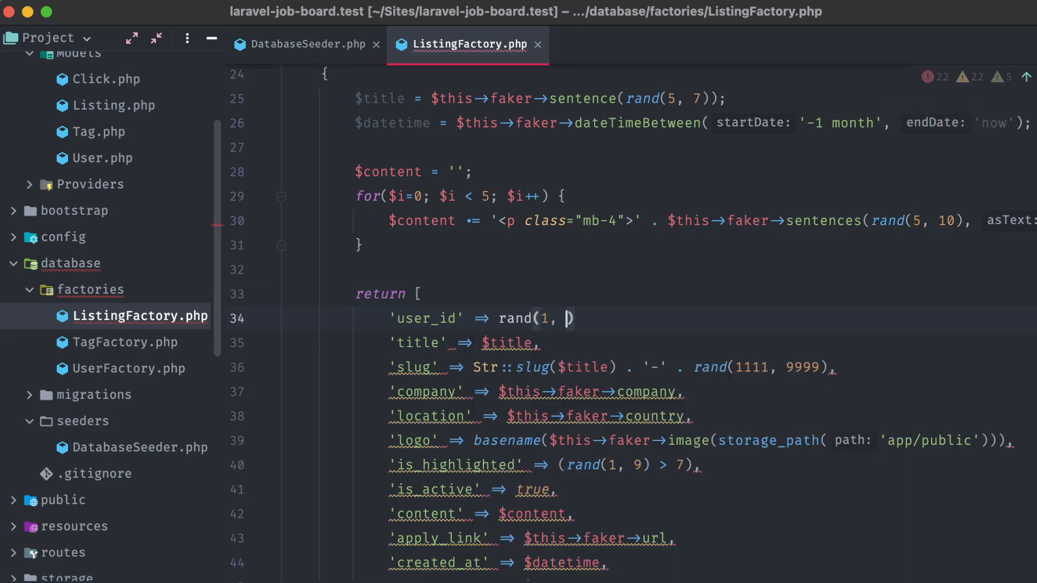
Step: Set the factory's user_id to rand(1, 100) and empty DatabaseSeeder's run method
type("10")
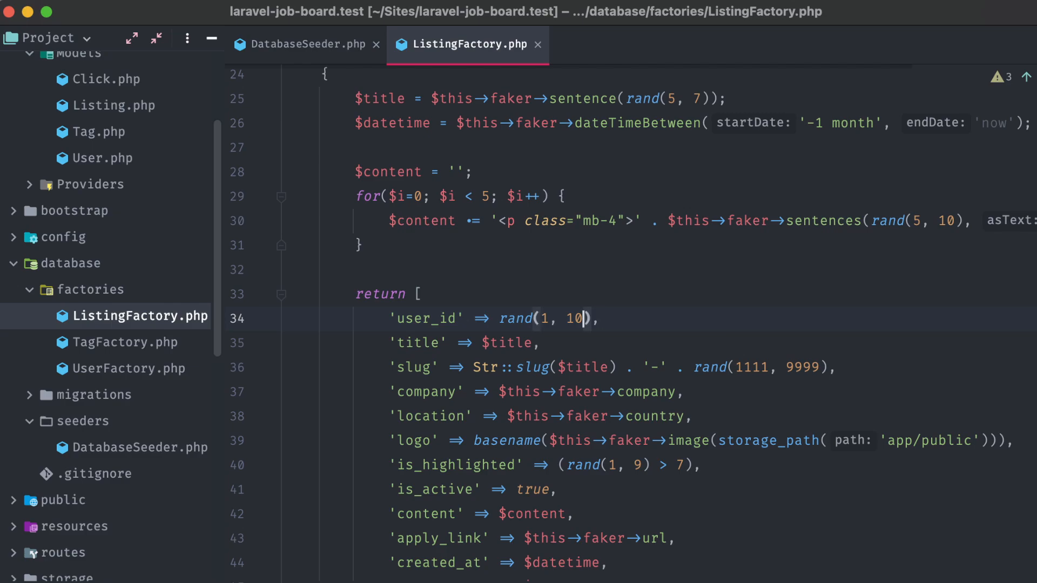
type("0")
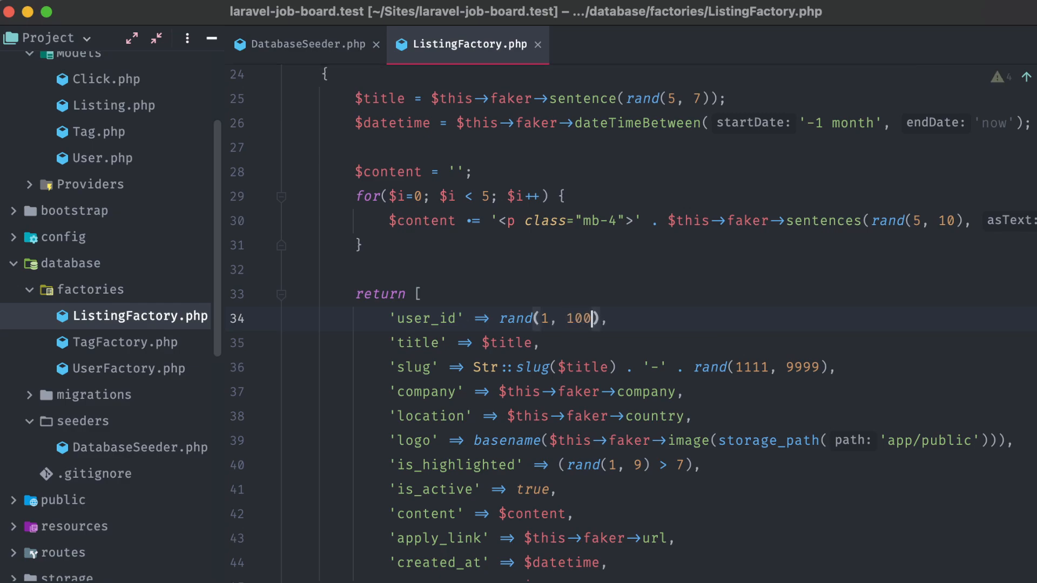
type("200")
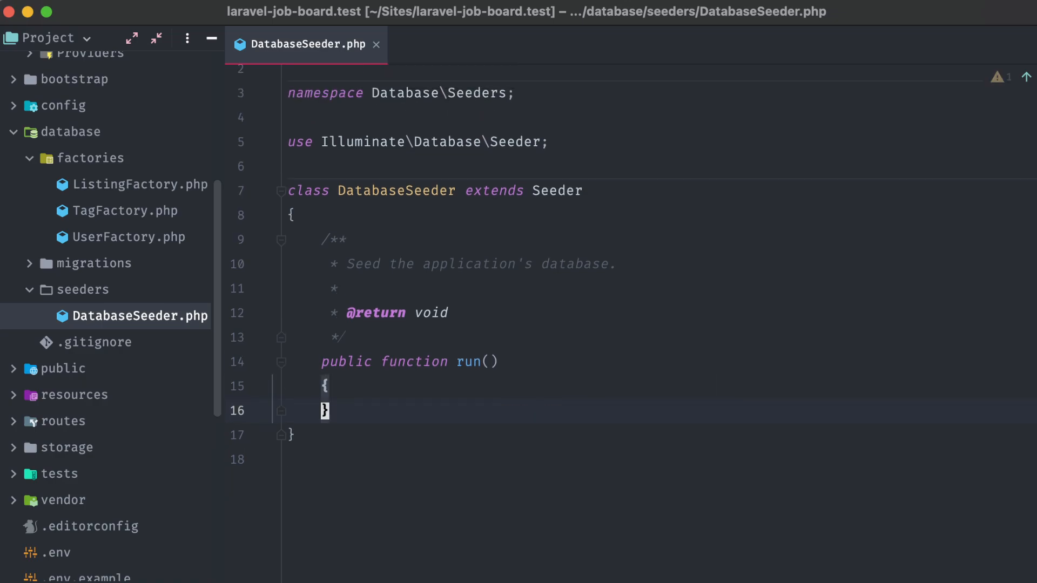
Step: Create 20 users in run() and open an each() closure over every $user
key("enter")
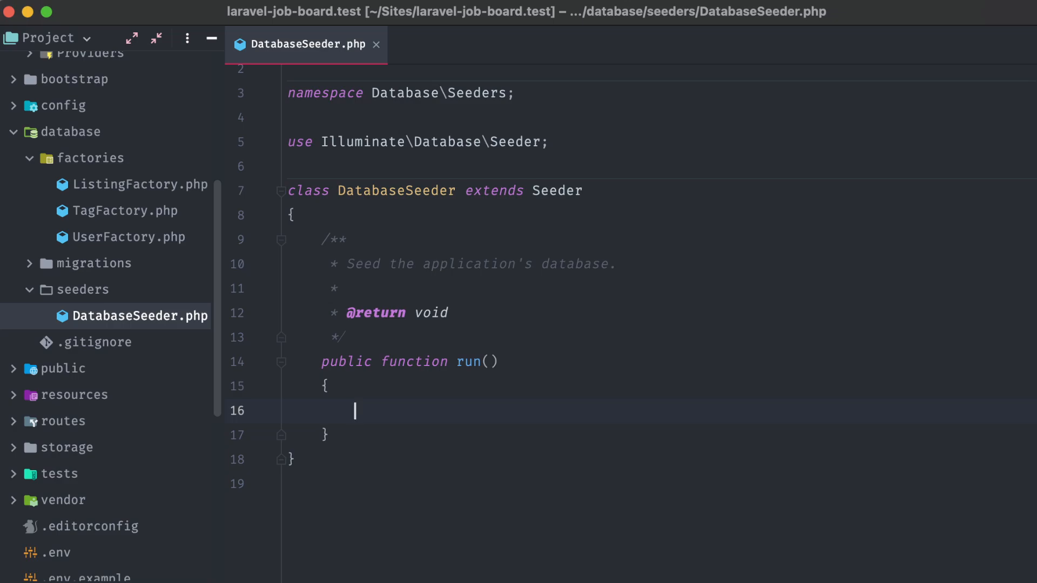
type("User::factory(20)->create(")
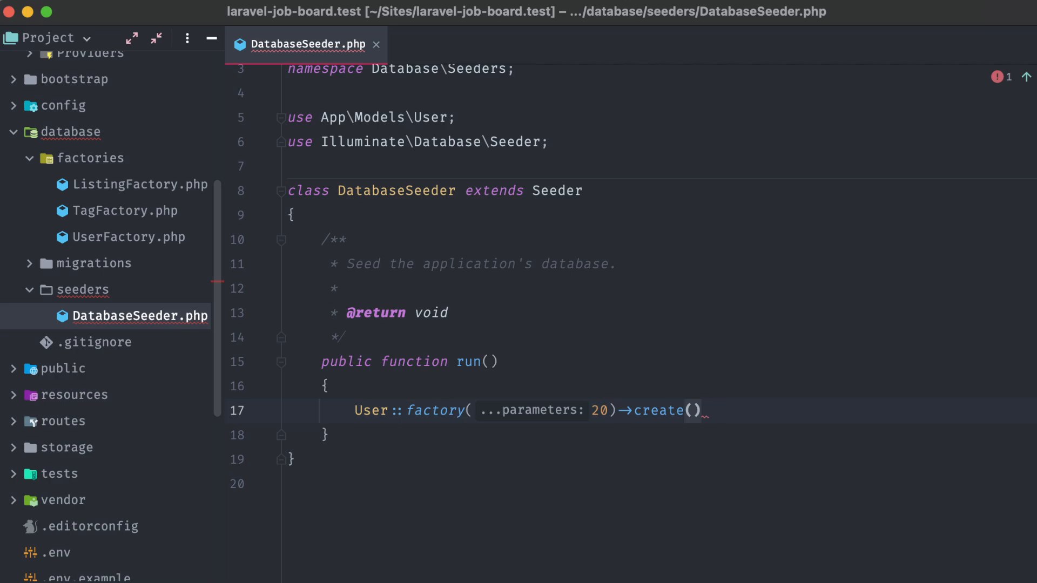
type("->each(f")
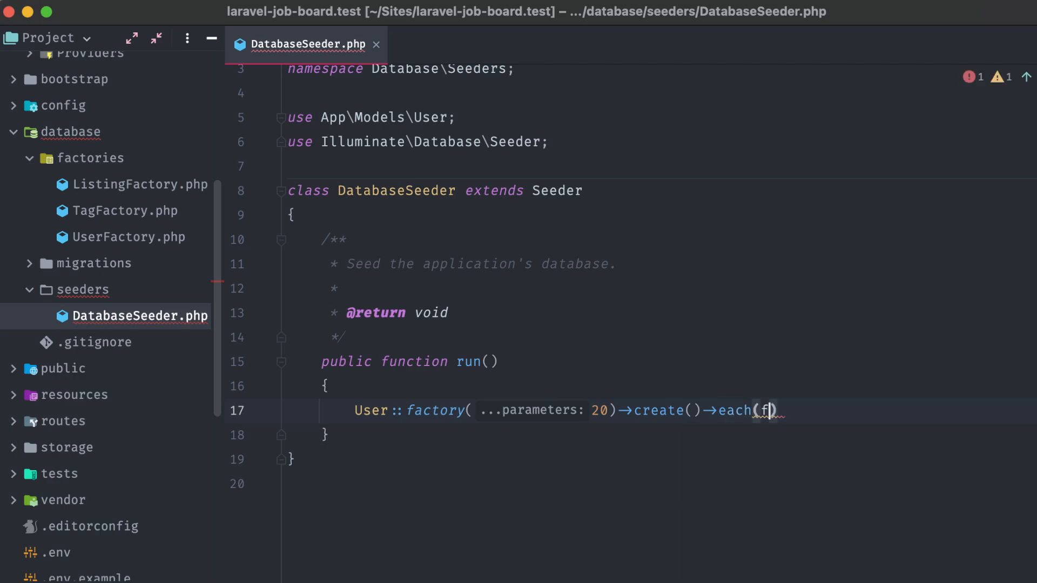
type("unction($user)")
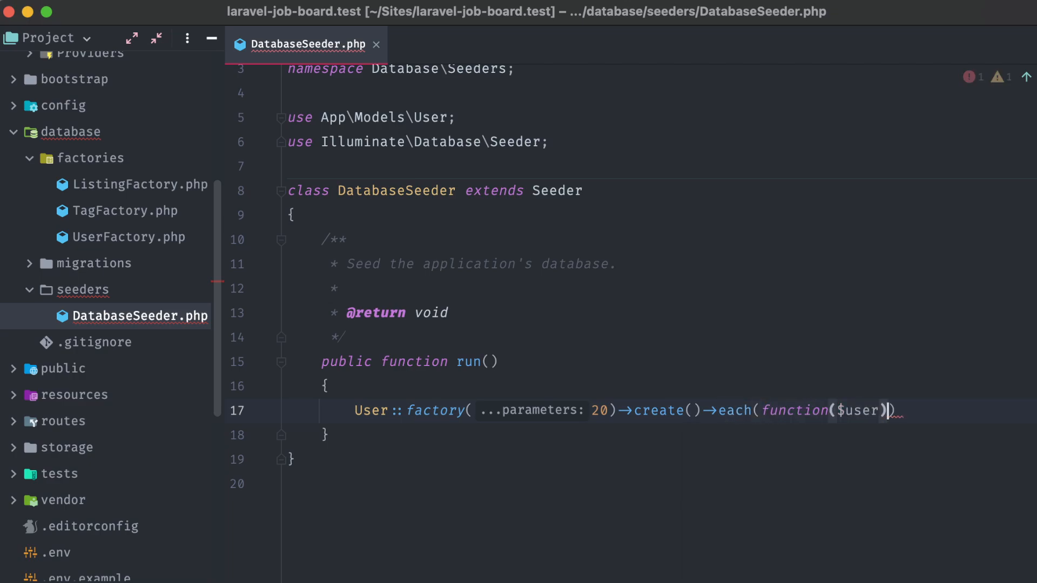
type("{")
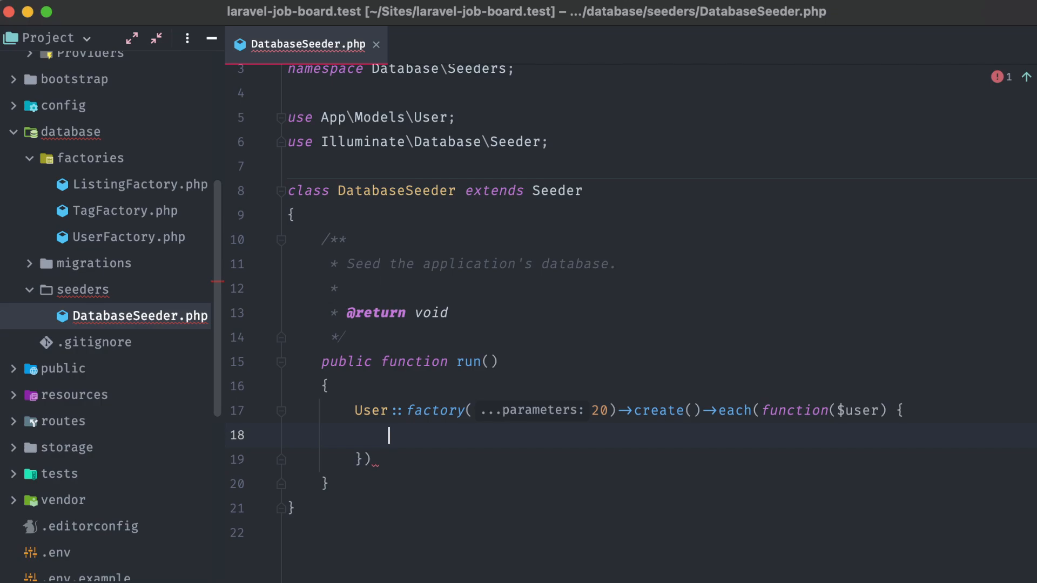
Step: Inside the closure, create rand(1, 4) listings with user_id set to $user->id
type("Li")
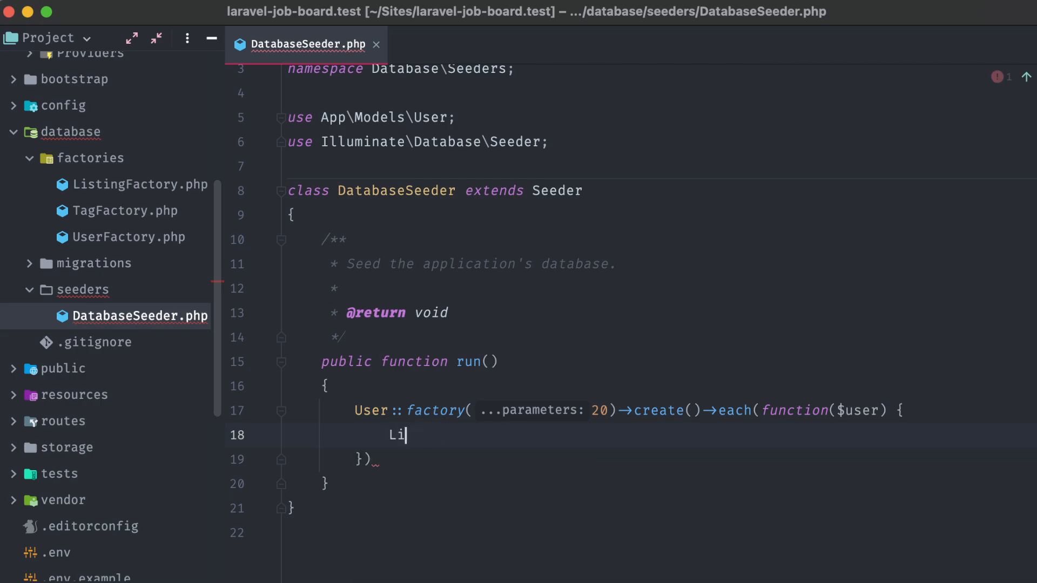
type("sting::fac")
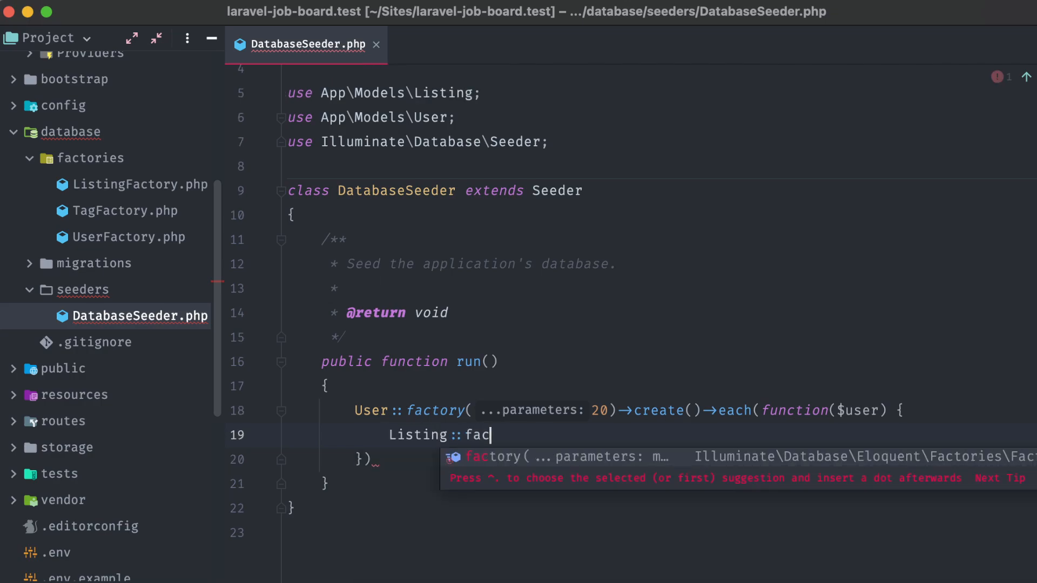
key("Tab")
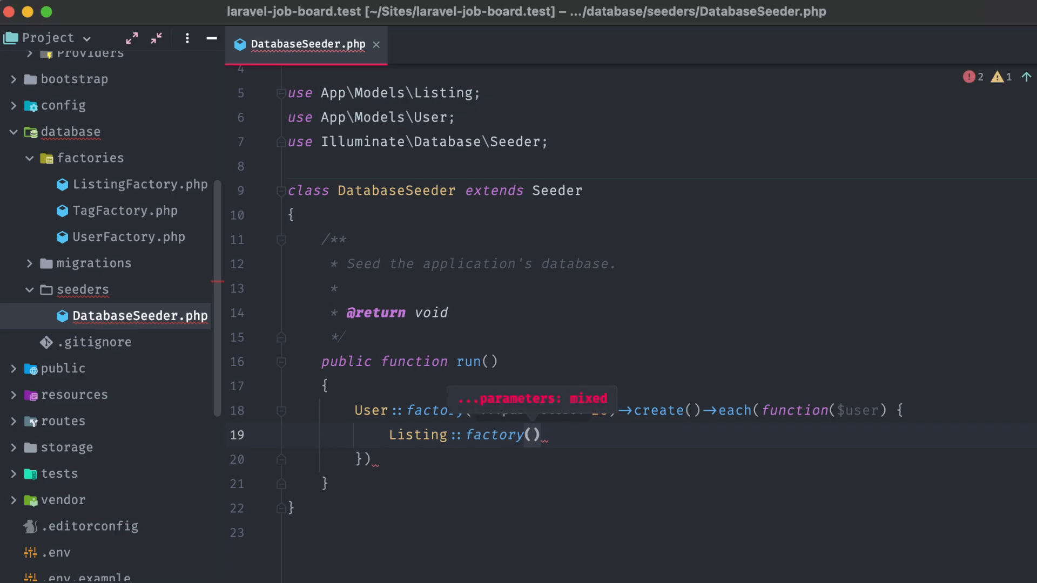
type("rand(")
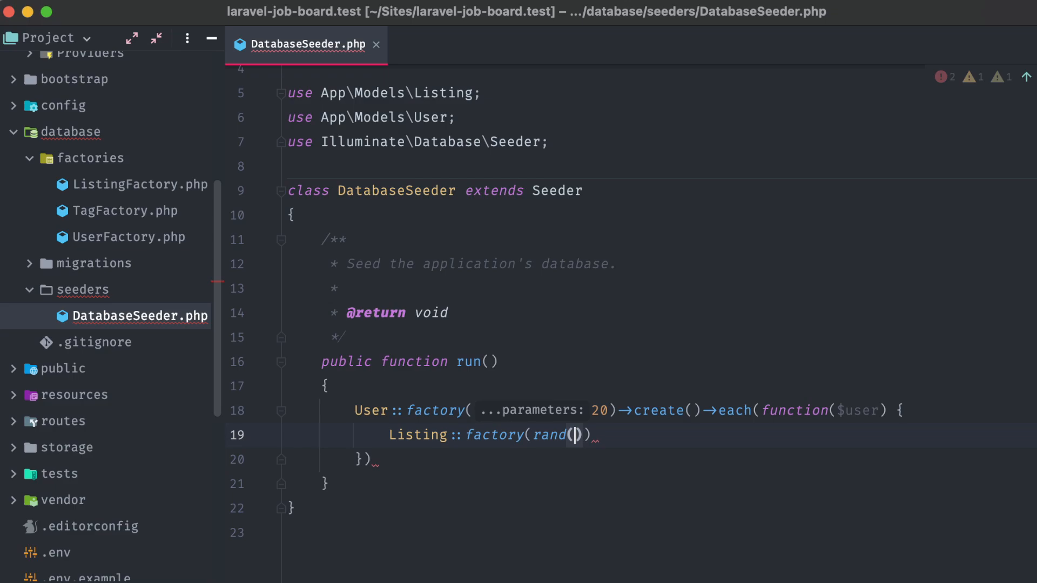
type("2, 5")
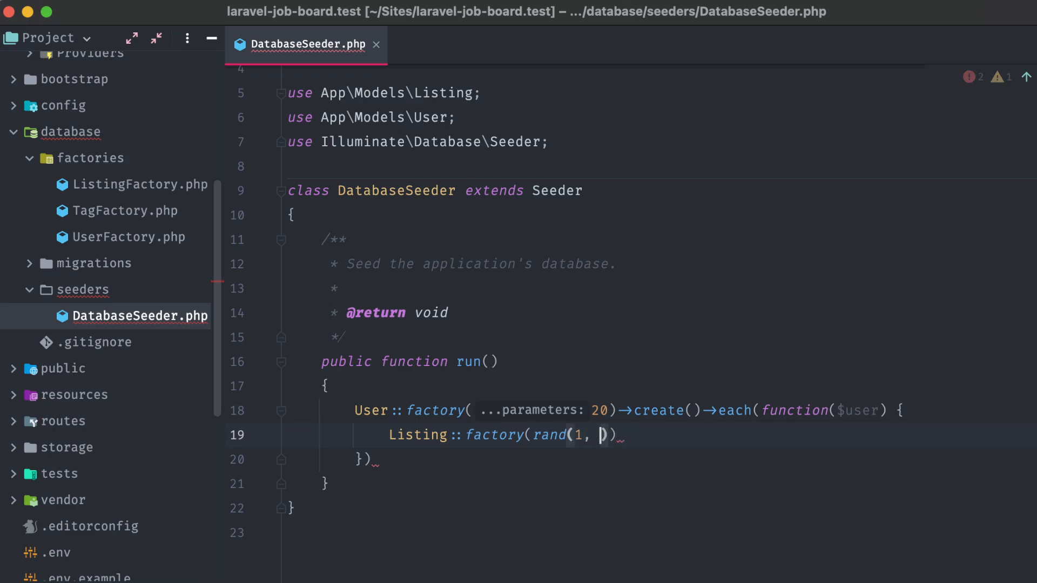
type("4")
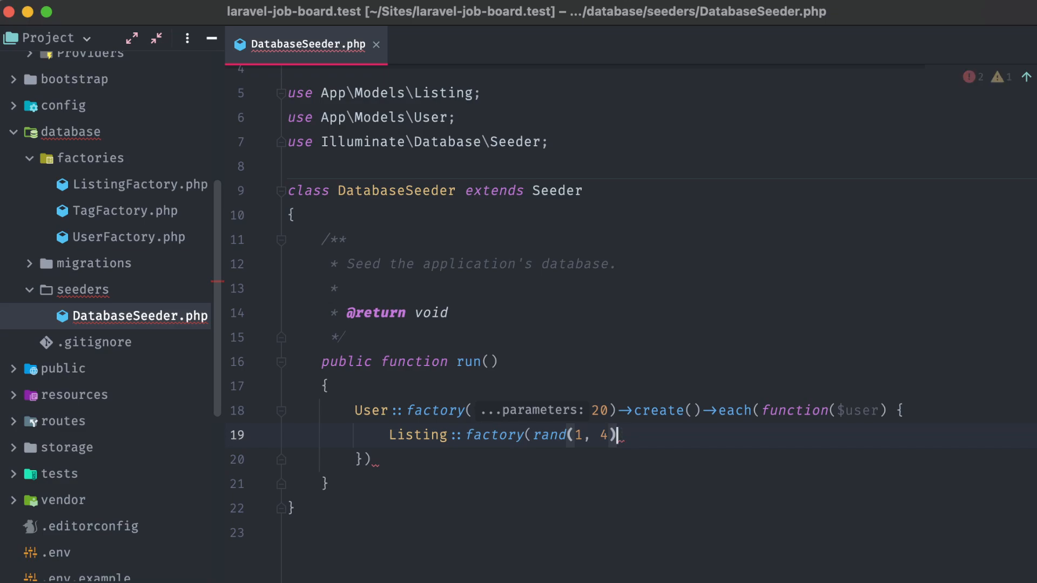
type("->create(")
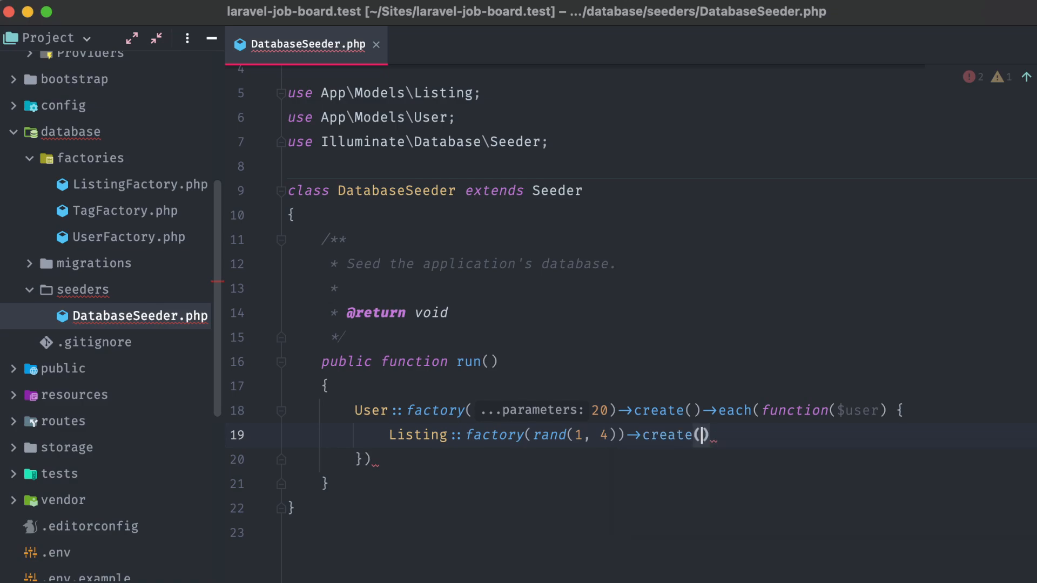
type("[")
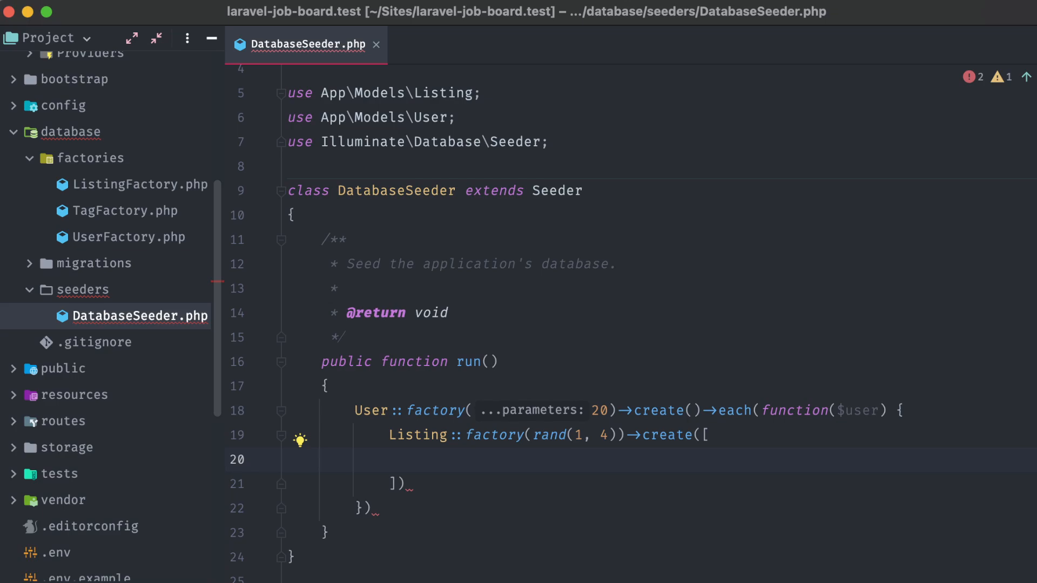
type("'user_id' => $")
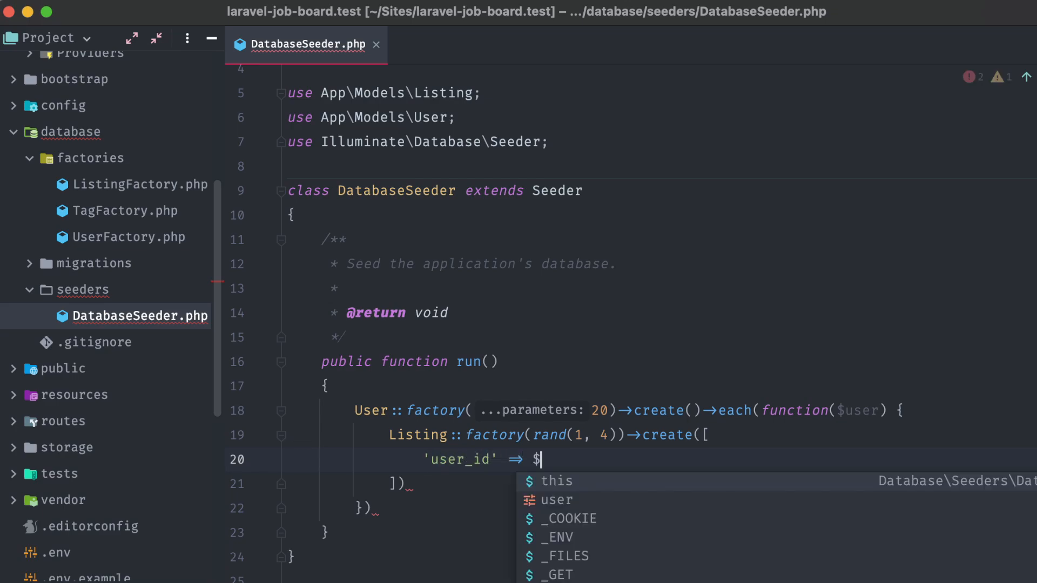
type("user->id")
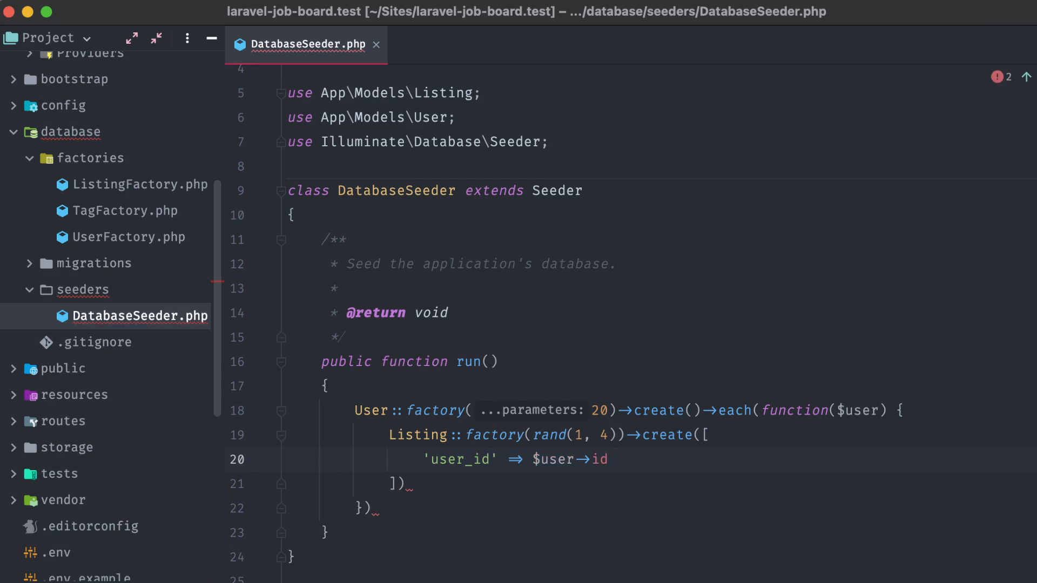
type(";")
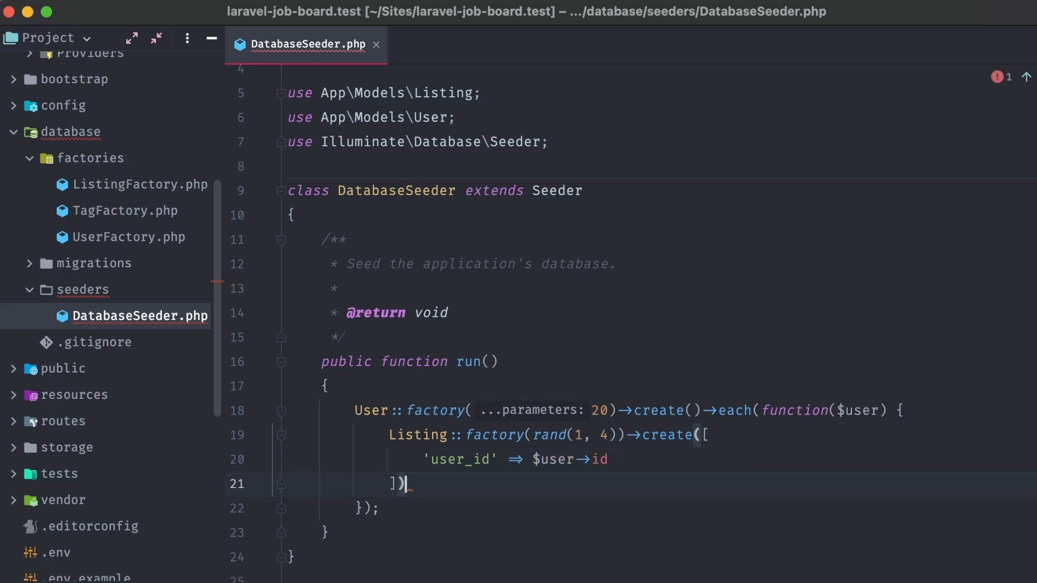
type(";")
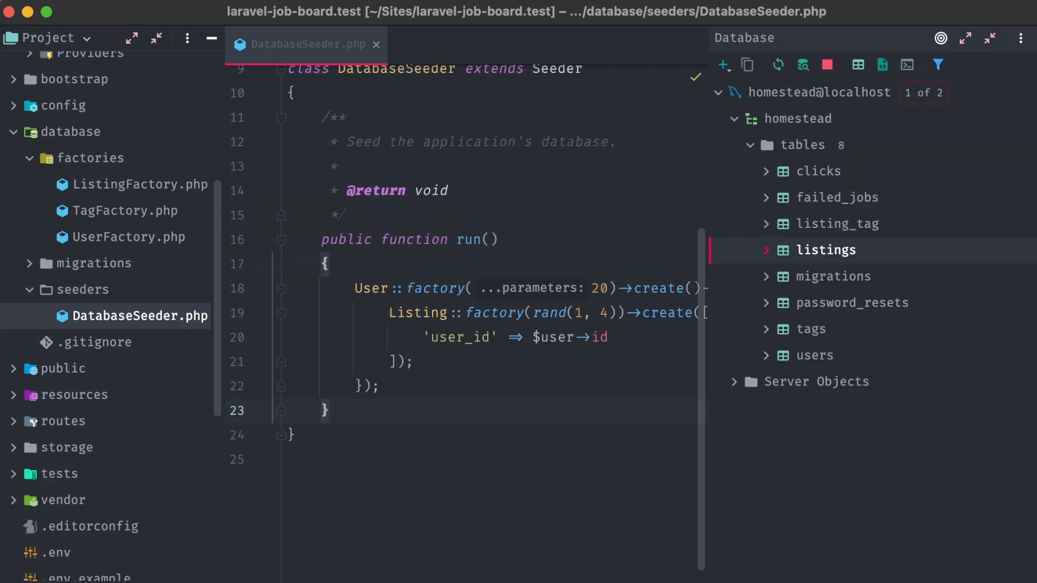
Step: Browse the 55 seeded rows in the listings table, then close it
double_click(822, 250)
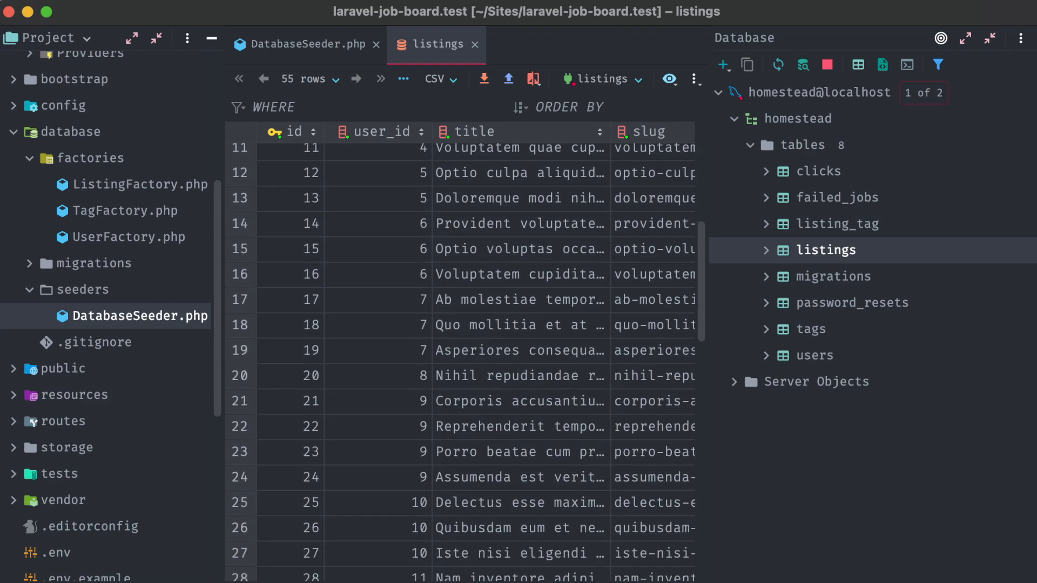
scroll("down", 3)
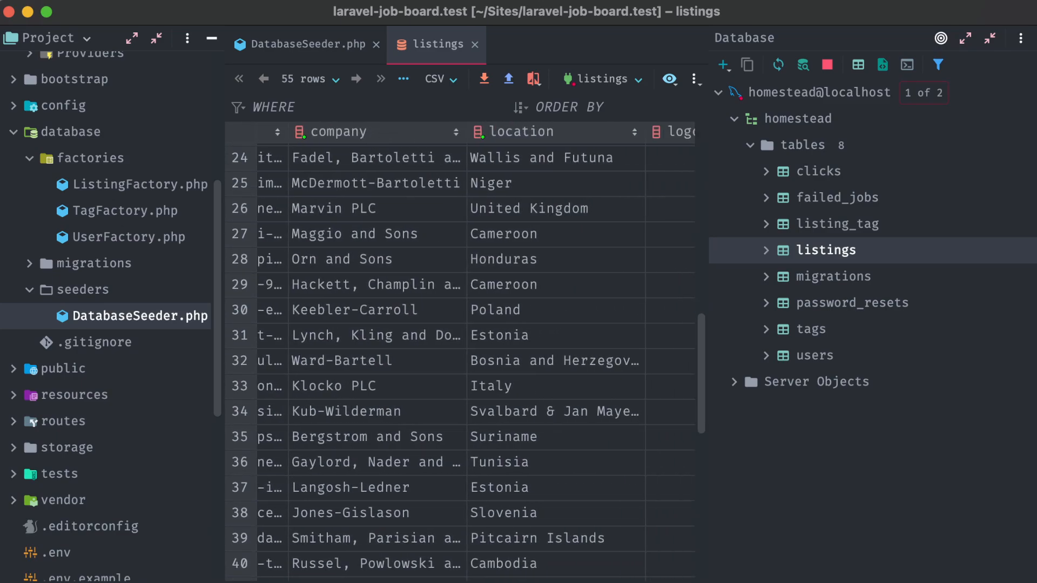
left_click(305, 45)
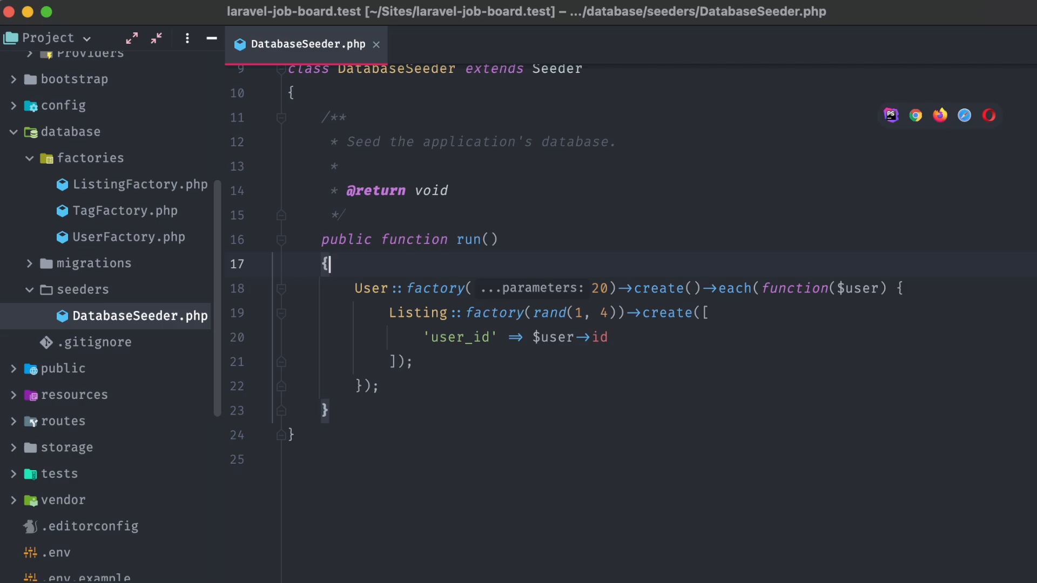
Step: Add $tags = Tag::factory(10)->create(); at the top of run()
key("enter")
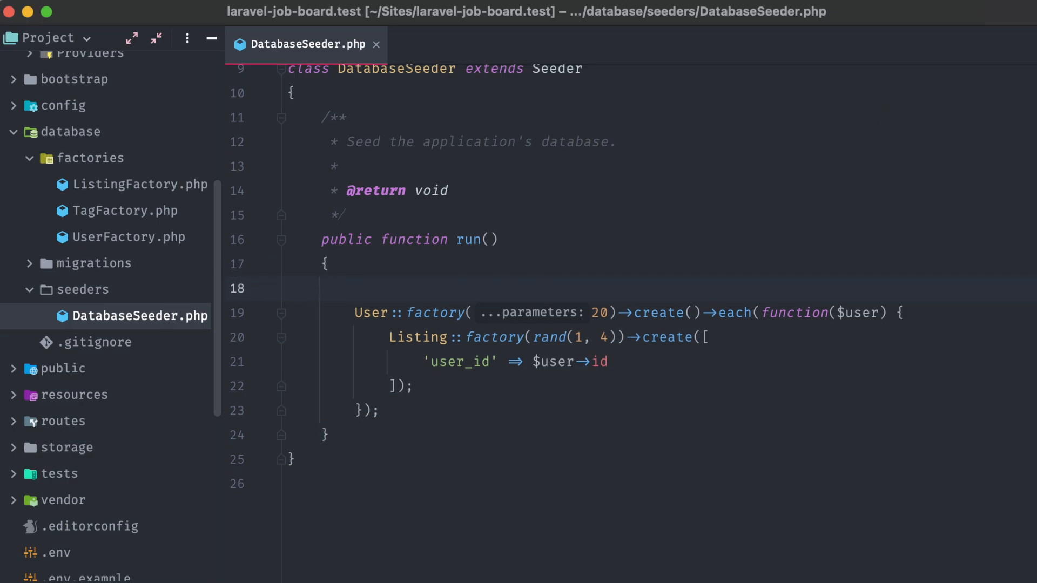
type("$tags =")
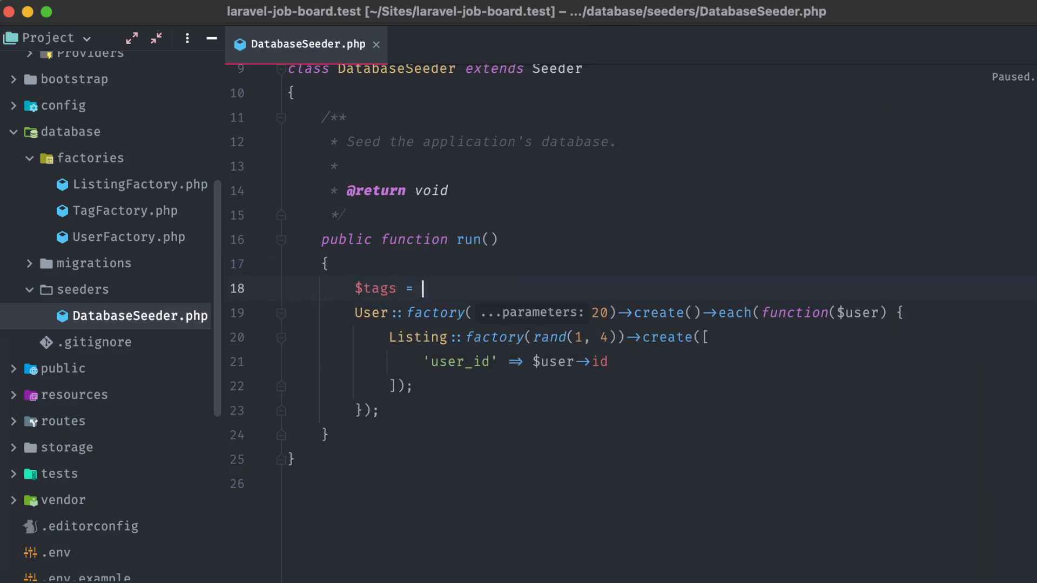
type("Tag::")
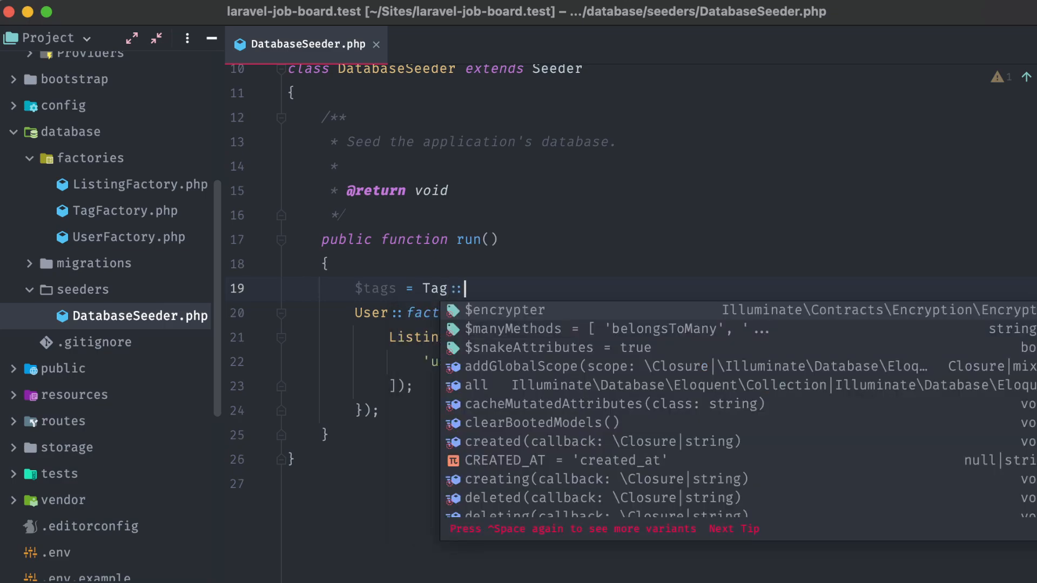
type("factory(10")
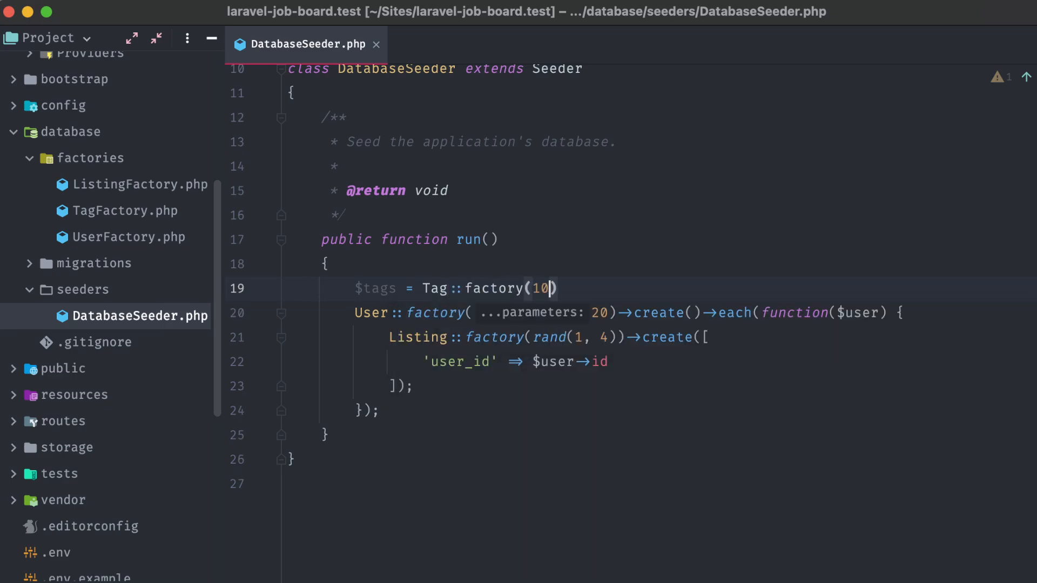
type("->create();")
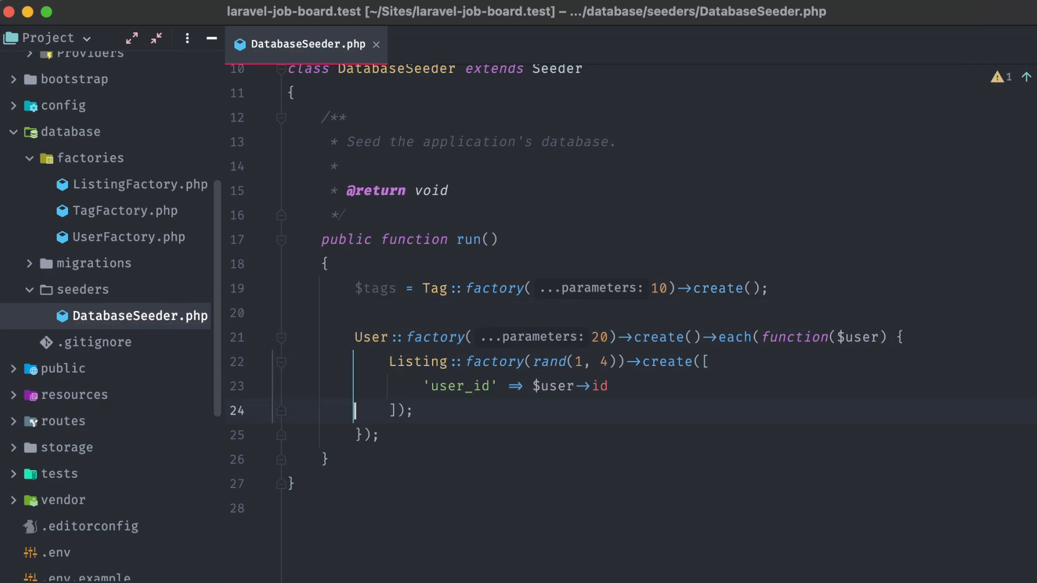
Step: Chain each() on the listings to attach $tags->random(2) to every listing
type("->each(")
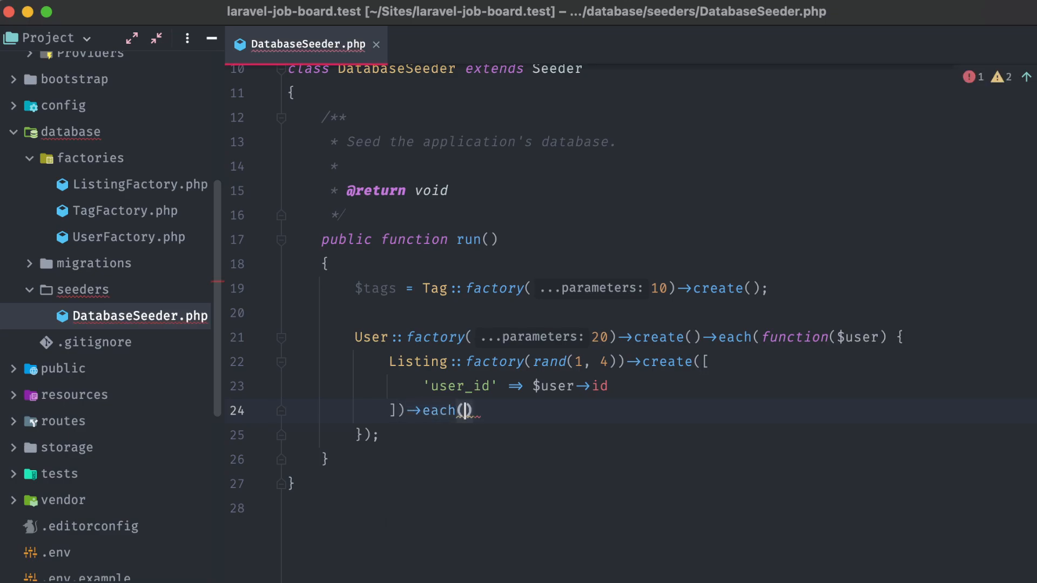
type("function($listing")
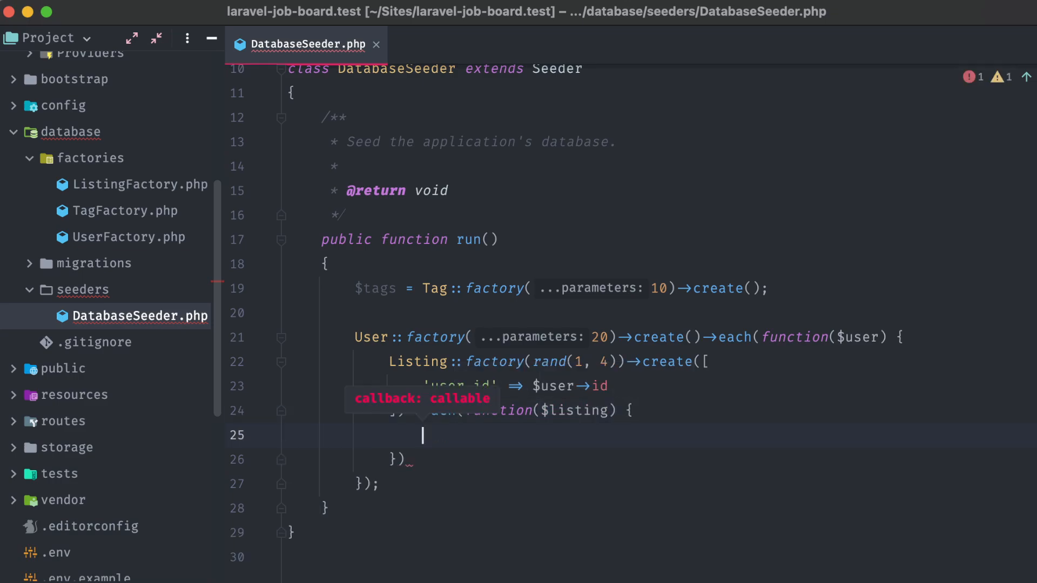
type("$listing->tags")
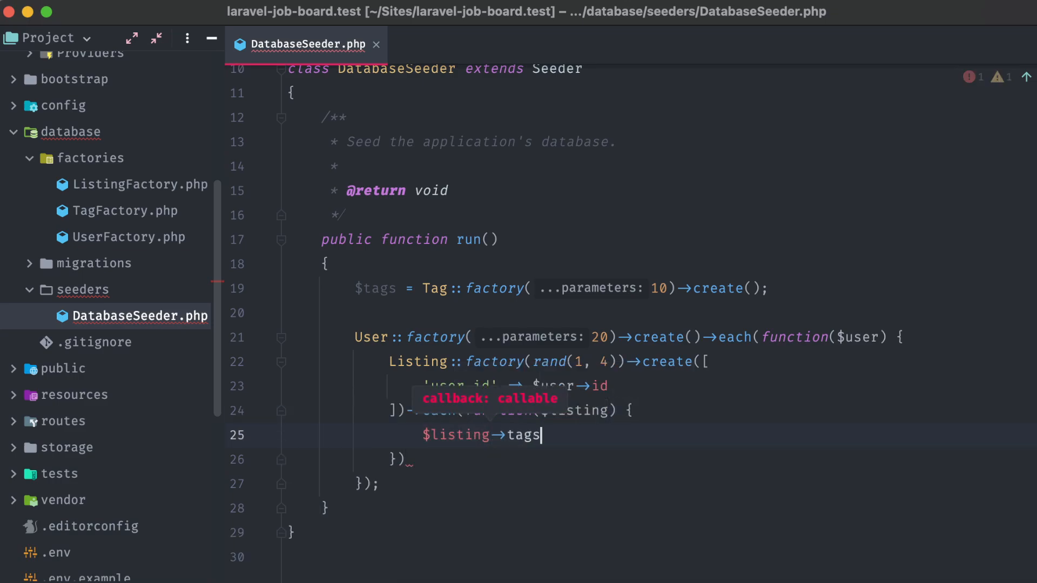
type("()->at")
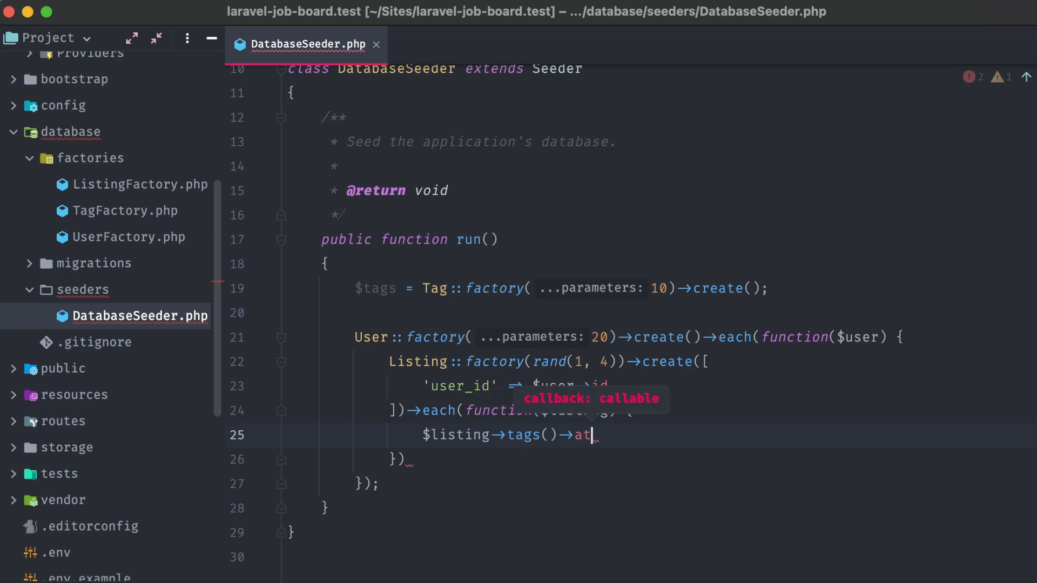
type("tach()")
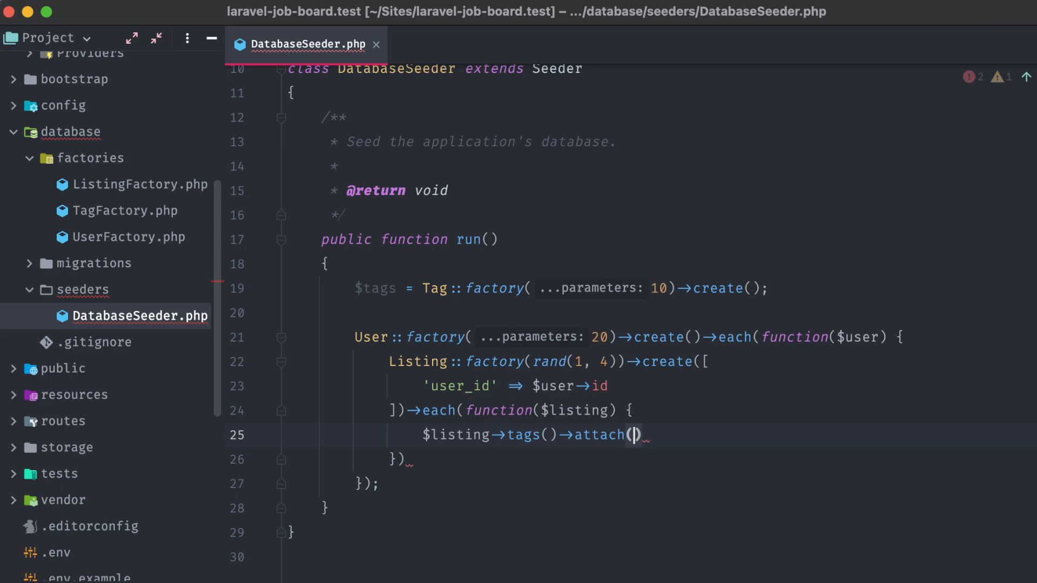
type("$")
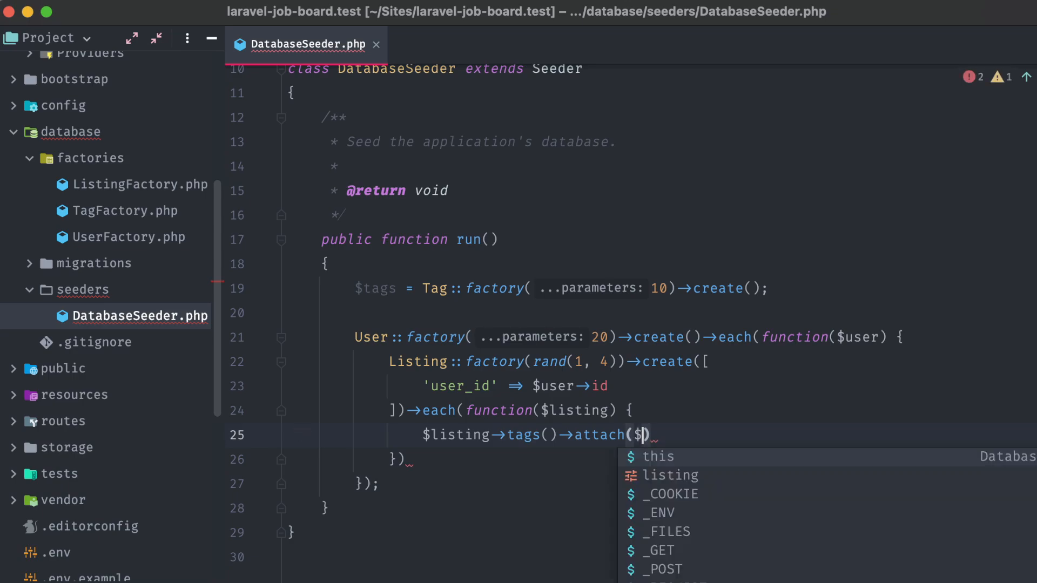
type("tags->")
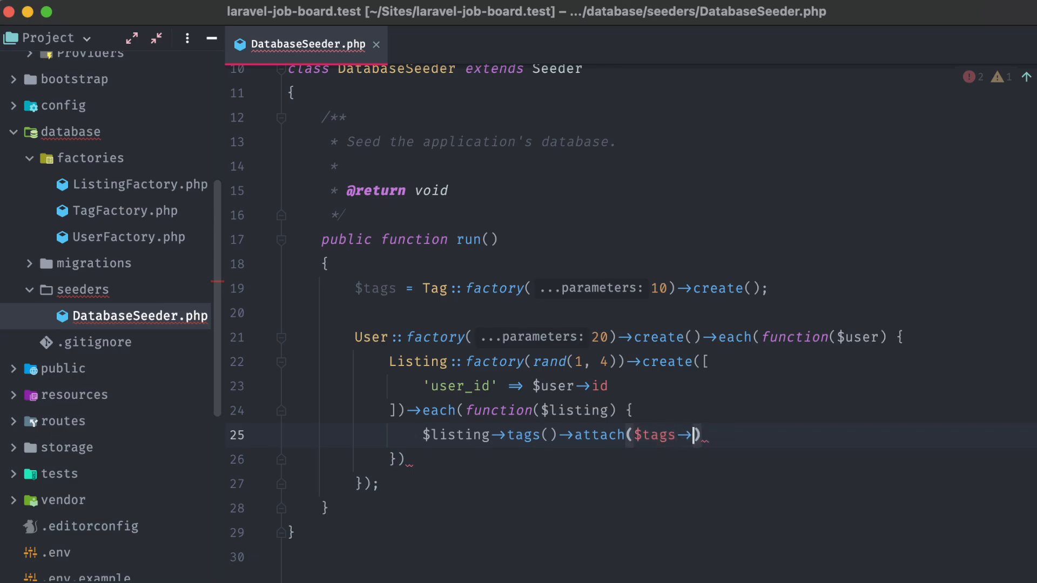
type("rando")
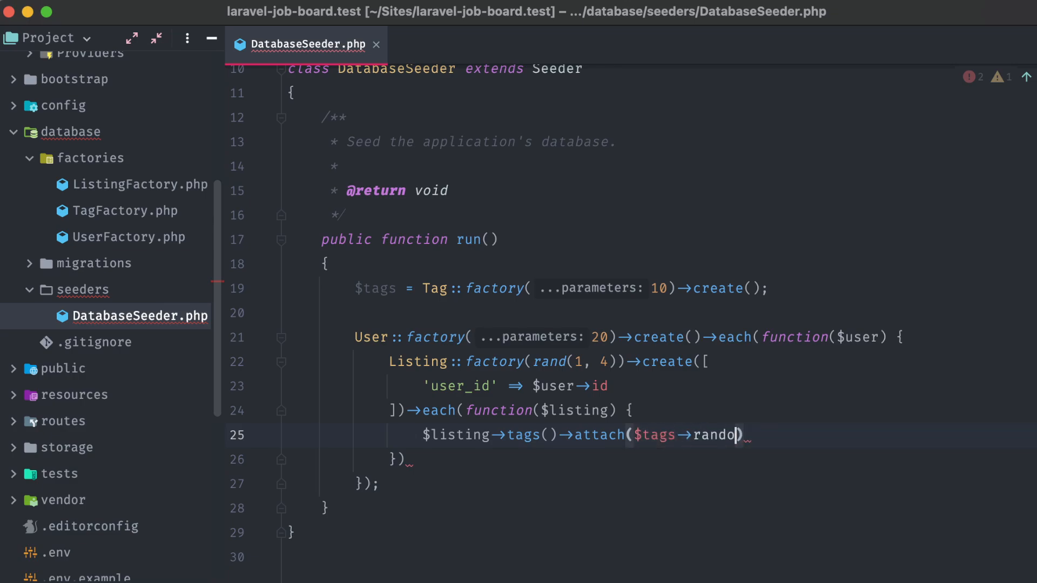
type("m()")
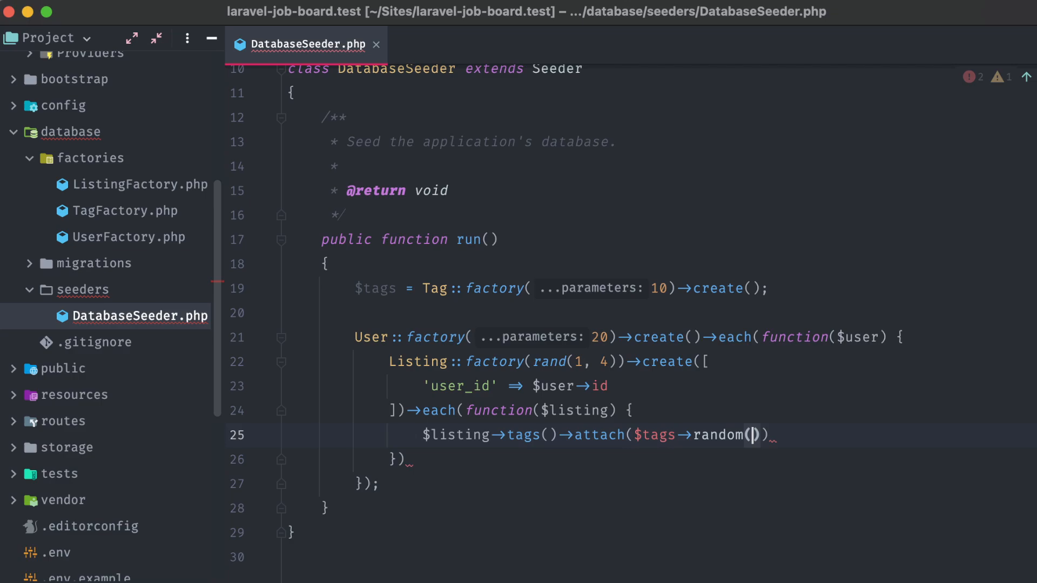
type("2;")
left_click(400, 459)
type(";")
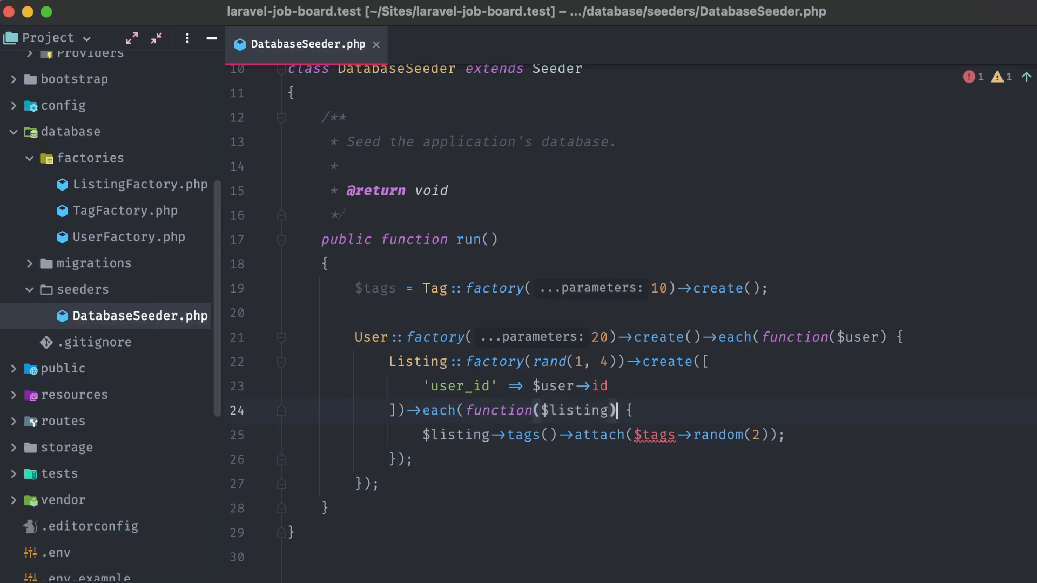
Step: Add use($tags) to both the listing and user closures
type("use($tags)")
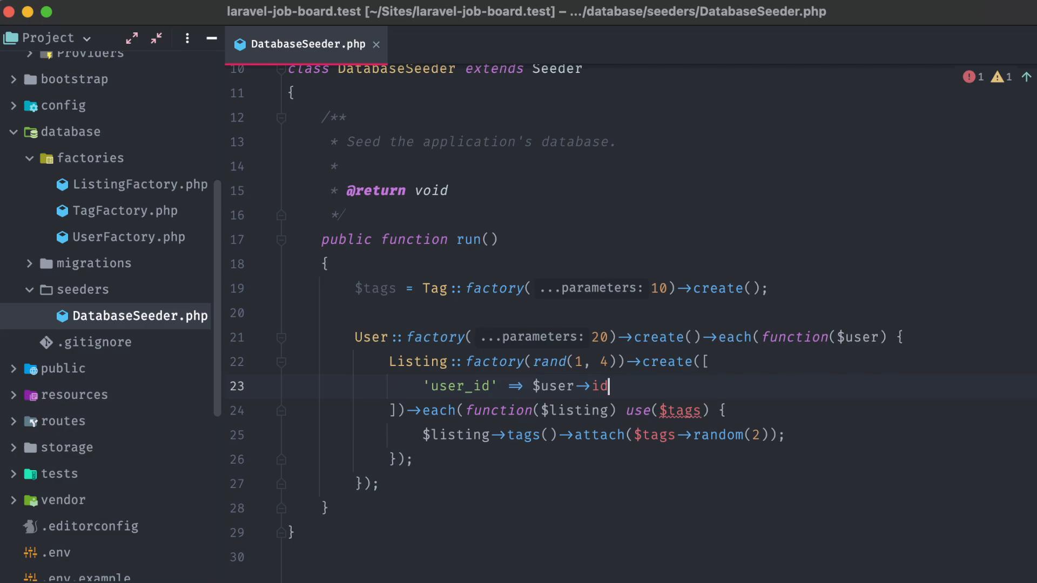
left_click(893, 337)
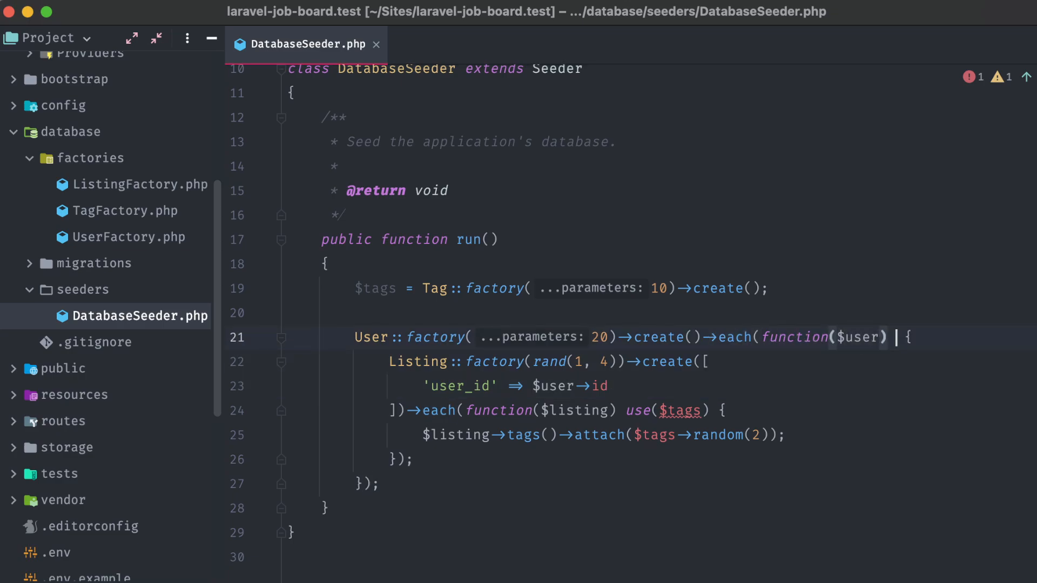
type("use($tags)")
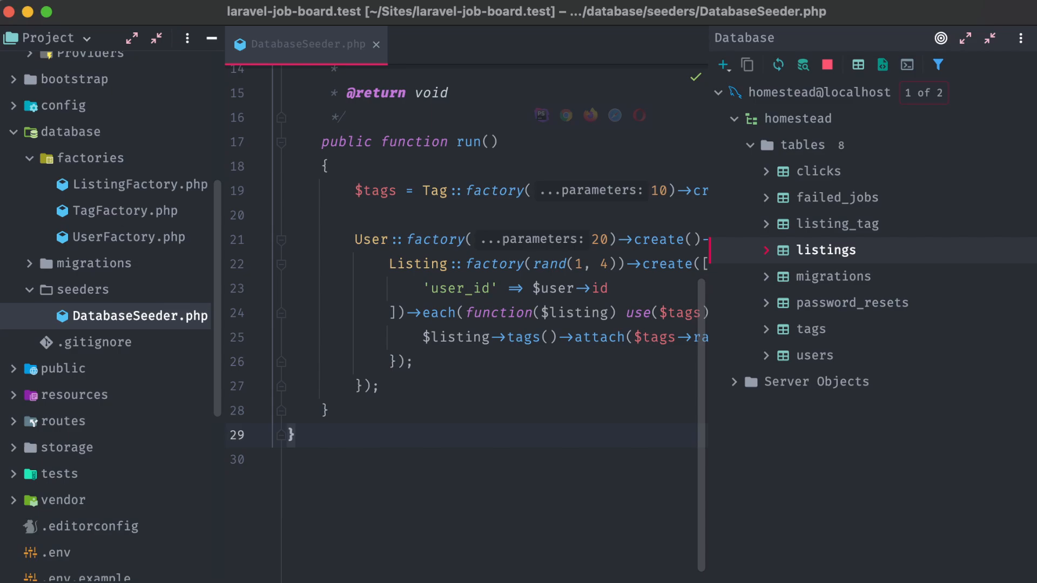
Step: Browse the seeded listing_tag pivot rows, then close the table views and DatabaseSeeder
double_click(823, 250)
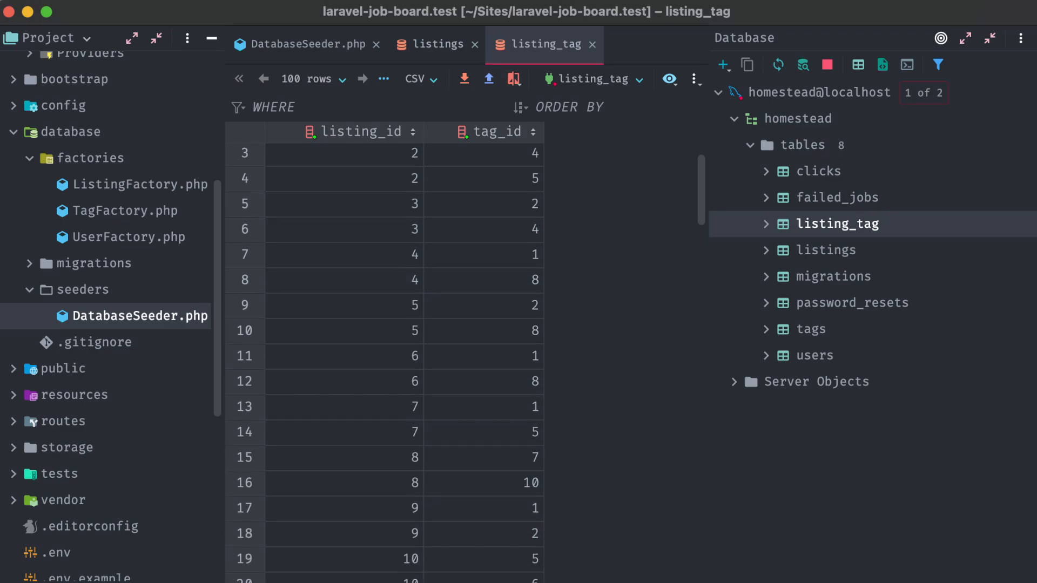
scroll("down", 3)
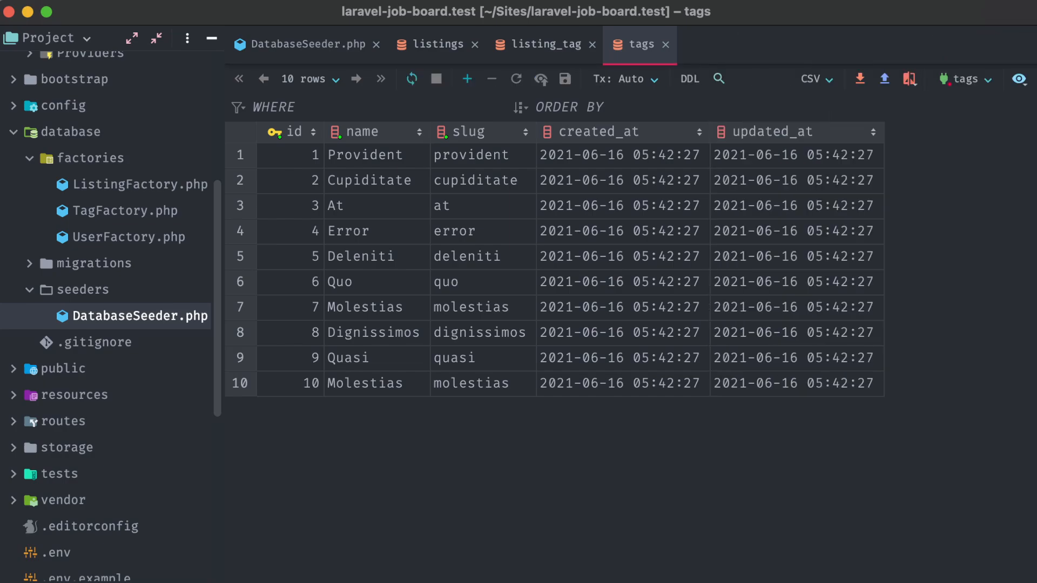
left_click(299, 44)
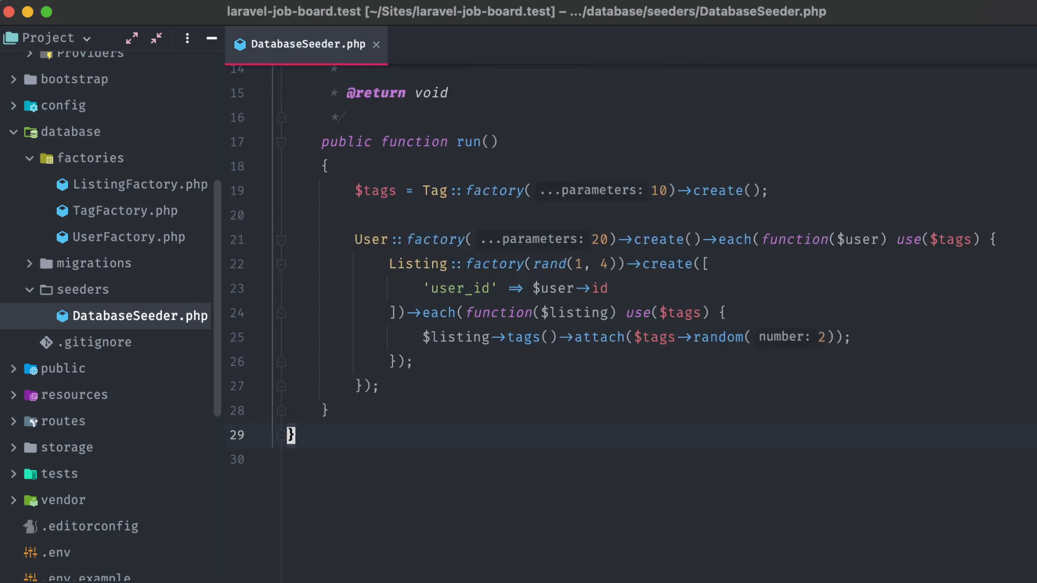
left_click(377, 44)
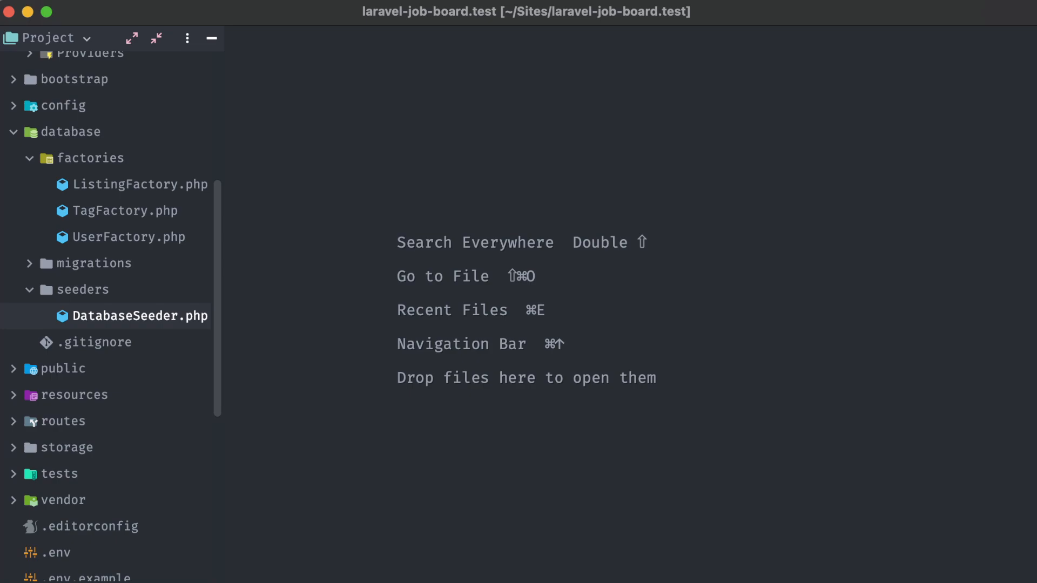